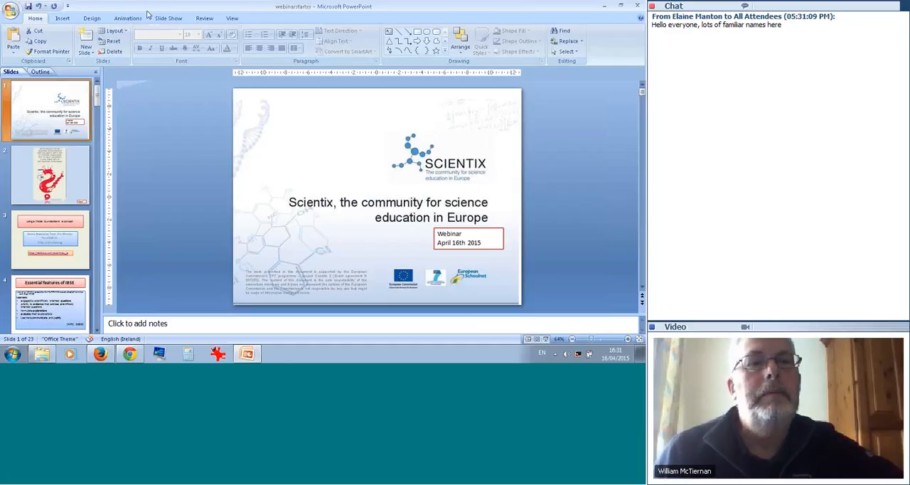
Show the 'Some key elements of Inquiry' slide, then advance to the next slide.
left_click(167, 17)
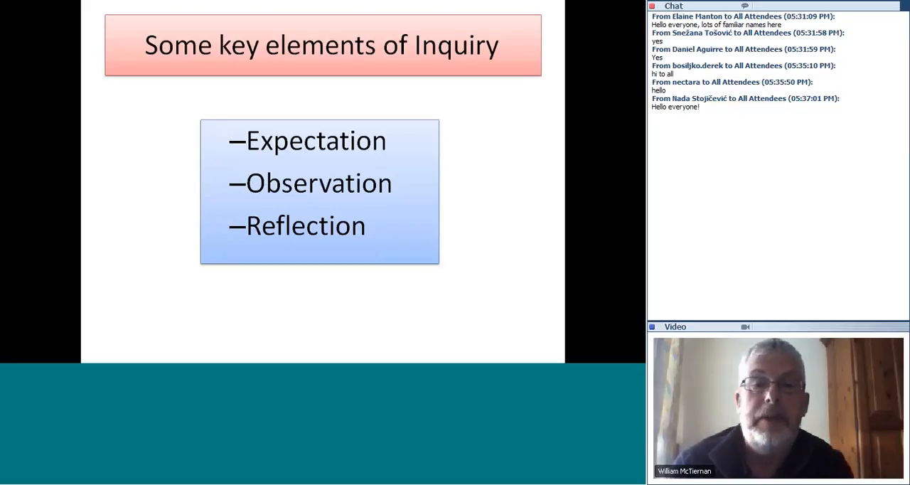
key("Right")
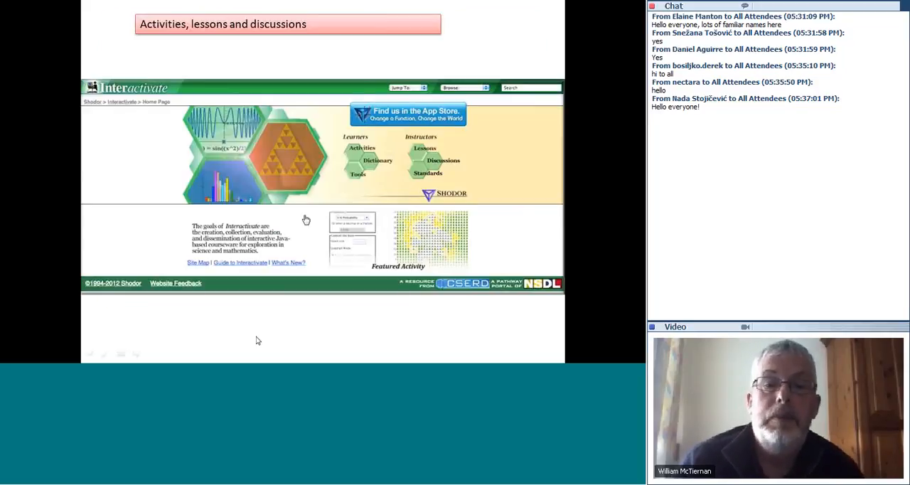
mouse_move(314, 209)
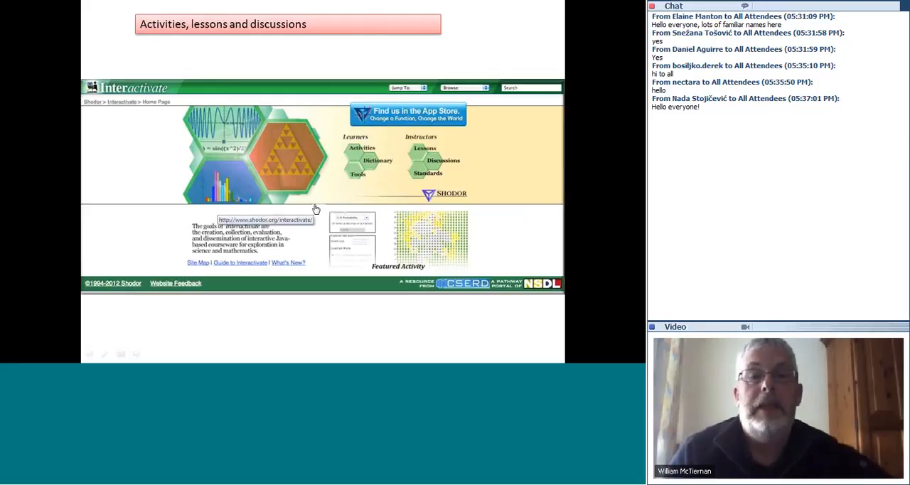
mouse_move(334, 191)
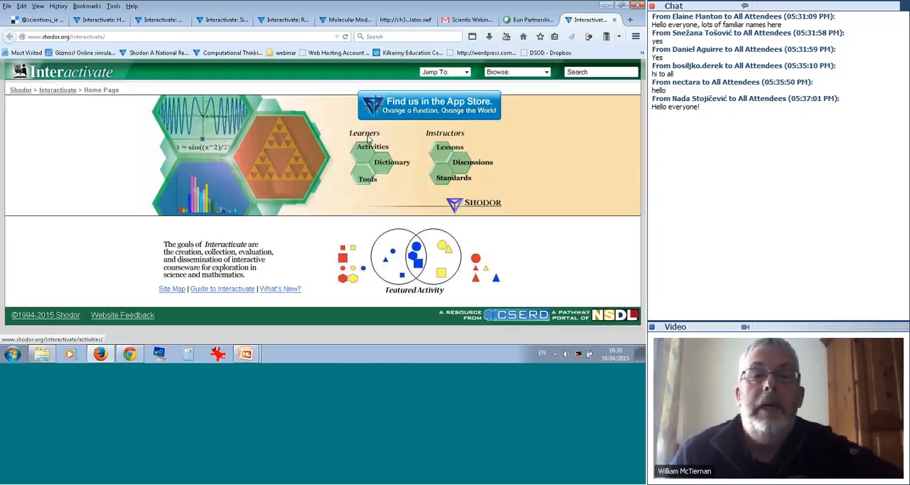
Go to the Activities section from the Interactivate home page under Learners.
left_click(372, 147)
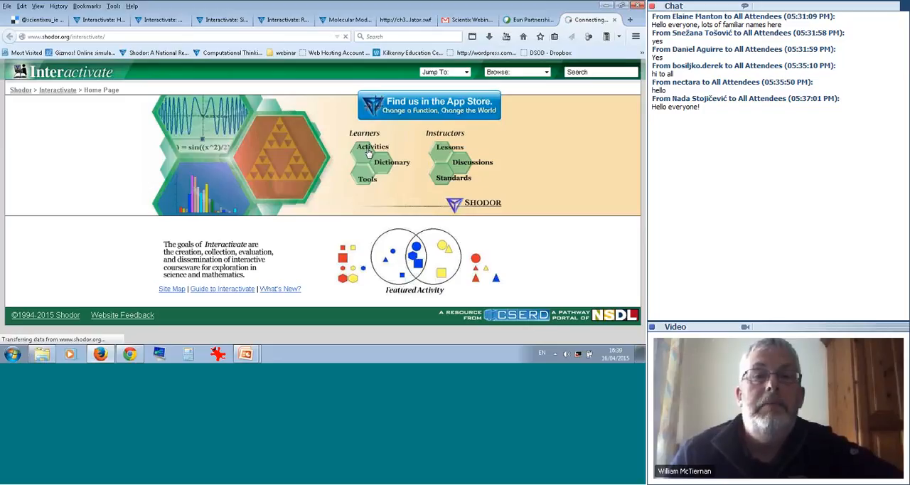
left_click(371, 147)
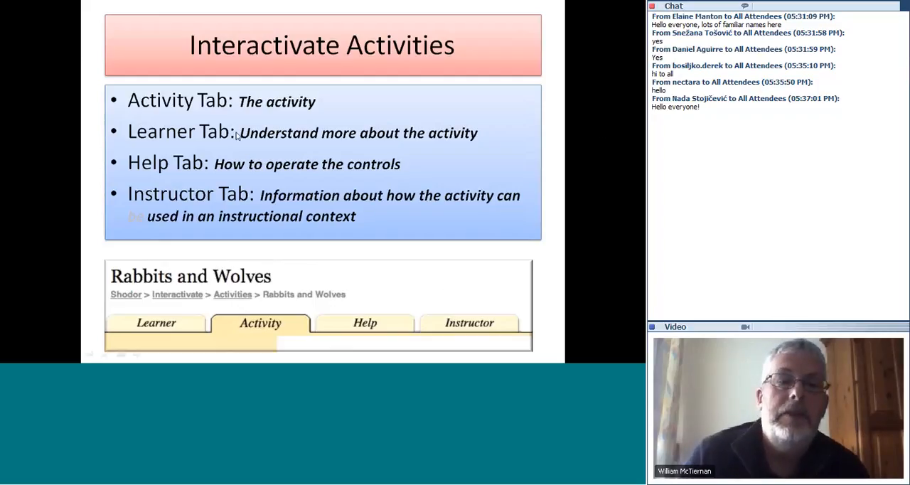
mouse_move(359, 159)
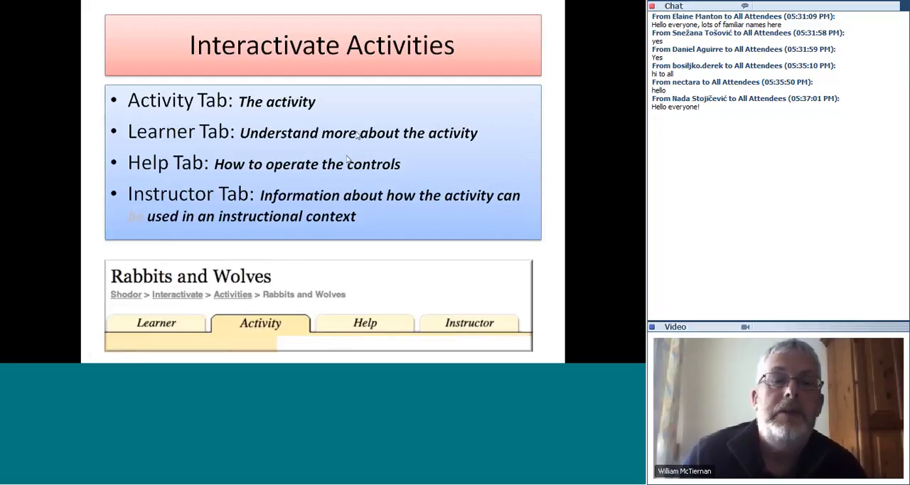
mouse_move(285, 169)
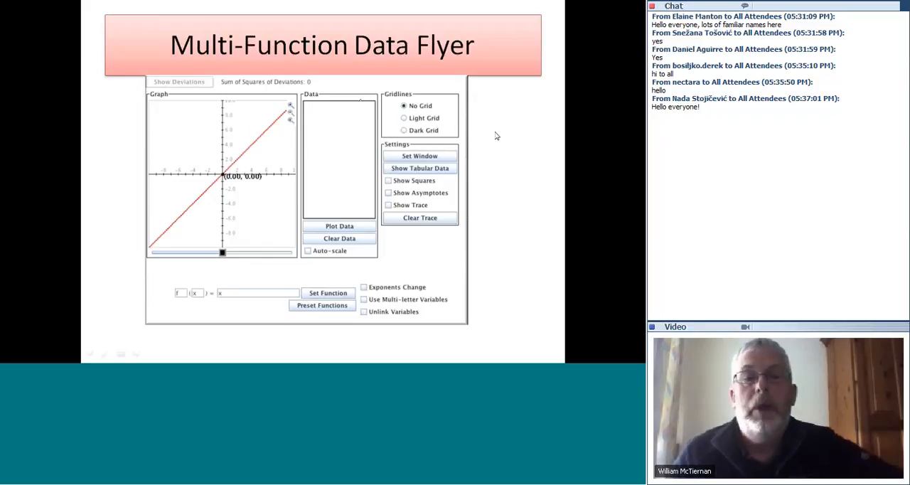
mouse_move(216, 126)
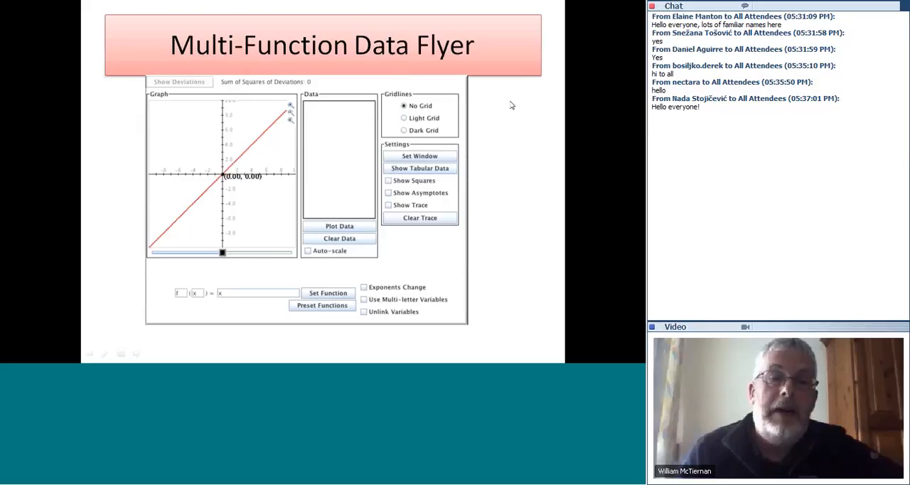
mouse_move(508, 102)
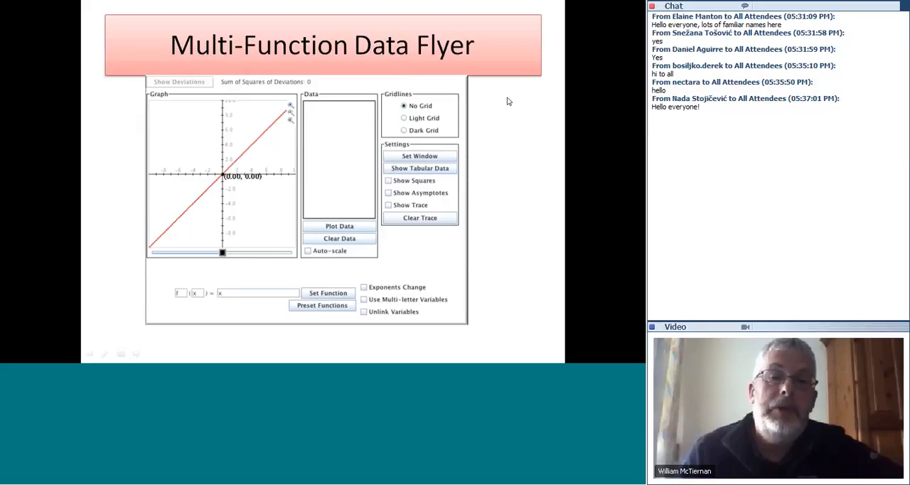
mouse_move(509, 105)
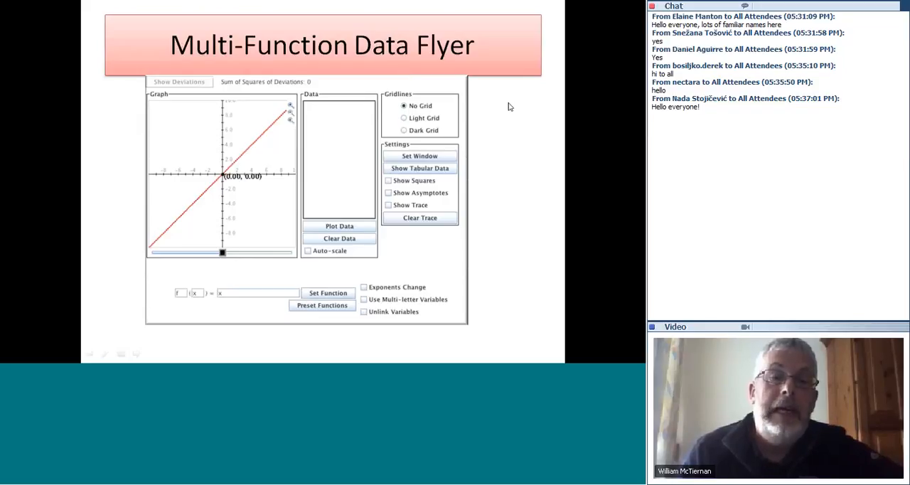
mouse_move(514, 121)
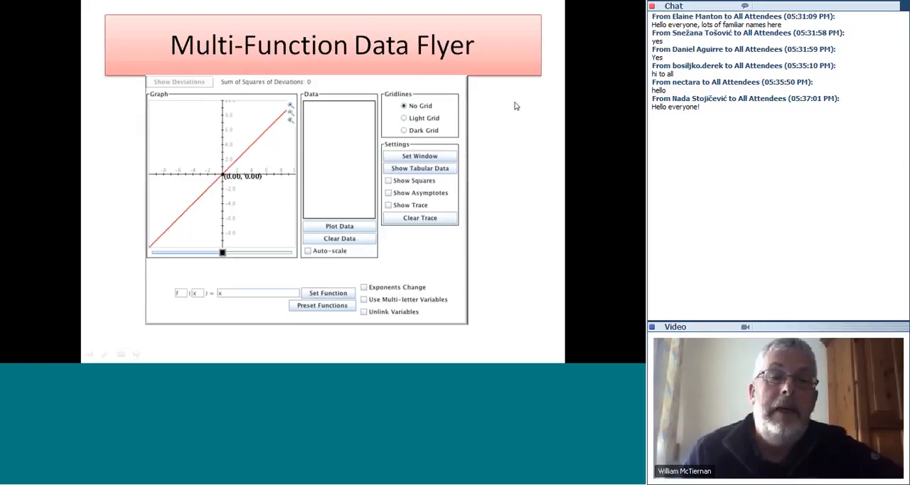
mouse_move(521, 111)
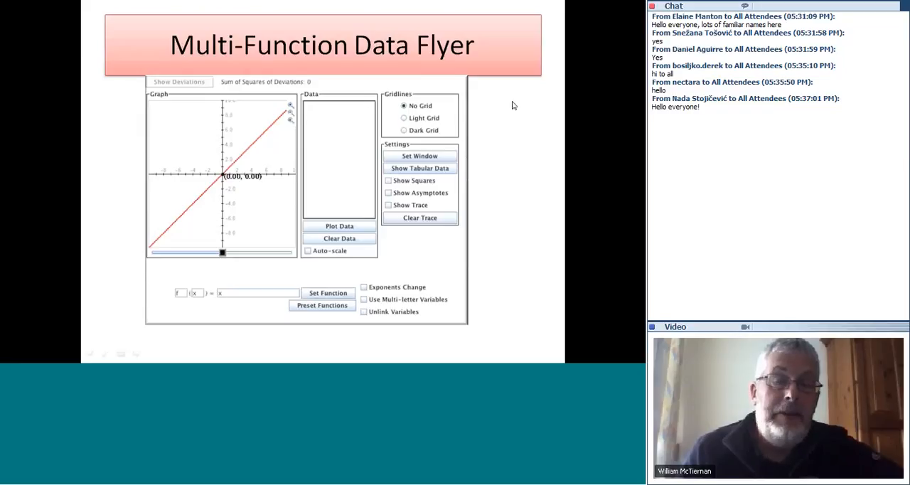
mouse_move(514, 105)
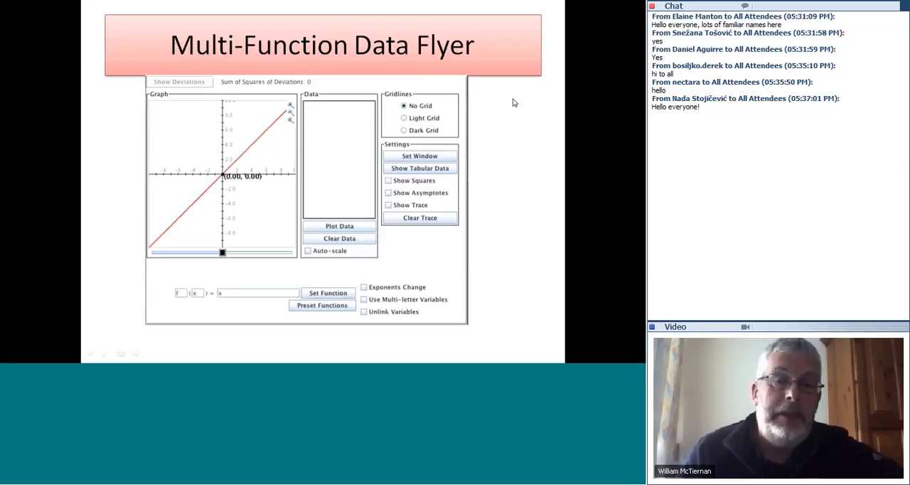
mouse_move(512, 168)
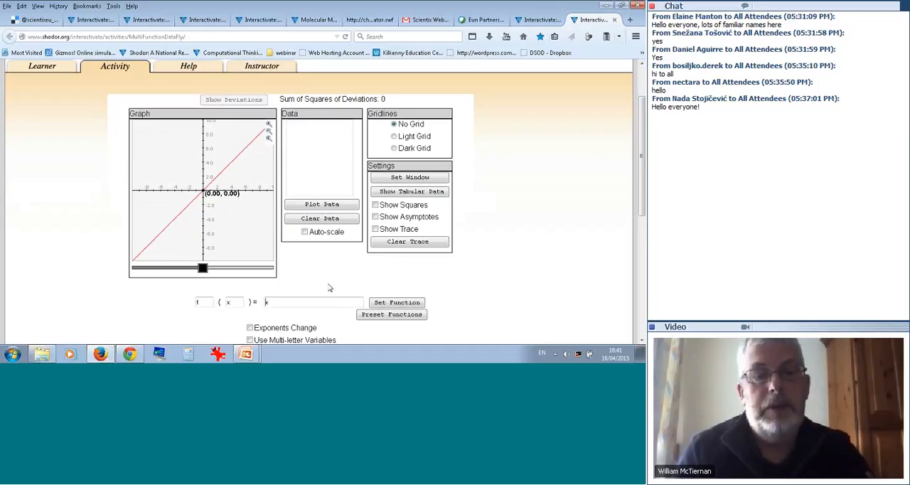
Graph f(x) = 2x+3 with Set Function and bring the coefficient sliders into view.
type("2x")
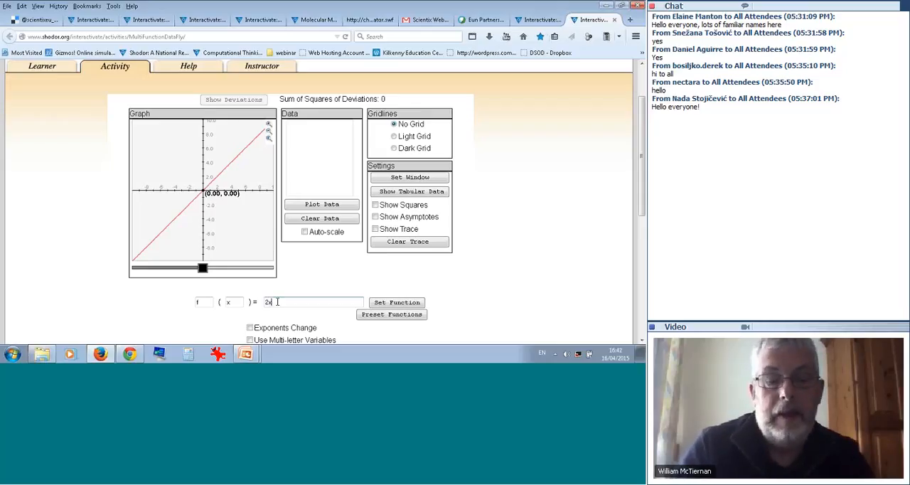
type("+3")
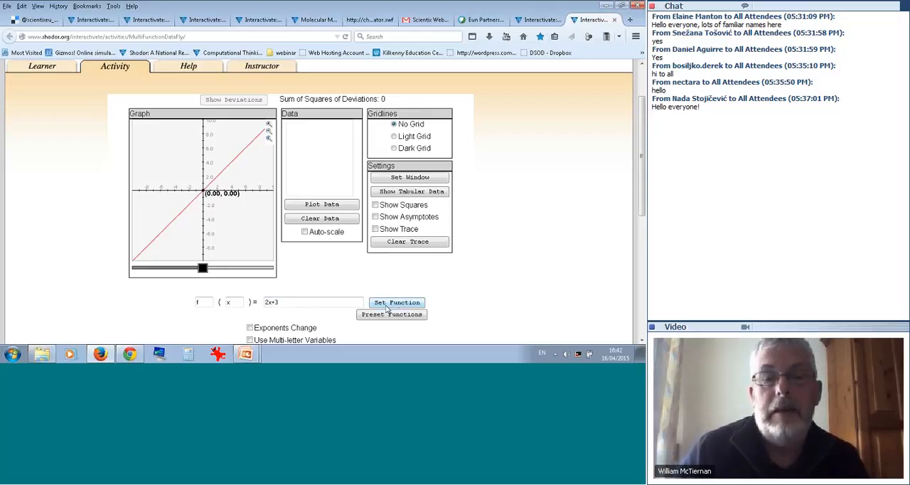
left_click(395, 301)
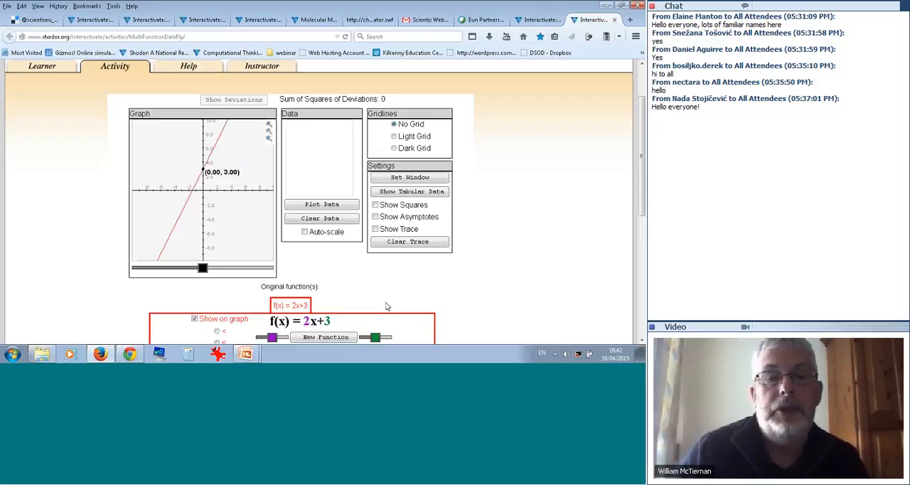
scroll("down", 3)
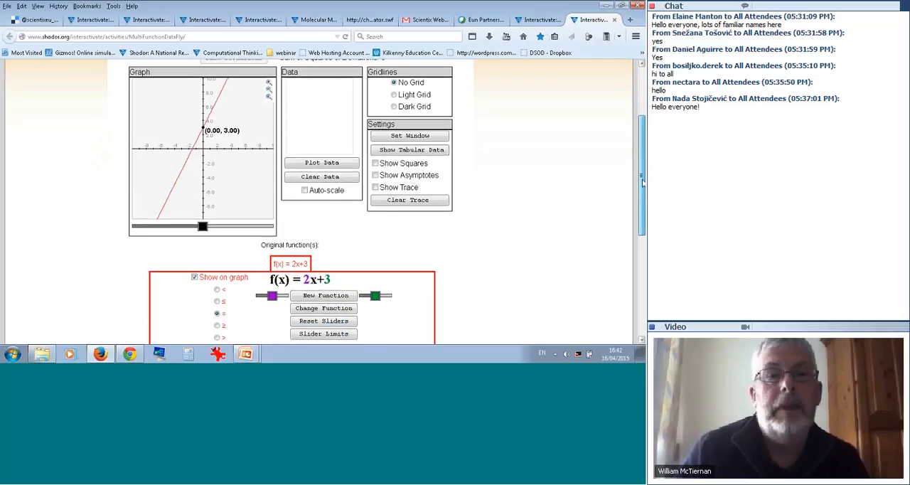
scroll("down", 3)
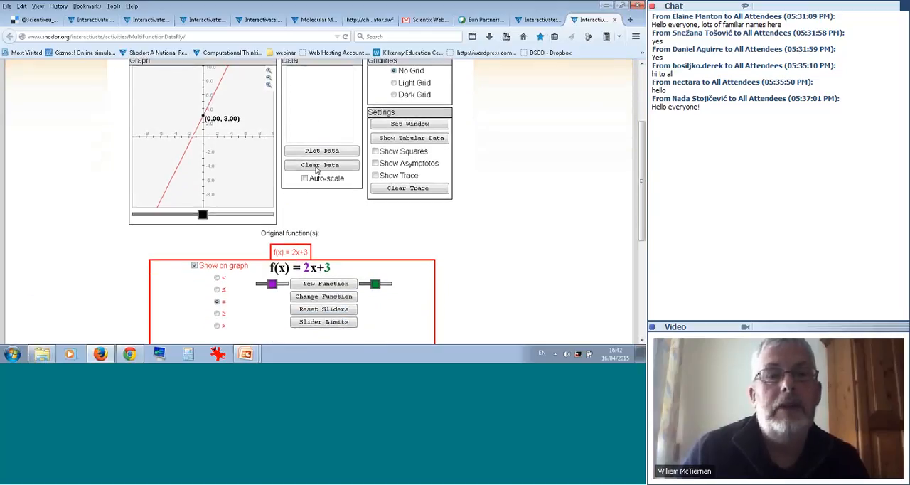
mouse_move(345, 258)
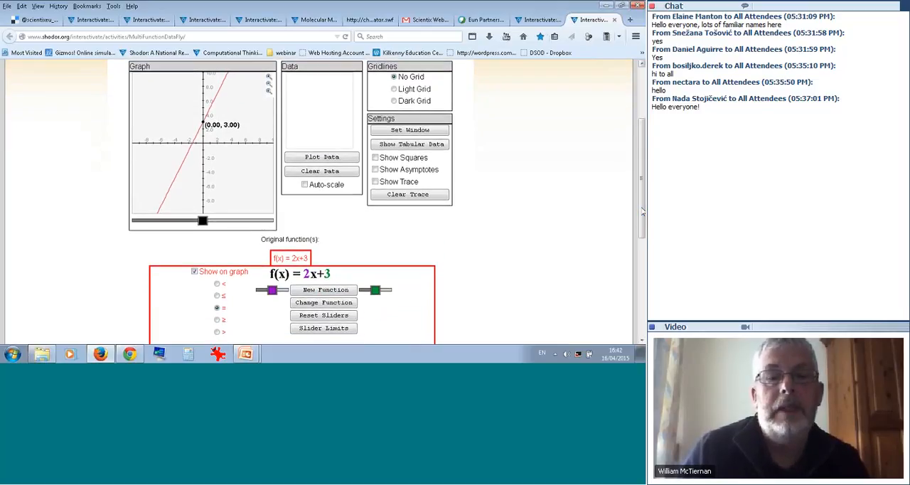
mouse_move(363, 244)
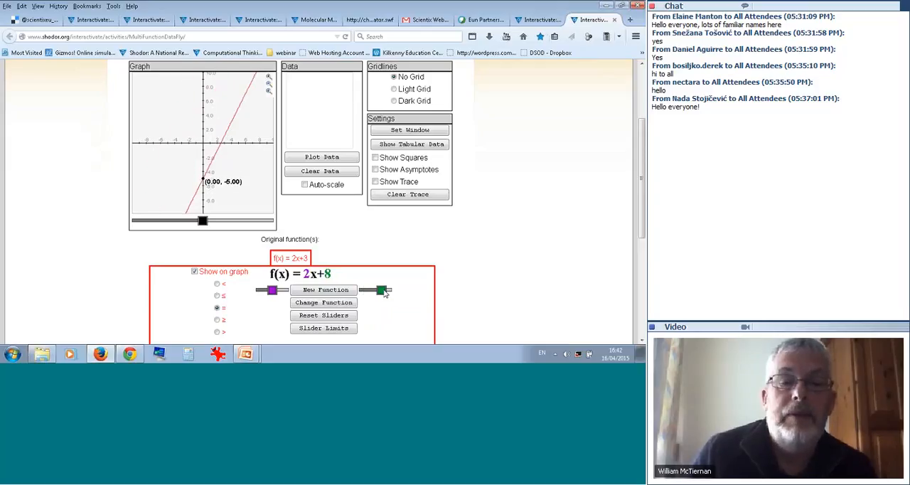
Sweep the constant slider through -4, 5, 4, -1 and 3, ending at f(x) = 2x+0.
left_click_drag(384, 290, 375, 290)
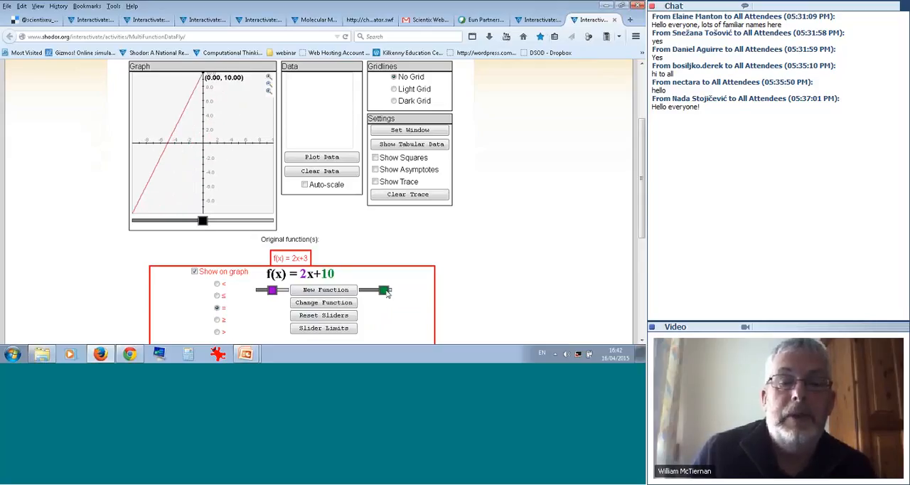
left_click_drag(381, 290, 362, 290)
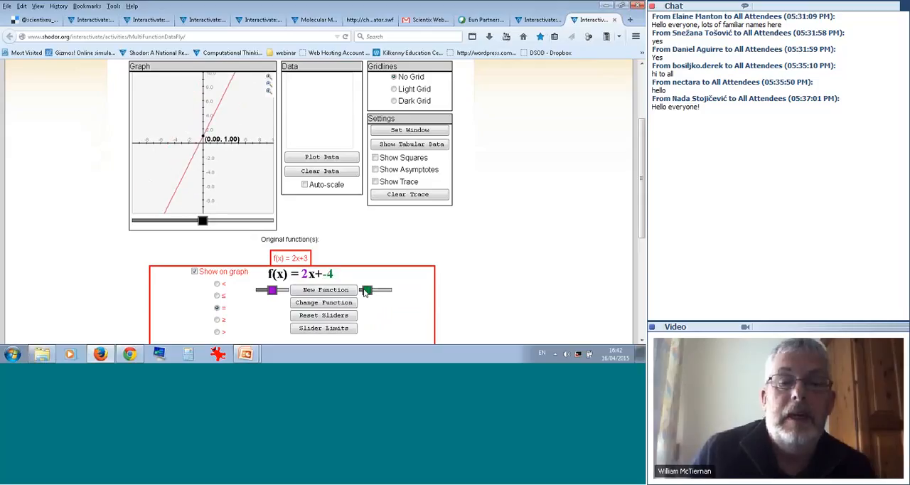
left_click_drag(364, 291, 375, 290)
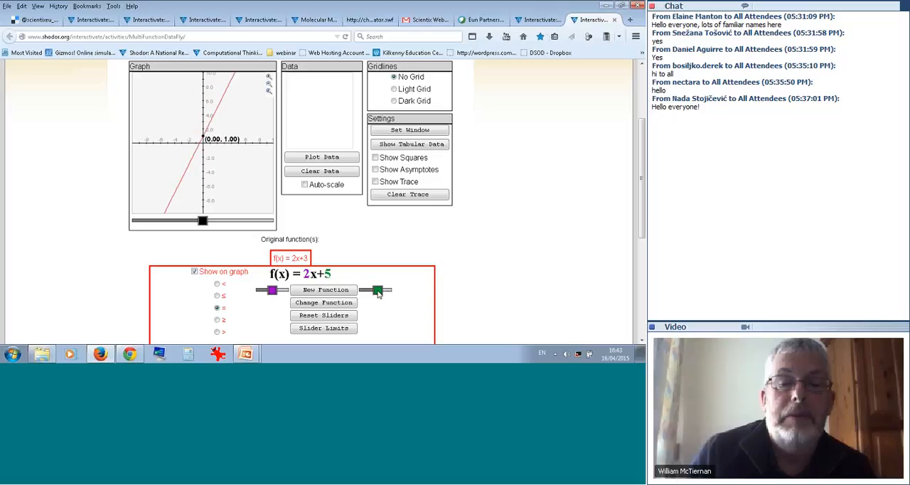
left_click_drag(376, 290, 381, 290)
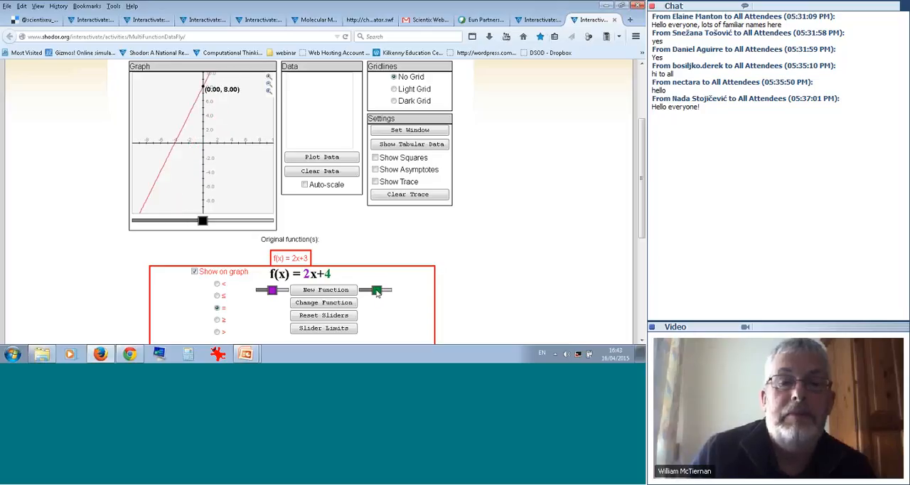
left_click_drag(377, 290, 367, 291)
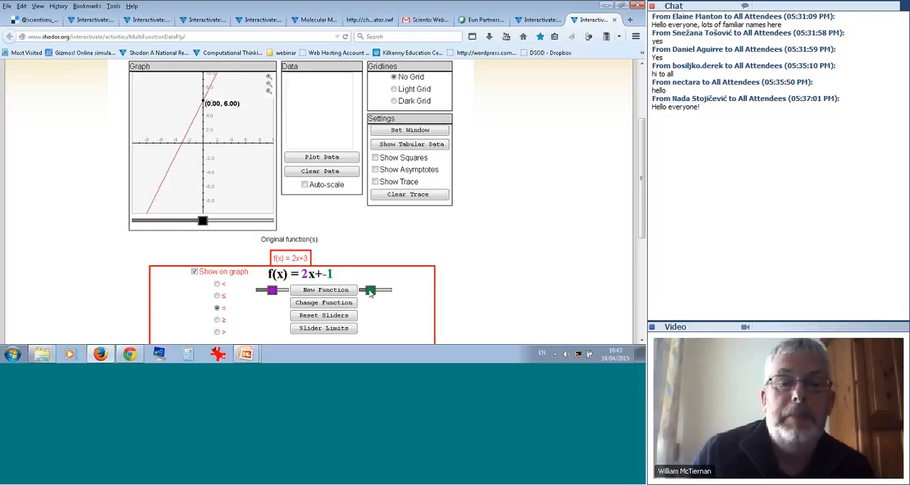
left_click_drag(368, 290, 376, 290)
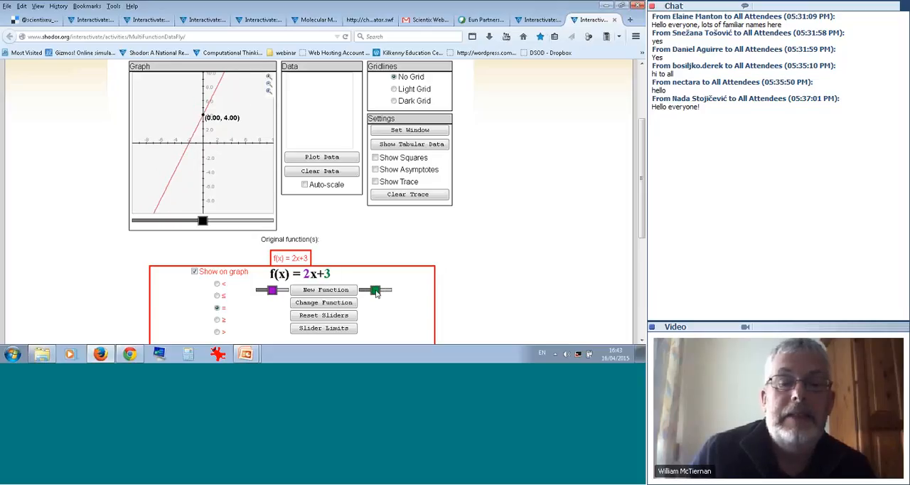
left_click_drag(366, 290, 372, 290)
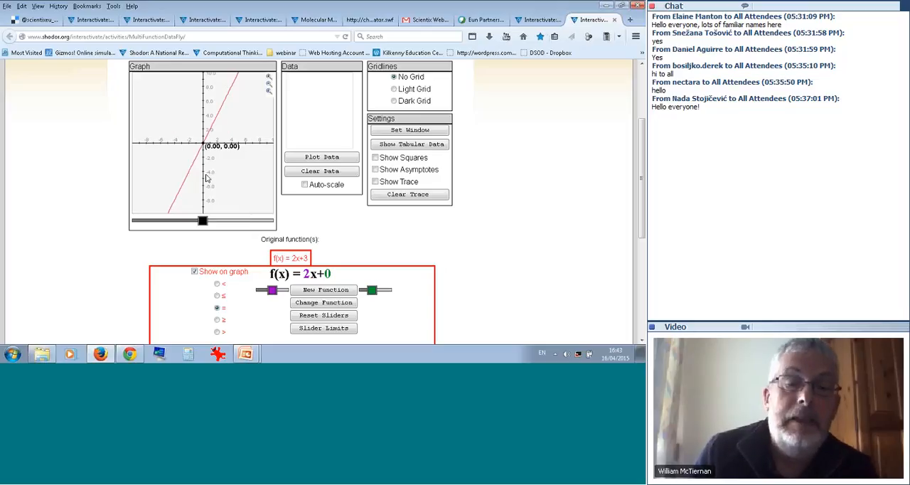
mouse_move(310, 280)
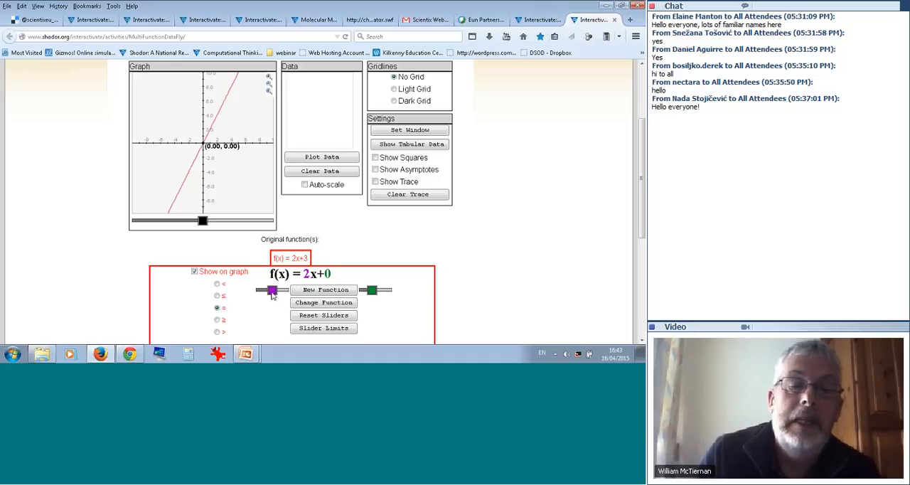
Sweep the slope slider through steep, 5, negative and 0 values, ending at f(x) = 1x+0.
left_click_drag(272, 290, 271, 290)
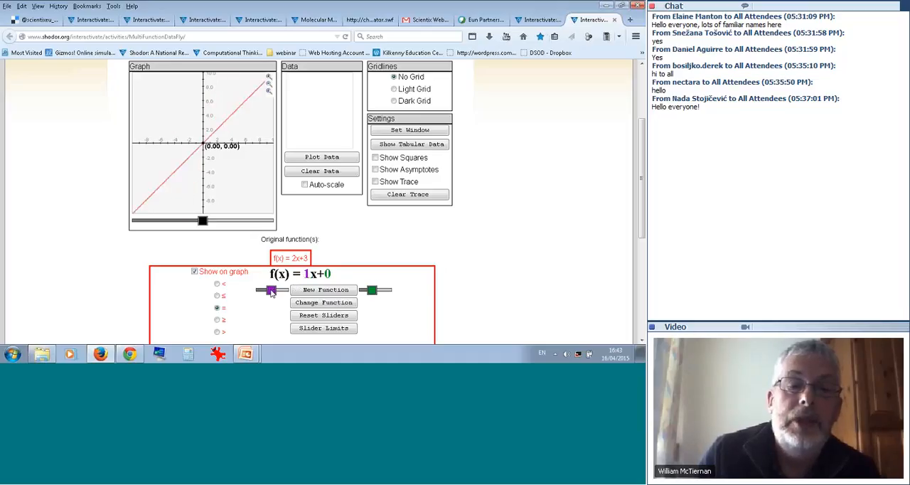
left_click_drag(271, 291, 276, 290)
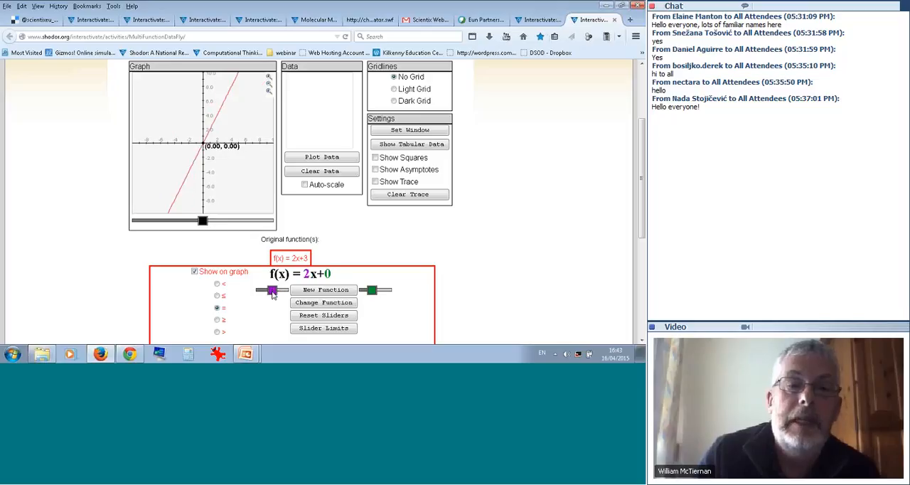
left_click_drag(272, 290, 268, 290)
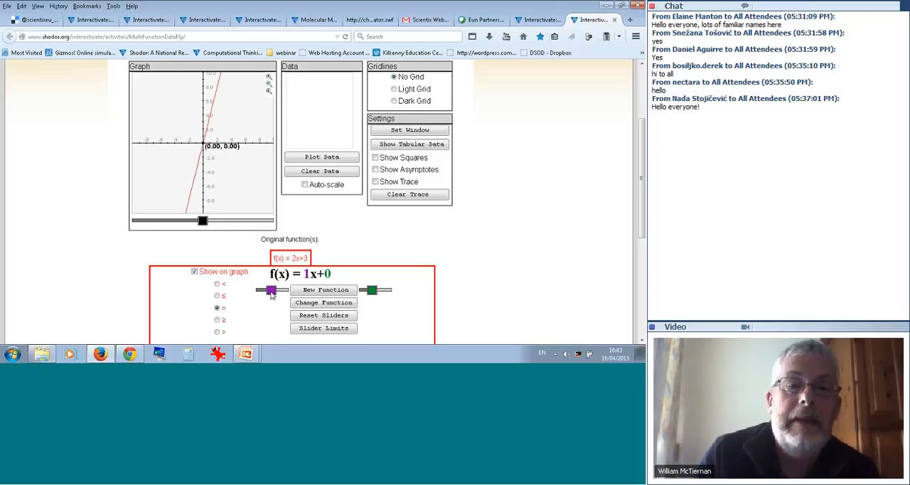
left_click_drag(270, 290, 284, 290)
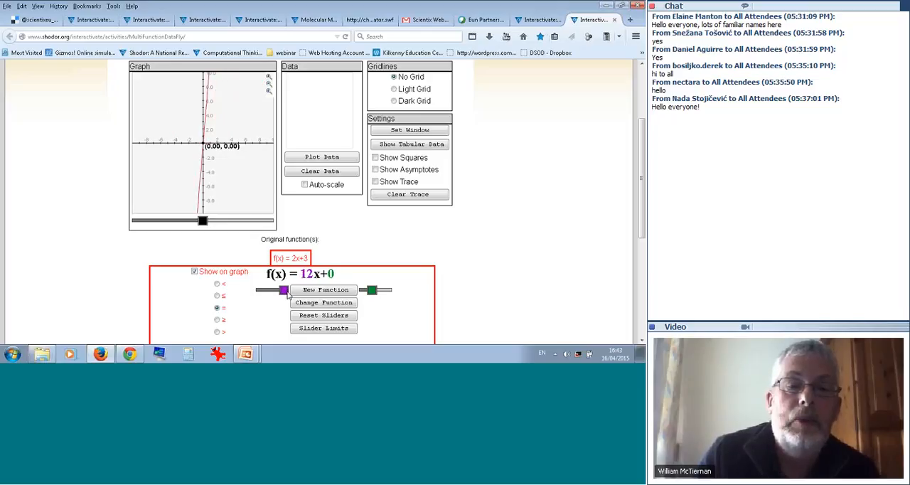
left_click_drag(284, 290, 273, 290)
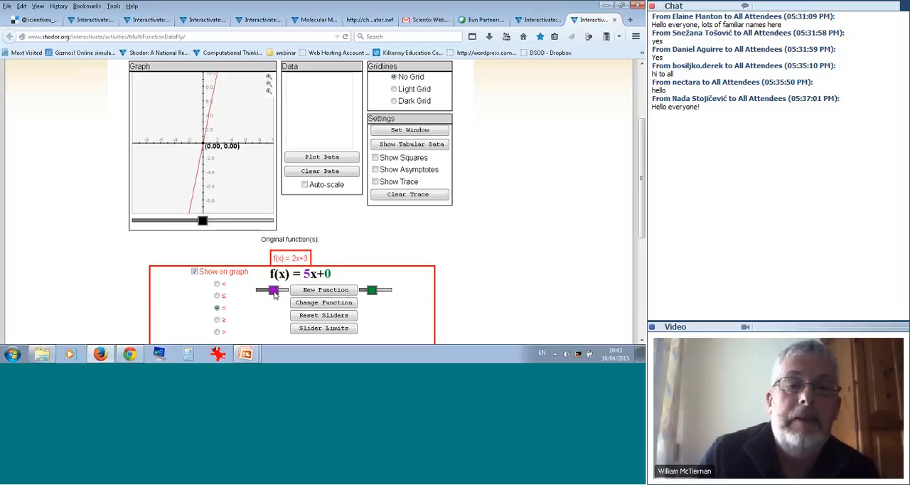
left_click_drag(273, 290, 269, 299)
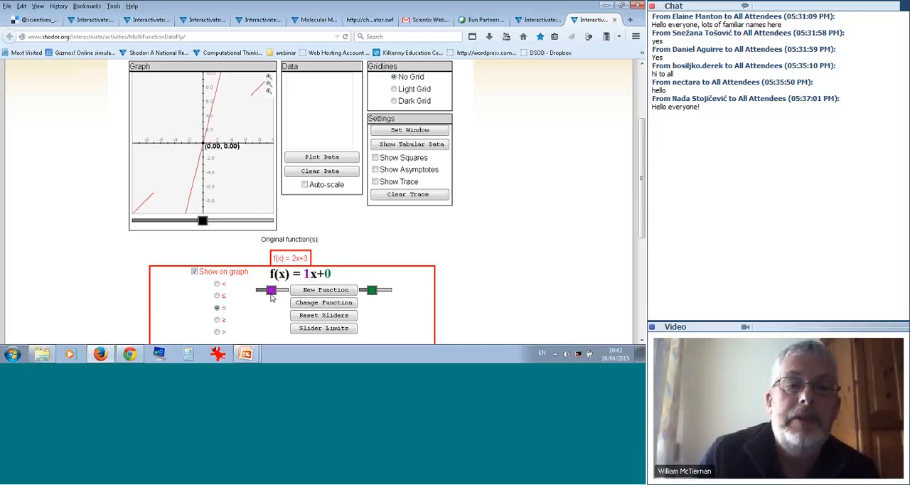
left_click_drag(269, 290, 269, 290)
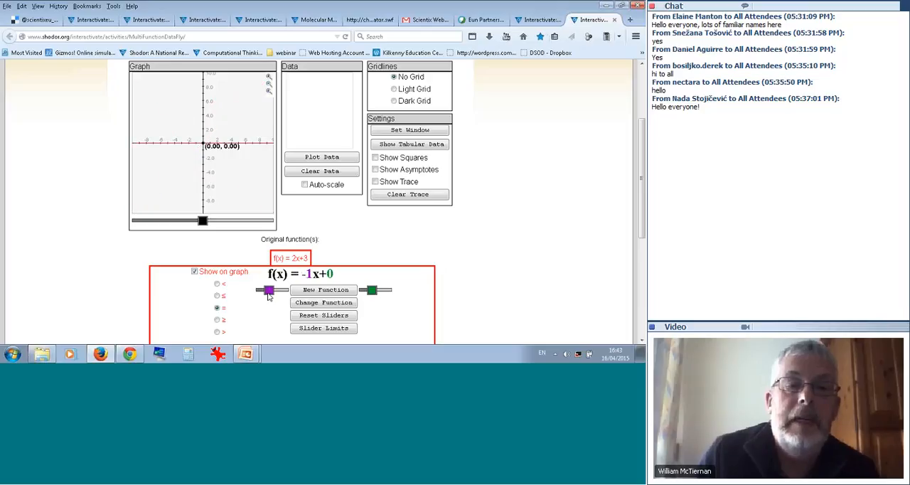
left_click_drag(268, 290, 268, 290)
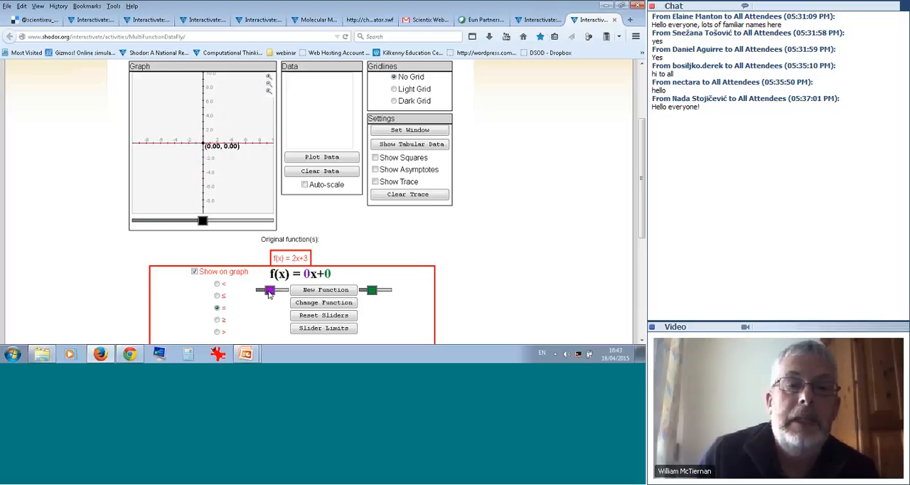
left_click_drag(268, 290, 273, 290)
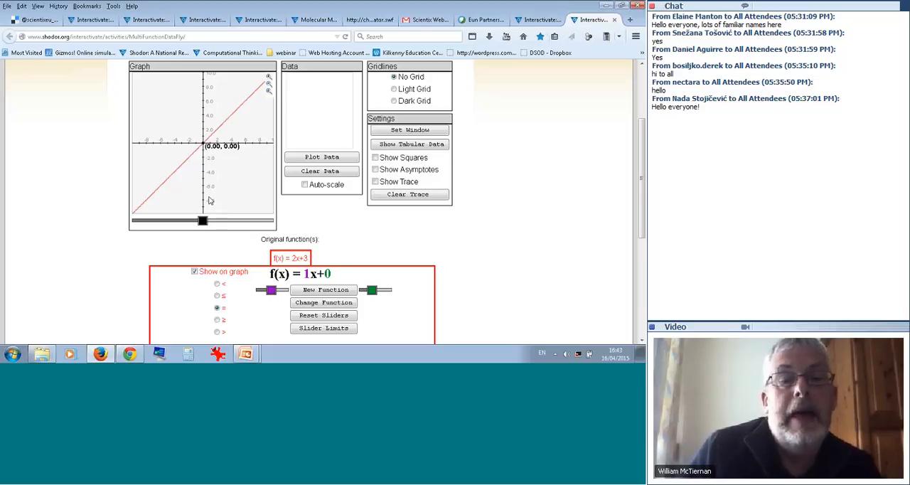
Move the trace point along y = x through (2.40, 2.40) and (3.20, 3.20) to (3.30, 3.30).
left_click_drag(202, 219, 216, 219)
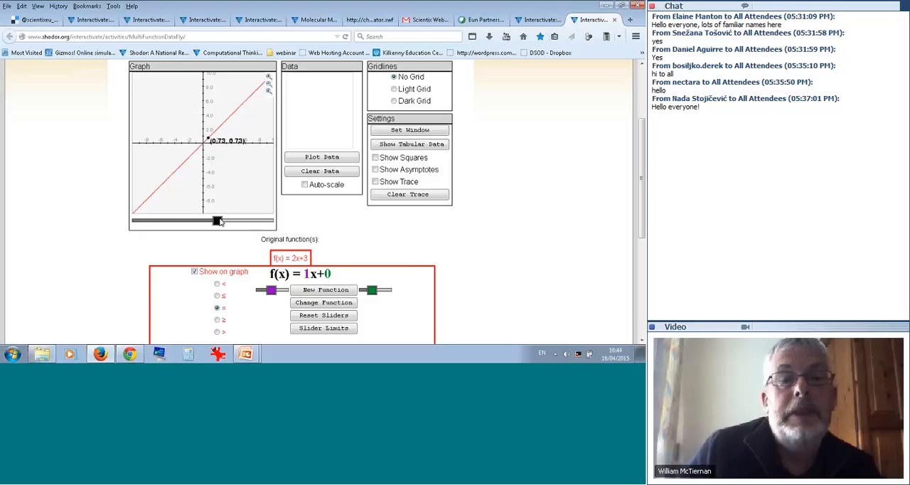
left_click_drag(216, 220, 193, 220)
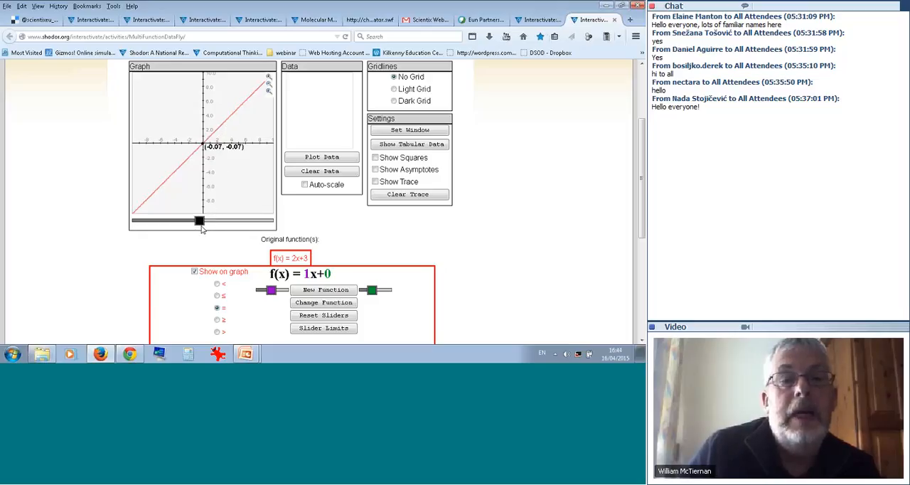
left_click_drag(198, 221, 204, 220)
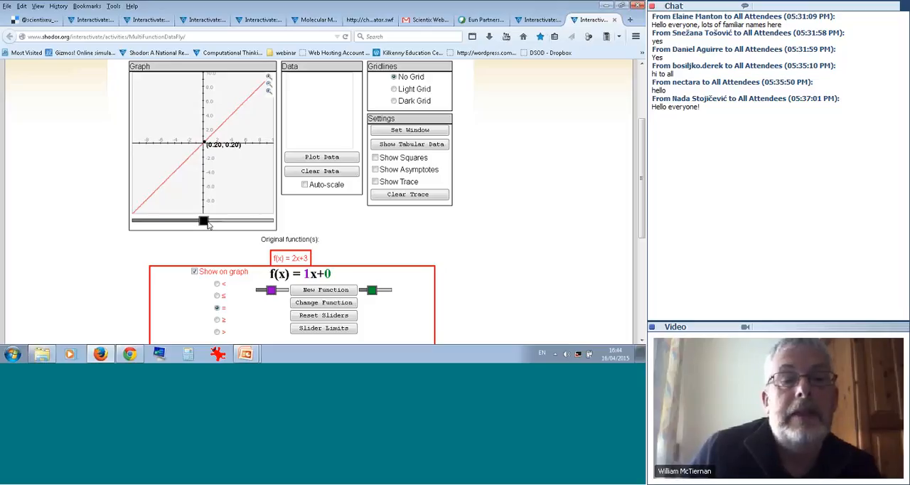
left_click_drag(201, 221, 212, 221)
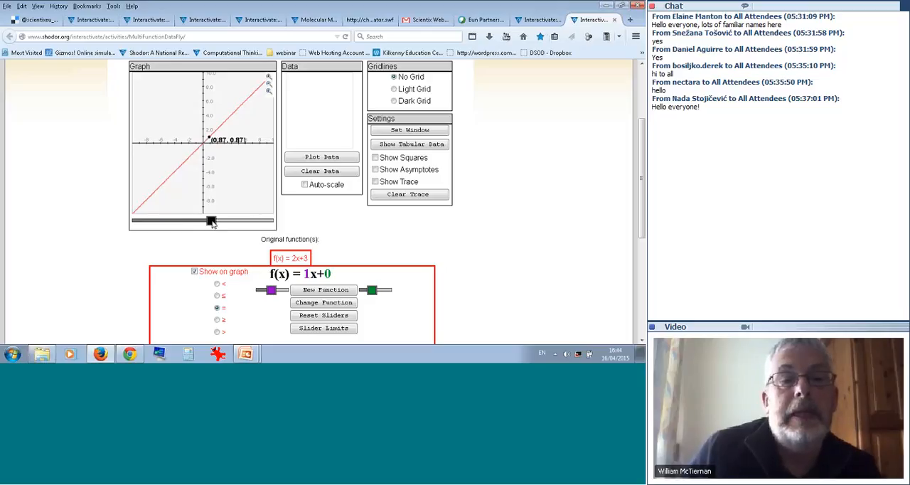
left_click_drag(213, 221, 216, 220)
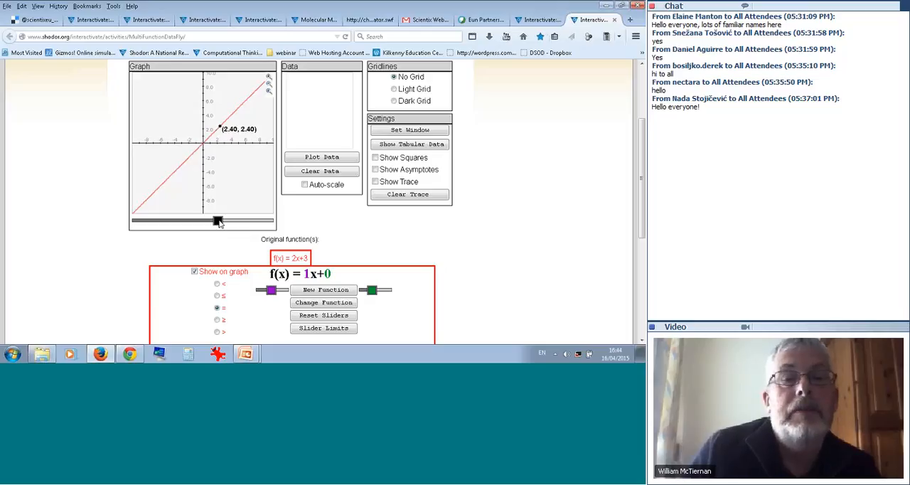
left_click_drag(216, 219, 219, 219)
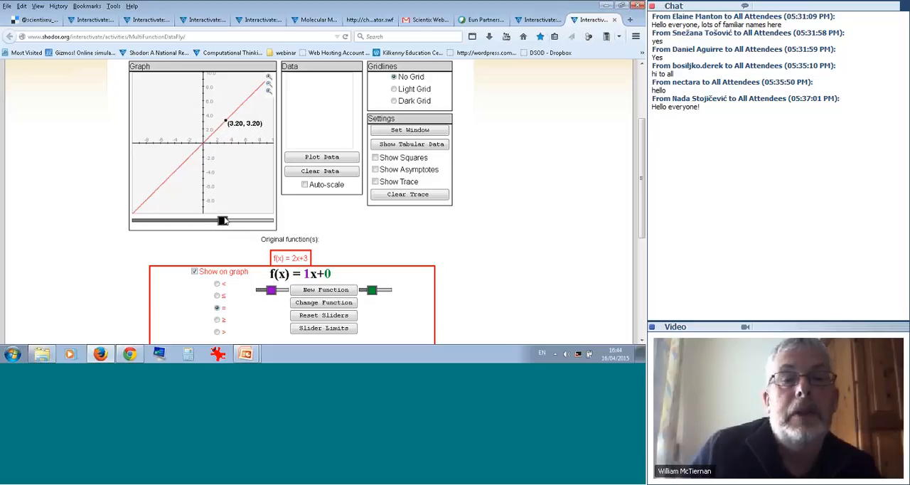
left_click_drag(220, 219, 225, 219)
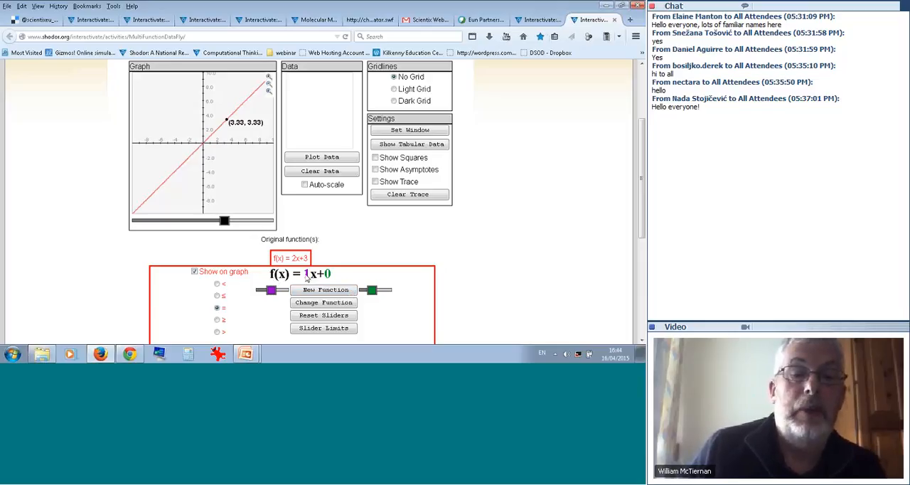
mouse_move(244, 297)
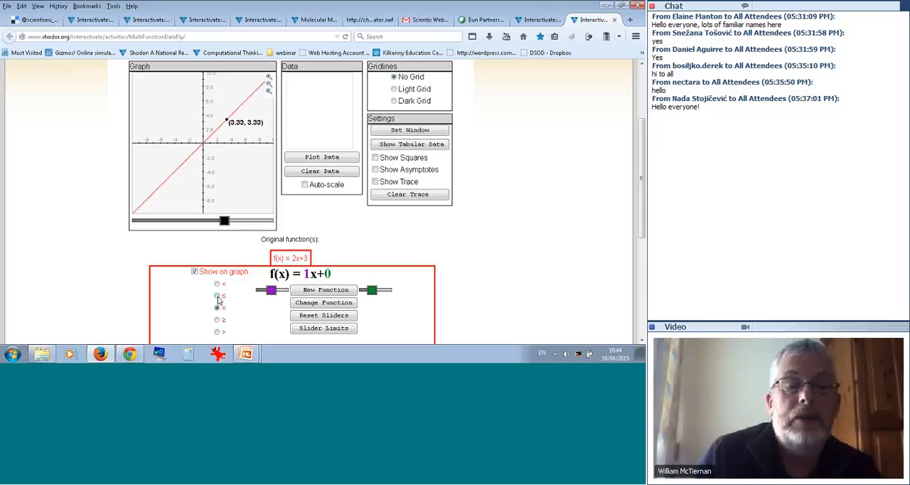
Try the inequality relations to shade below the line, then return f(x) = 1x+0 to equals.
left_click(216, 296)
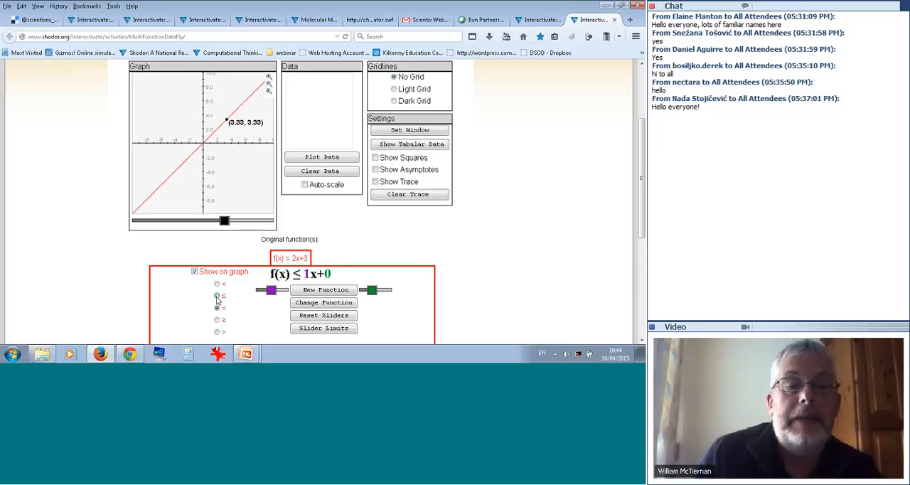
left_click(216, 296)
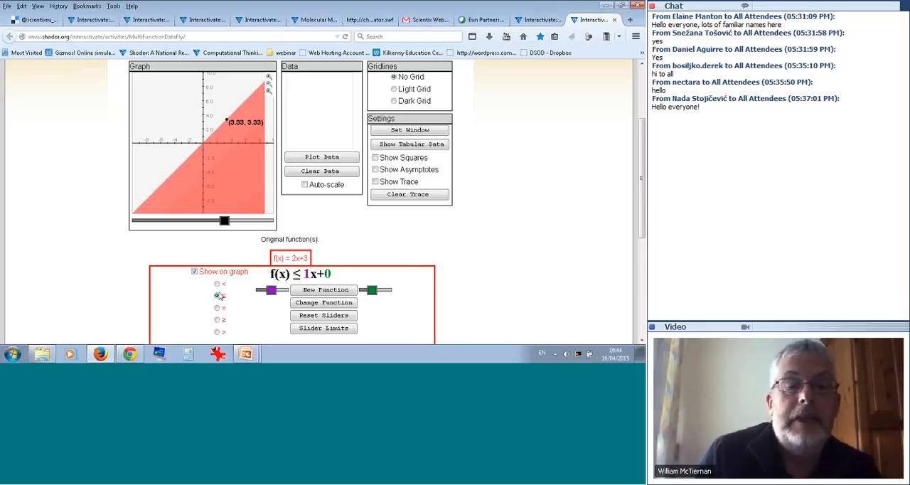
left_click(216, 296)
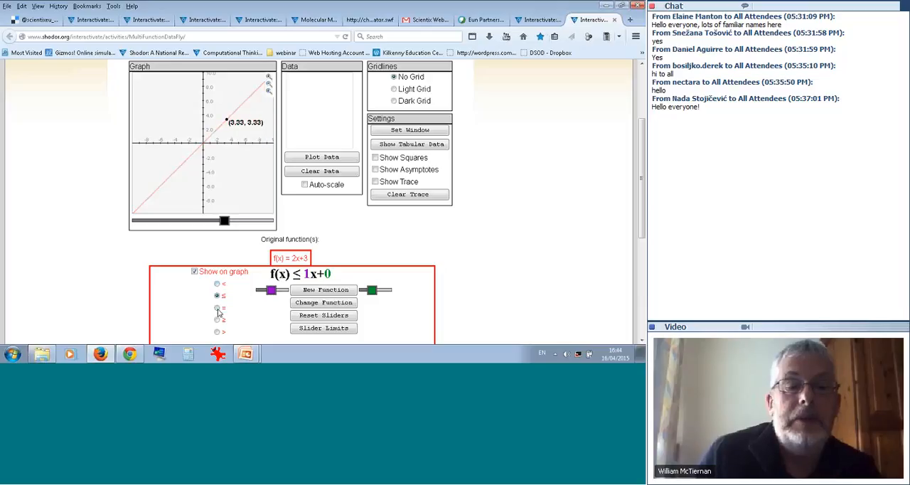
left_click(216, 307)
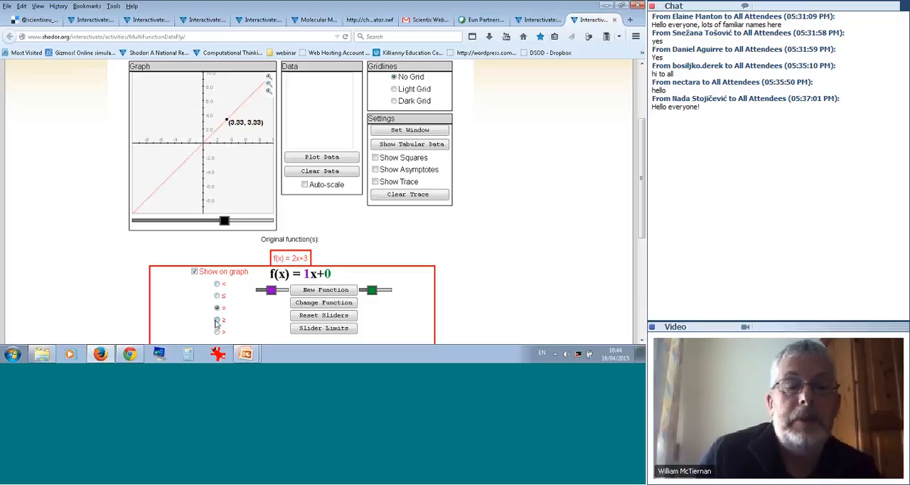
left_click(217, 318)
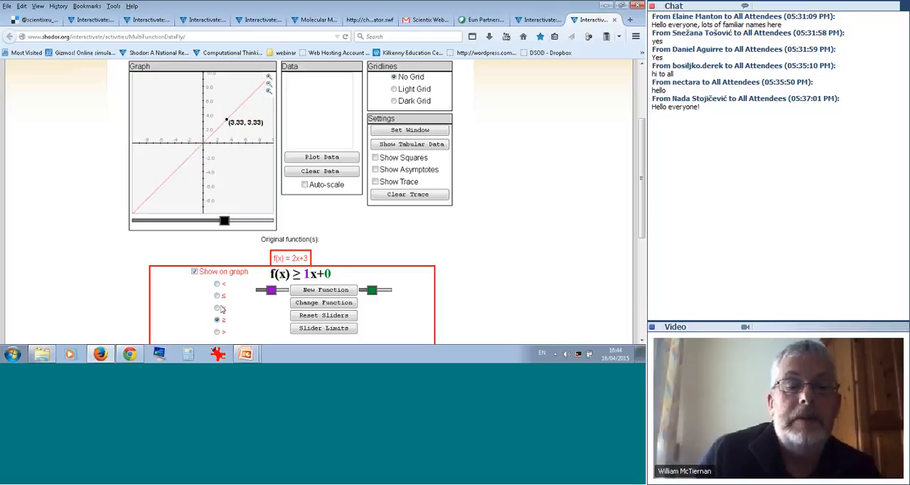
left_click(216, 307)
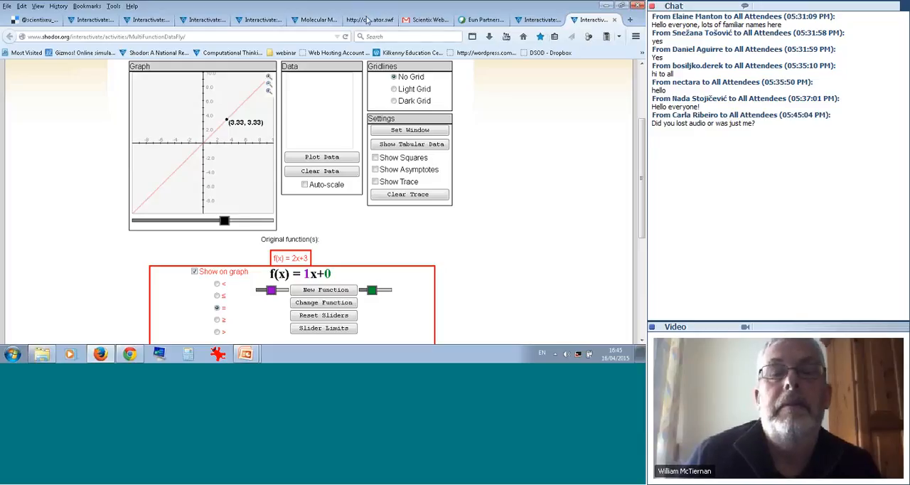
mouse_move(546, 142)
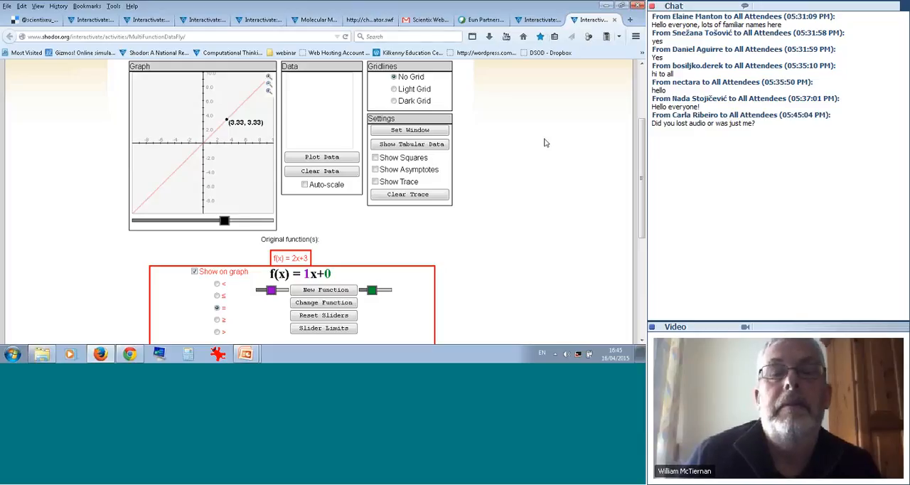
mouse_move(347, 265)
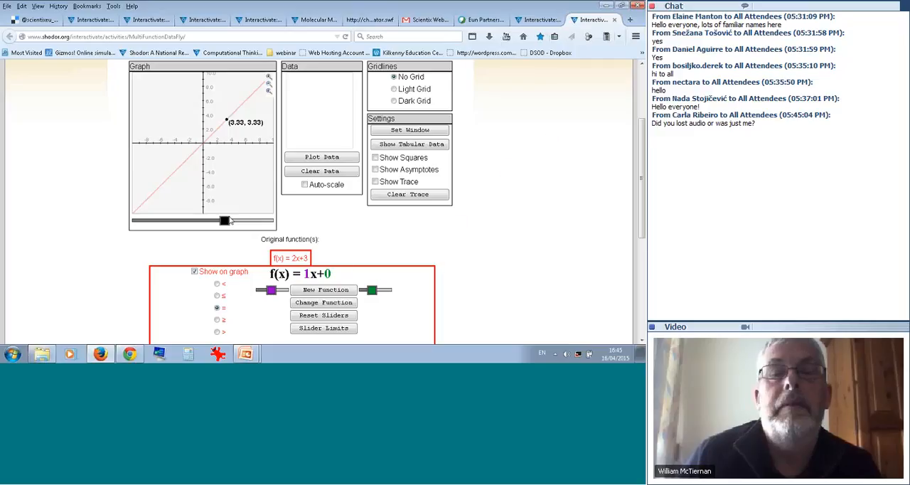
Slide the trace point near the origin, then drop the slope to 0 giving f(x) = 0x+0.
left_click_drag(224, 220, 176, 221)
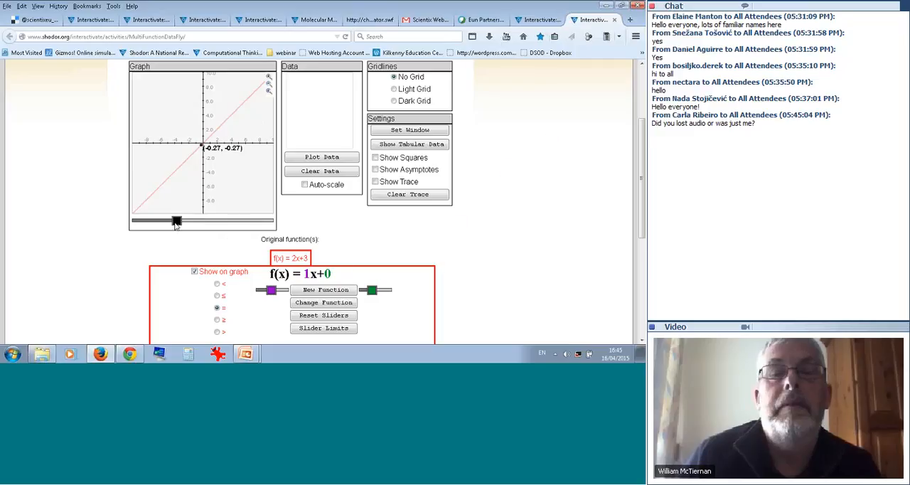
left_click_drag(177, 221, 220, 220)
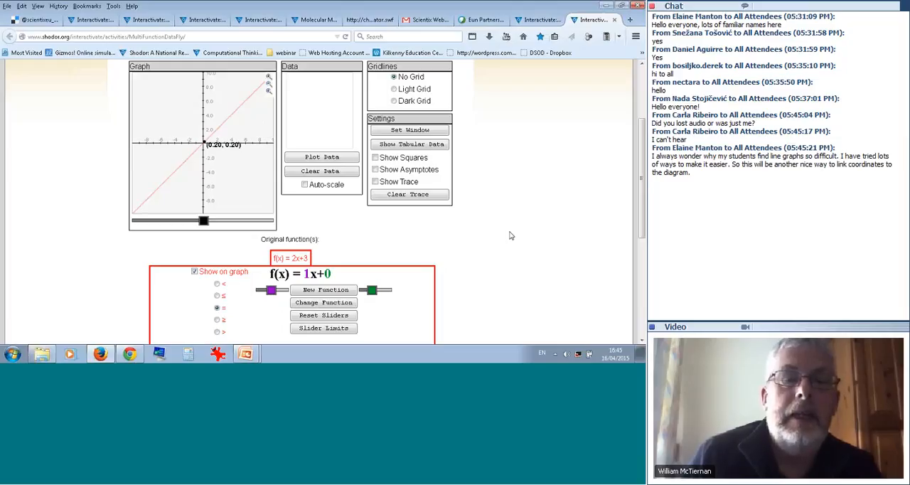
mouse_move(595, 185)
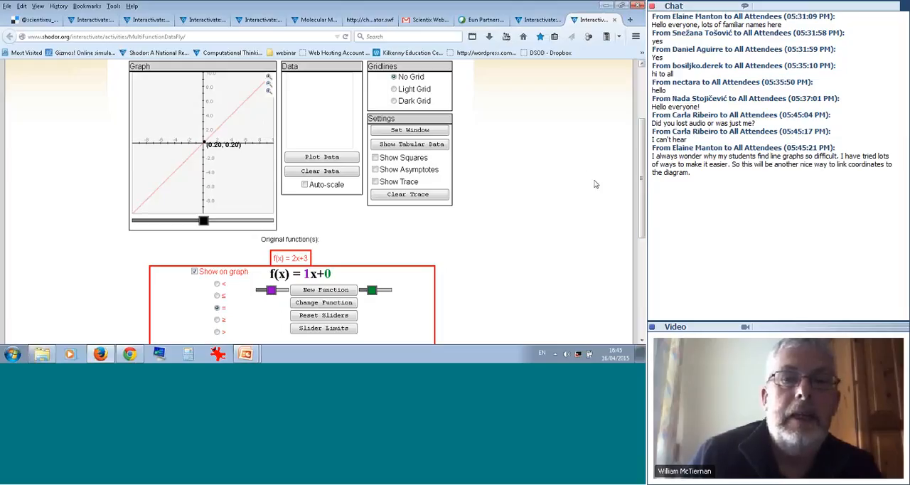
left_click_drag(267, 291, 273, 290)
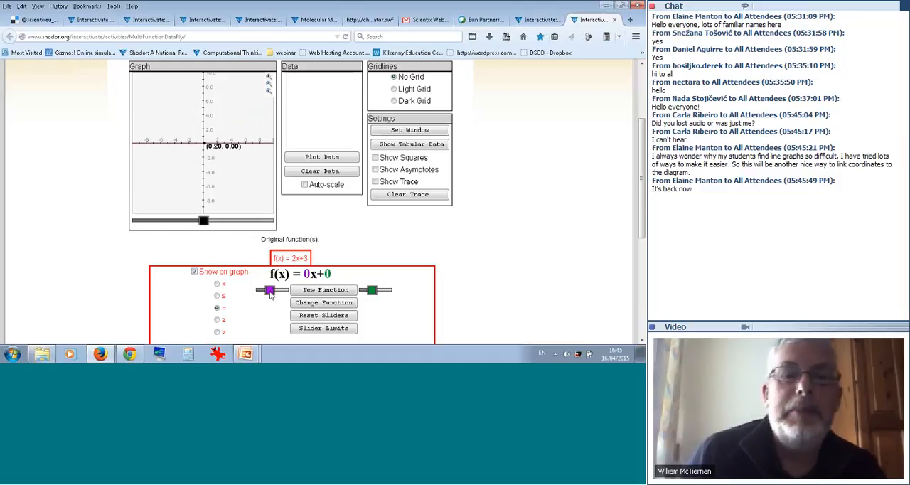
Sweep the slope through -1 and -2 back to 1, with the trace point at (-0.80, -0.80).
left_click_drag(269, 290, 268, 290)
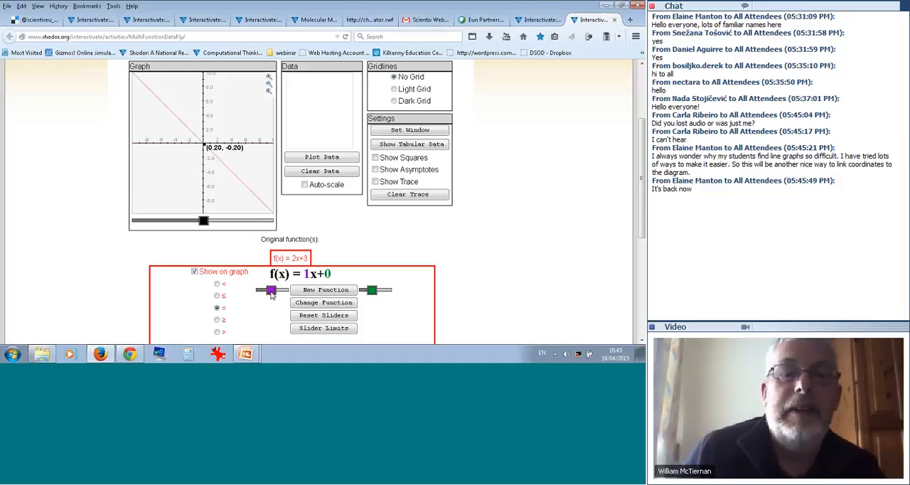
left_click_drag(271, 290, 265, 291)
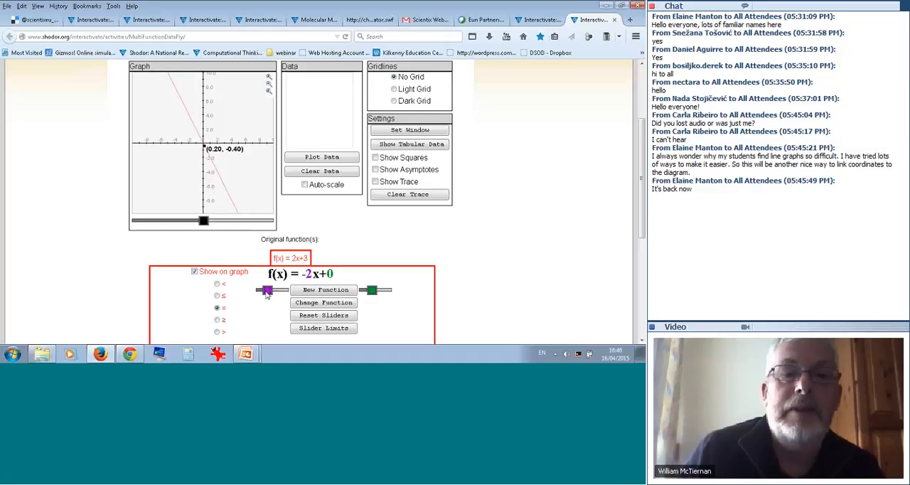
left_click_drag(267, 290, 277, 290)
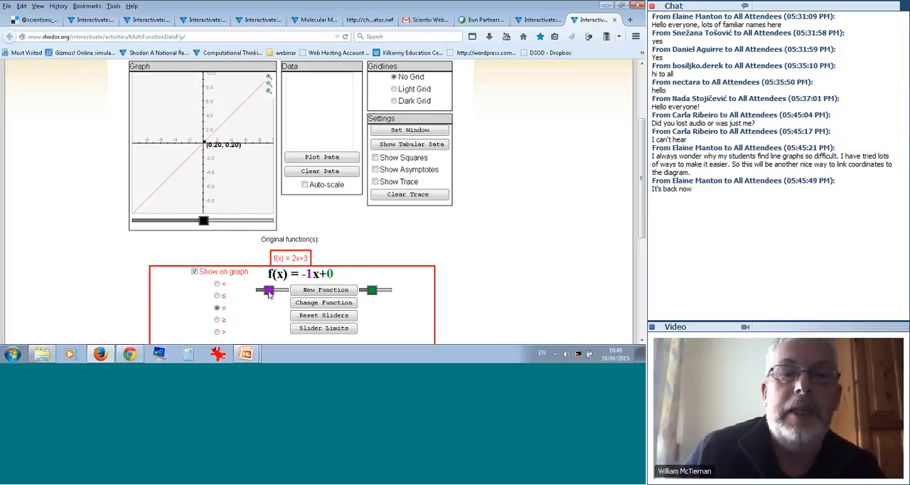
left_click_drag(268, 290, 273, 290)
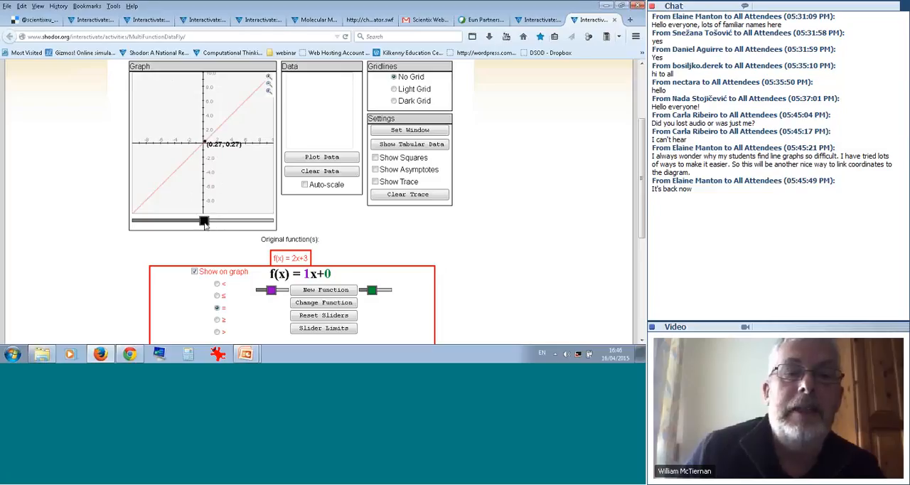
left_click_drag(224, 220, 230, 219)
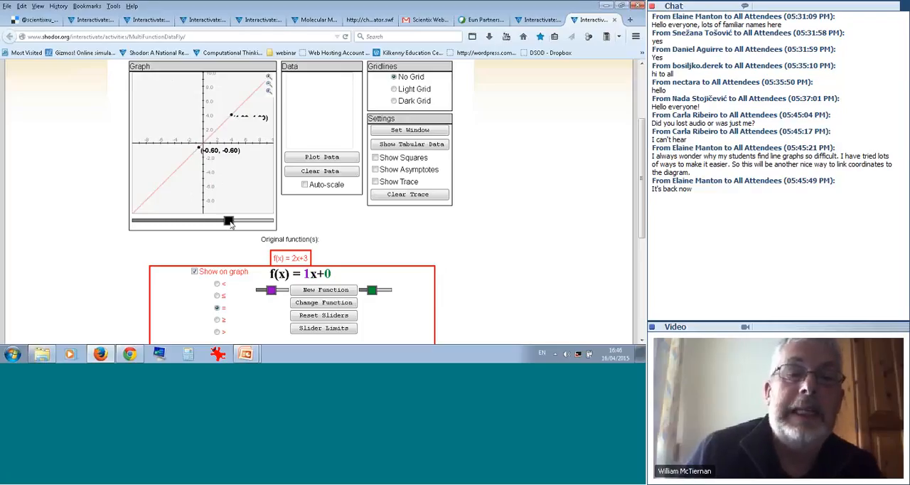
Move the trace point through (2.00, 2.00) up to (4.30, 4.30) and back to (-1.00, -1.00).
left_click_drag(226, 220, 234, 220)
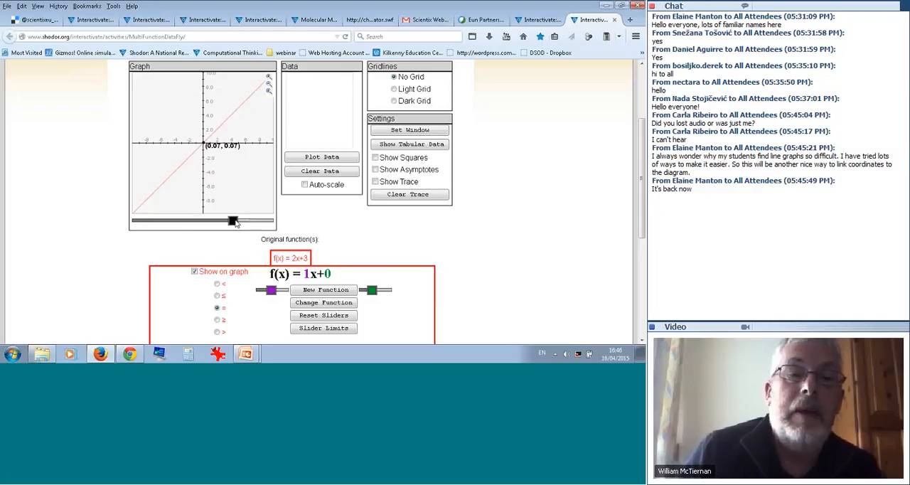
left_click_drag(235, 220, 202, 220)
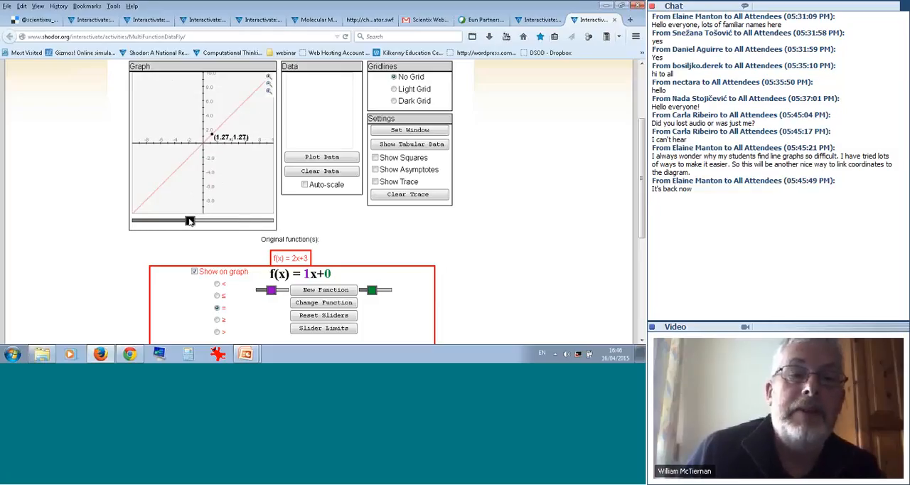
left_click_drag(190, 221, 205, 221)
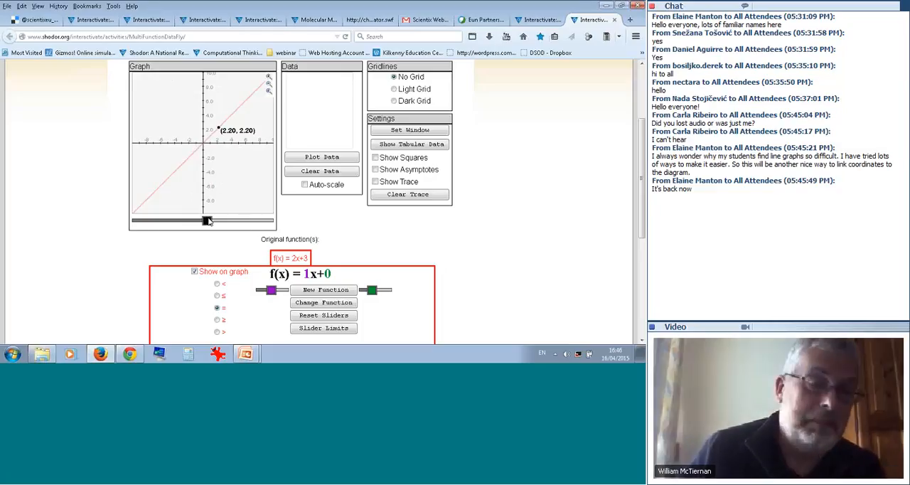
left_click_drag(206, 220, 216, 221)
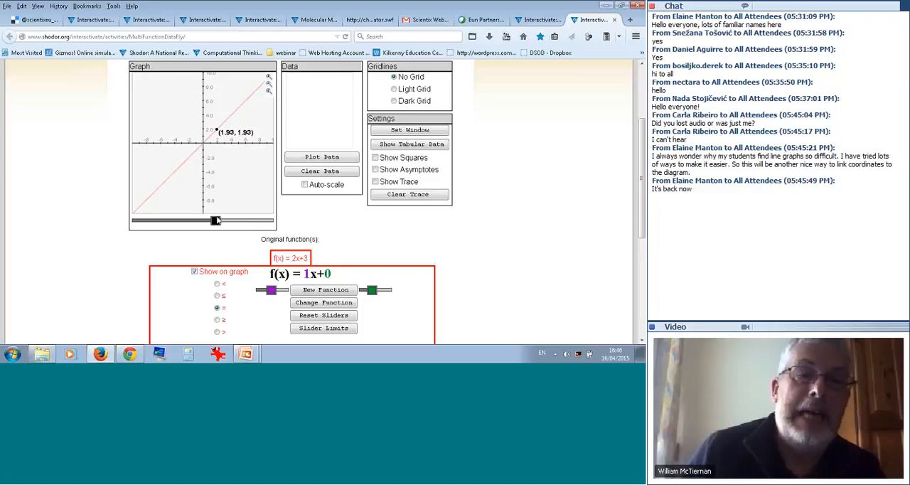
left_click_drag(216, 219, 220, 219)
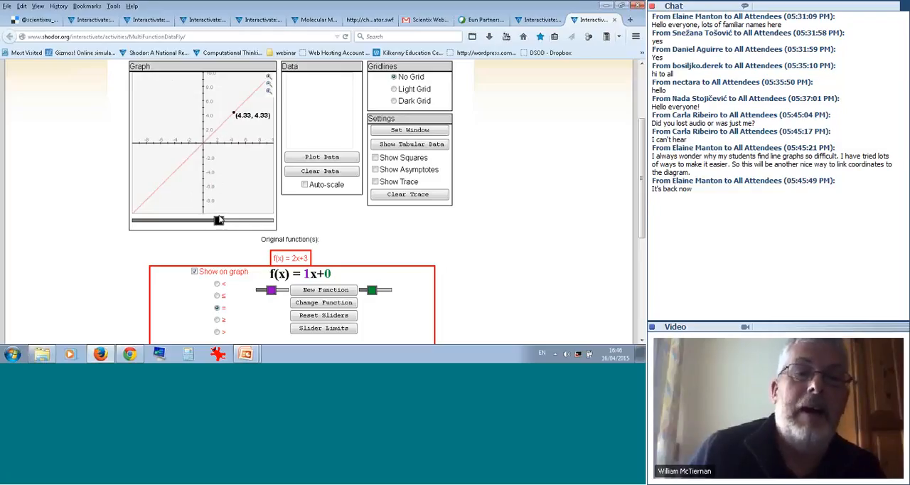
left_click_drag(220, 219, 196, 219)
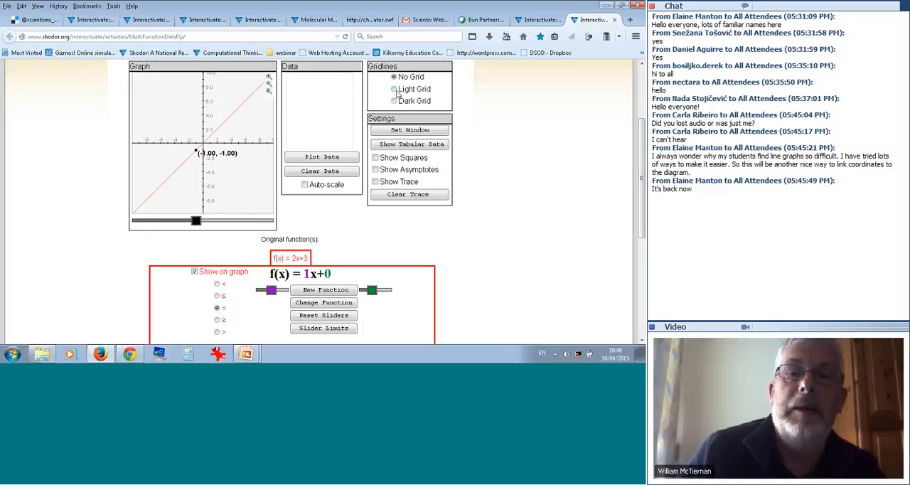
Add light gridlines to the f(x) = 1x+0 graph and show its values as tabular data.
left_click(392, 89)
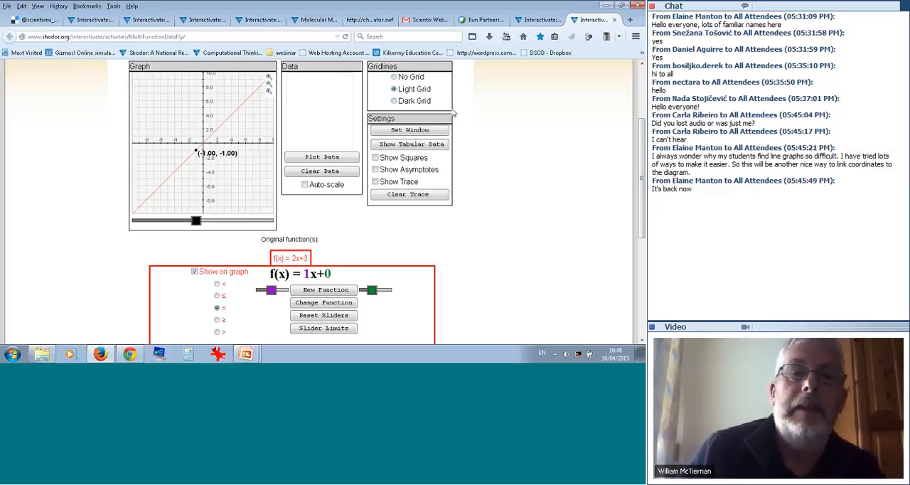
mouse_move(615, 146)
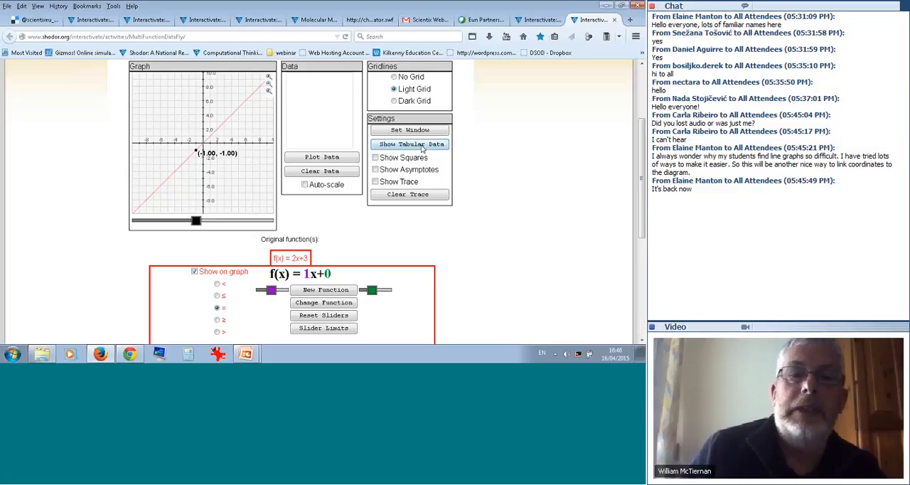
left_click(410, 143)
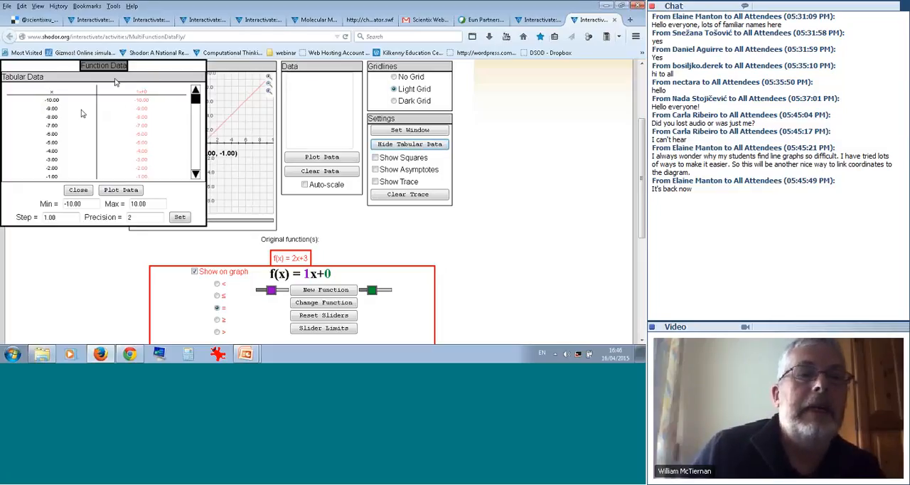
left_click(78, 190)
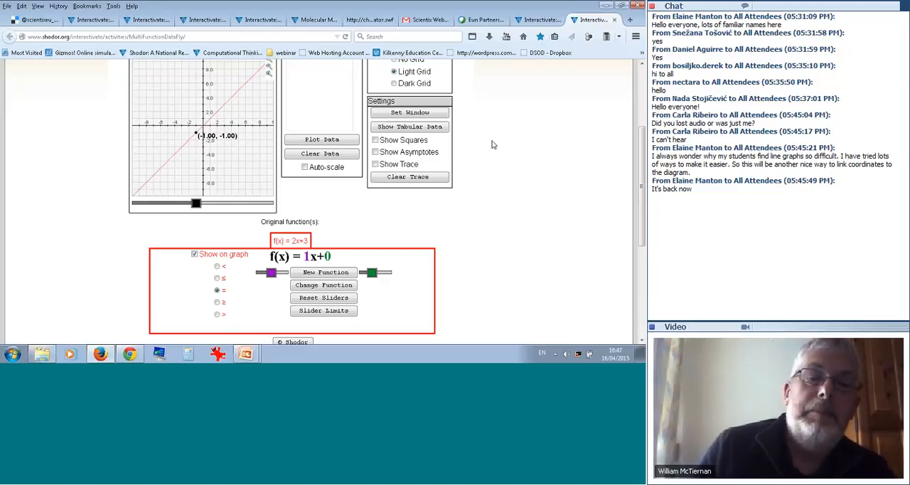
mouse_move(575, 121)
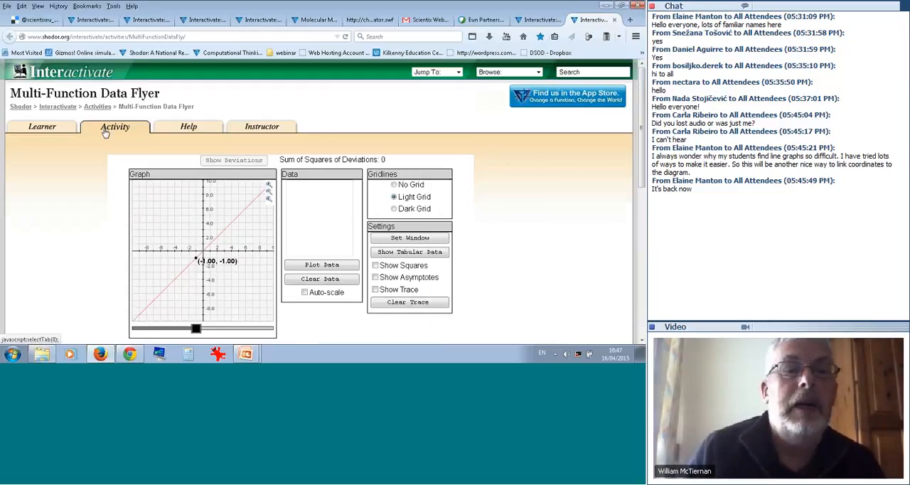
left_click(41, 125)
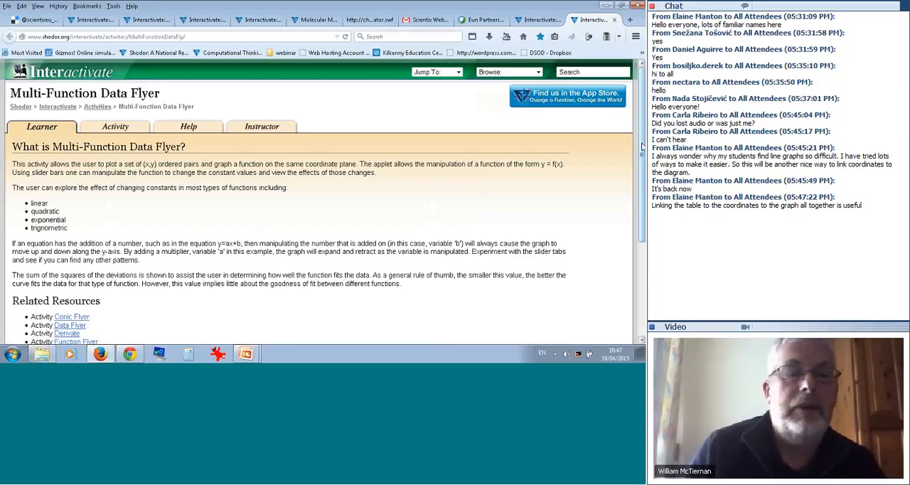
scroll("down", 3)
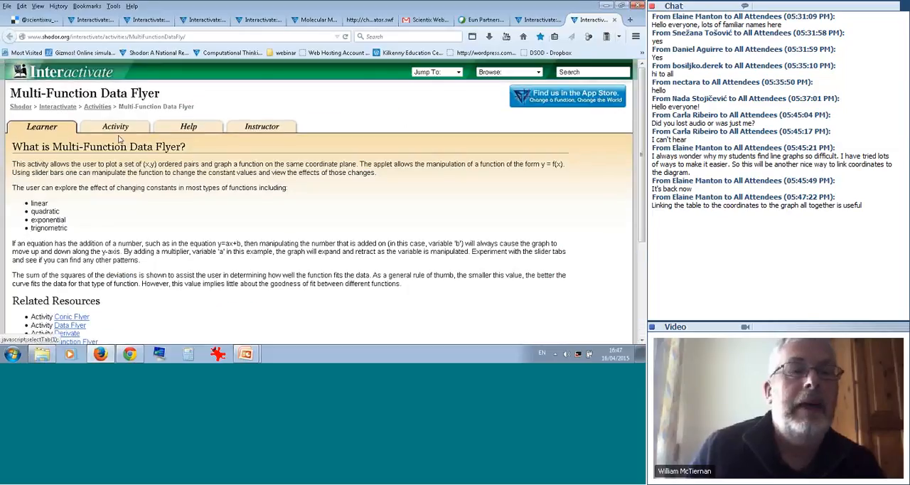
left_click(116, 126)
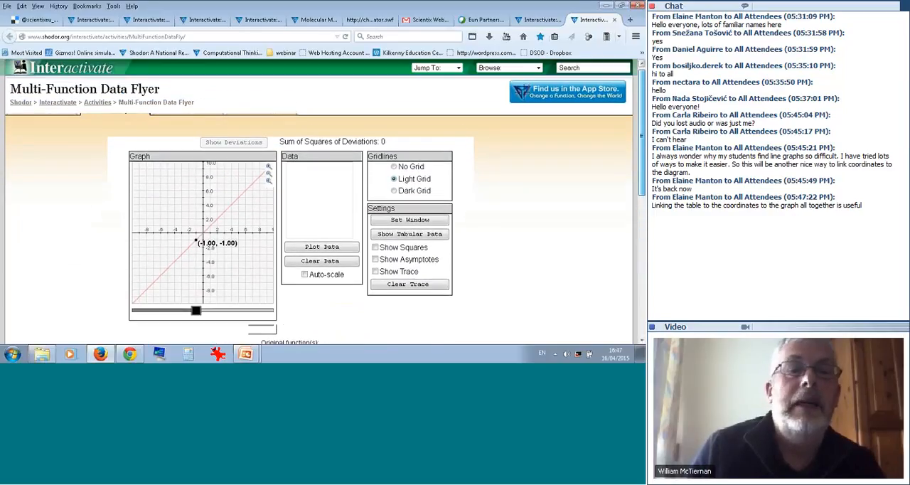
left_click(187, 123)
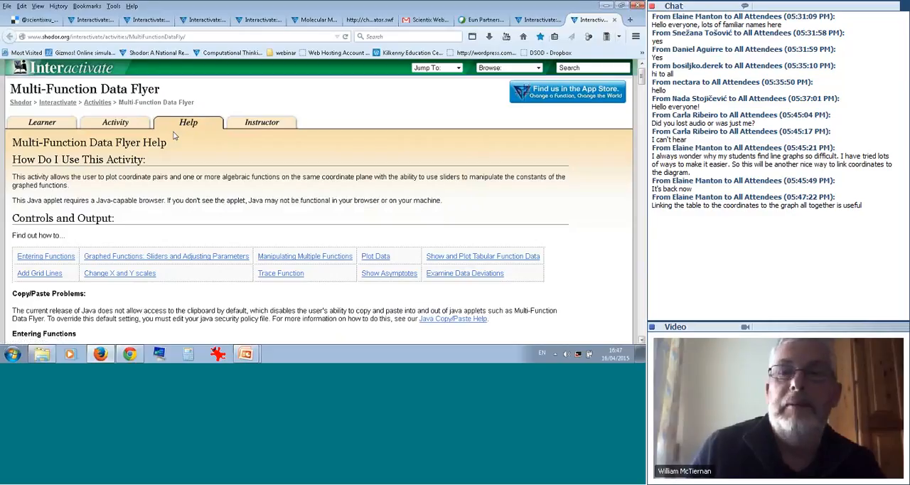
scroll("down", 3)
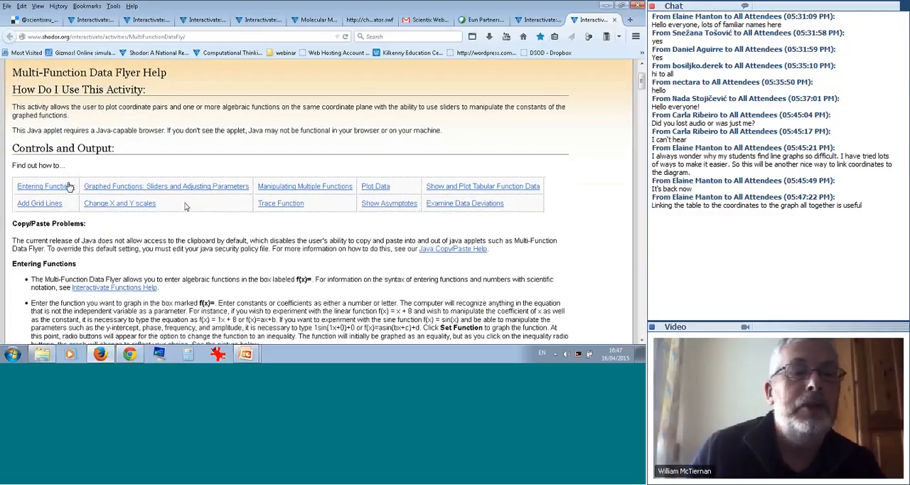
mouse_move(45, 185)
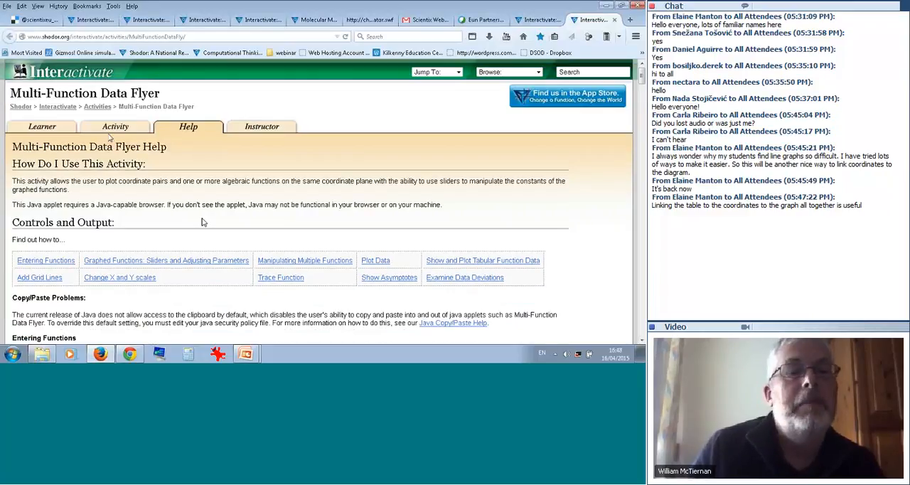
left_click(116, 127)
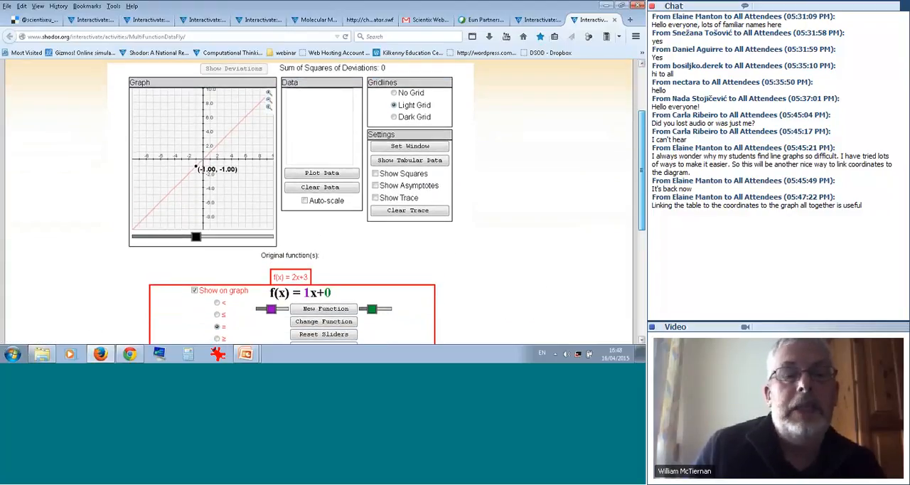
scroll("down", 3)
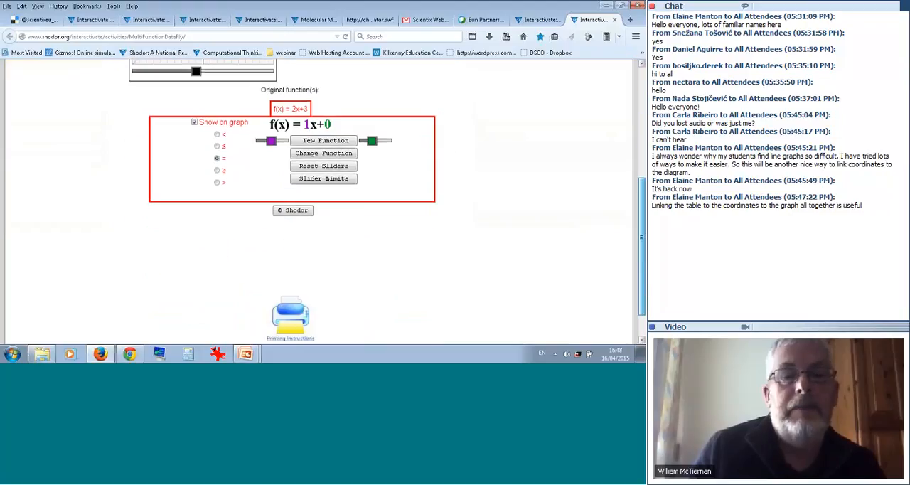
scroll("down", 3)
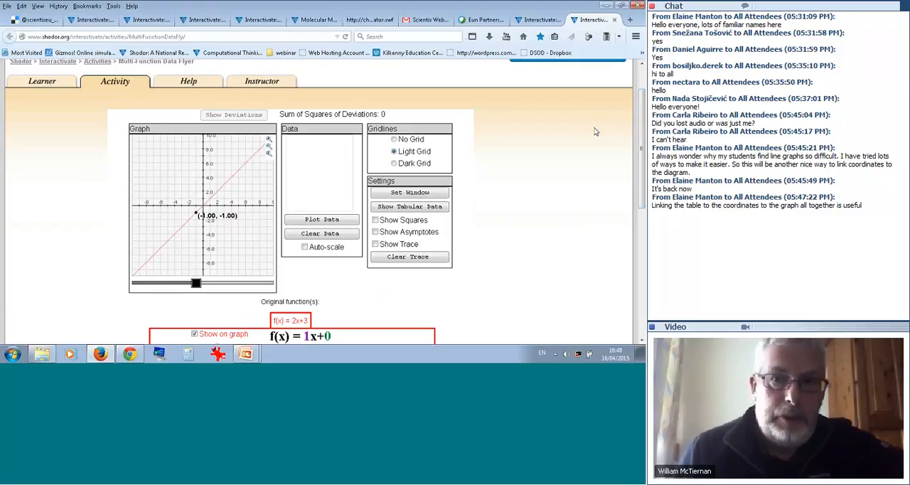
scroll("down", 3)
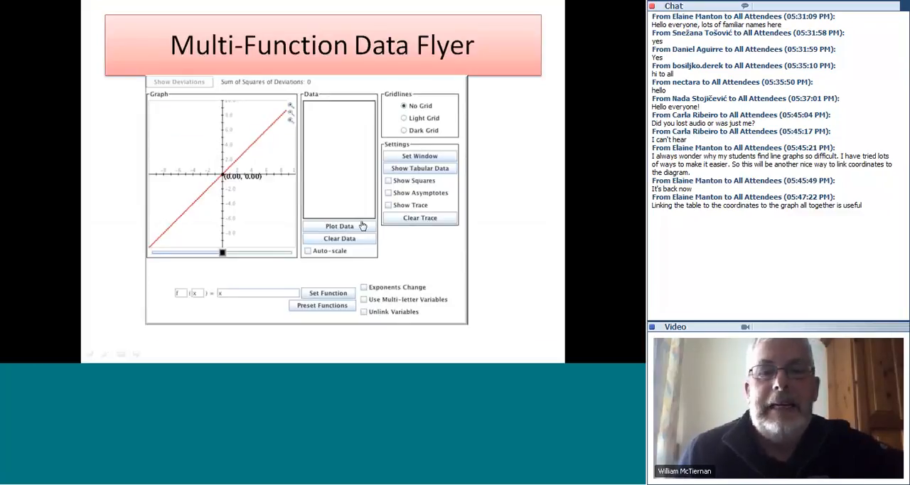
mouse_move(505, 327)
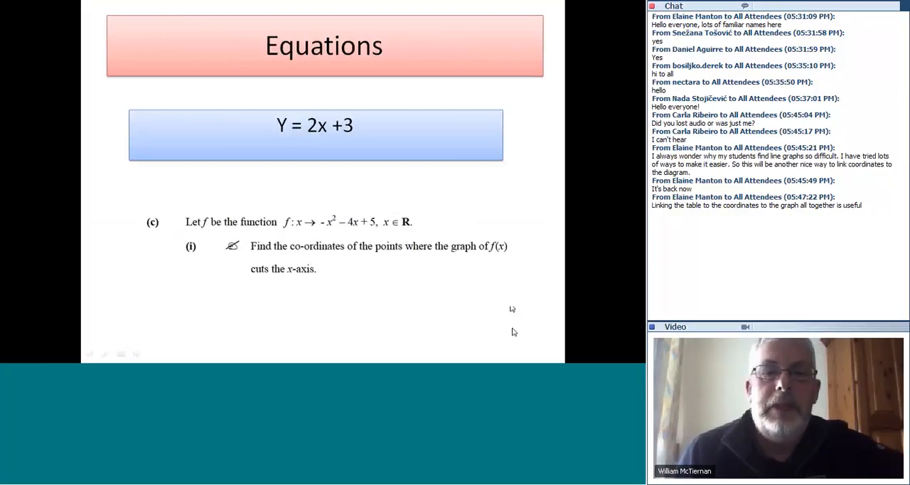
mouse_move(498, 327)
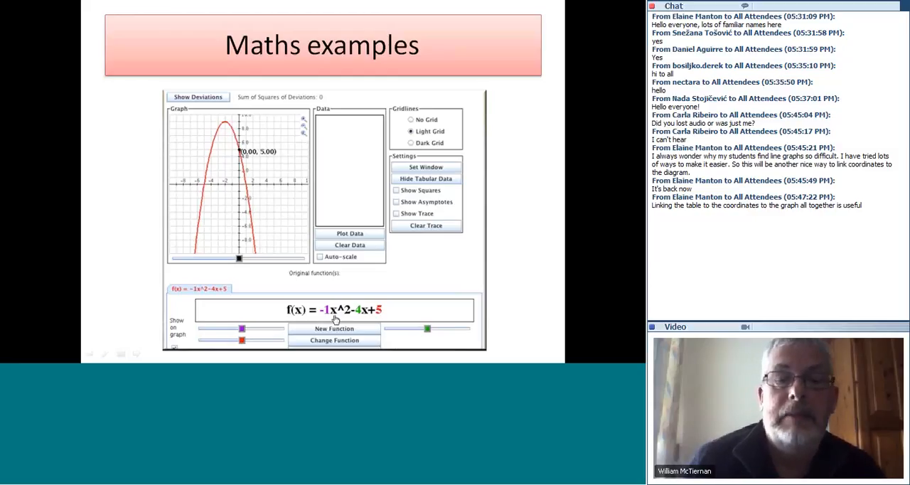
mouse_move(562, 322)
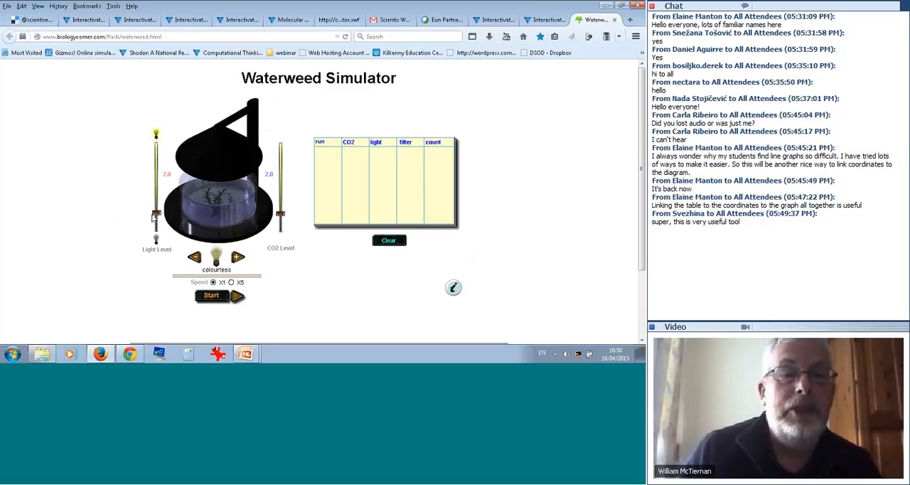
Set the tank's light level and CO2 level sliders for the first experimental run.
left_click_drag(156, 213, 156, 188)
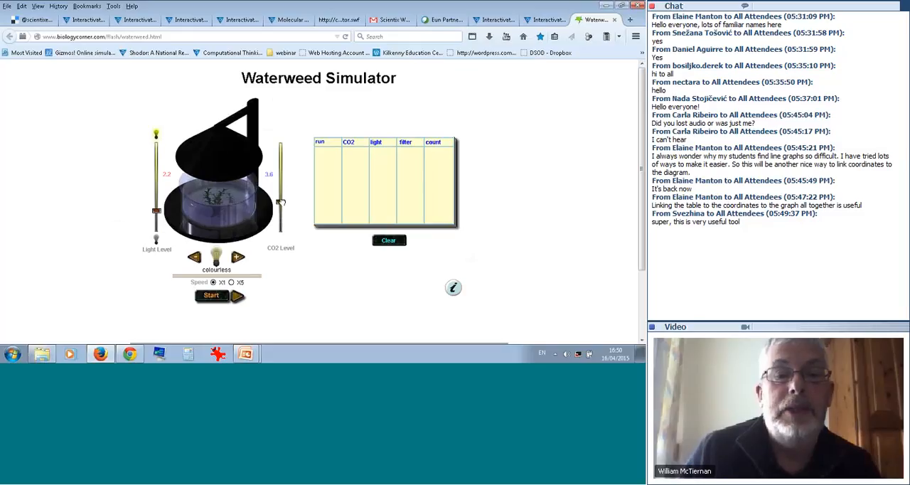
left_click(194, 257)
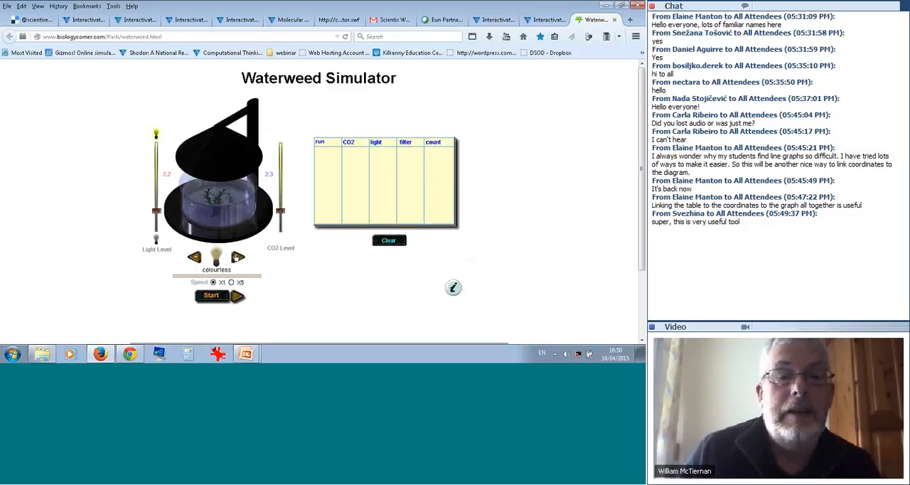
left_click(239, 258)
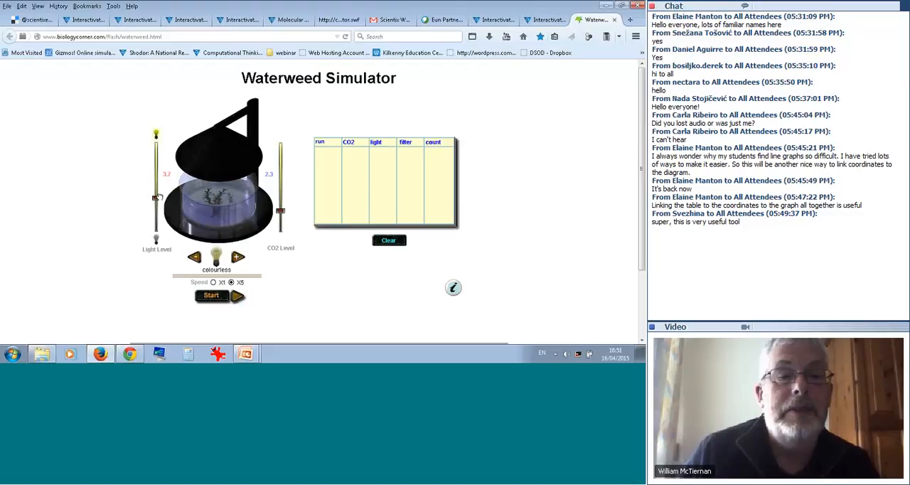
Record four runs at CO2 2.3, raising the light level between runs.
left_click(210, 295)
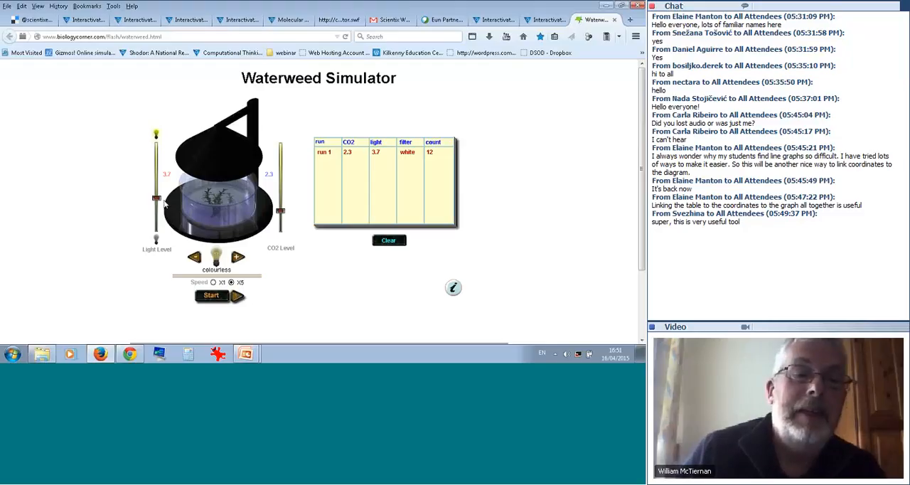
left_click_drag(156, 184, 156, 164)
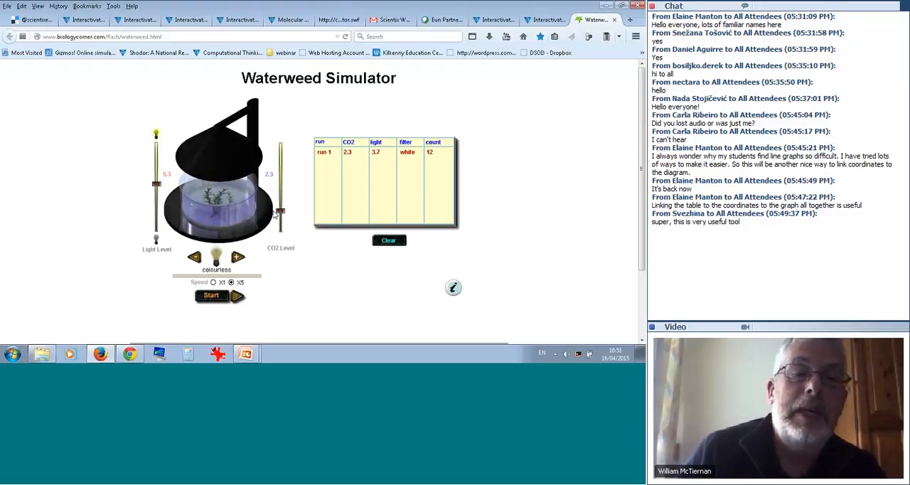
mouse_move(301, 242)
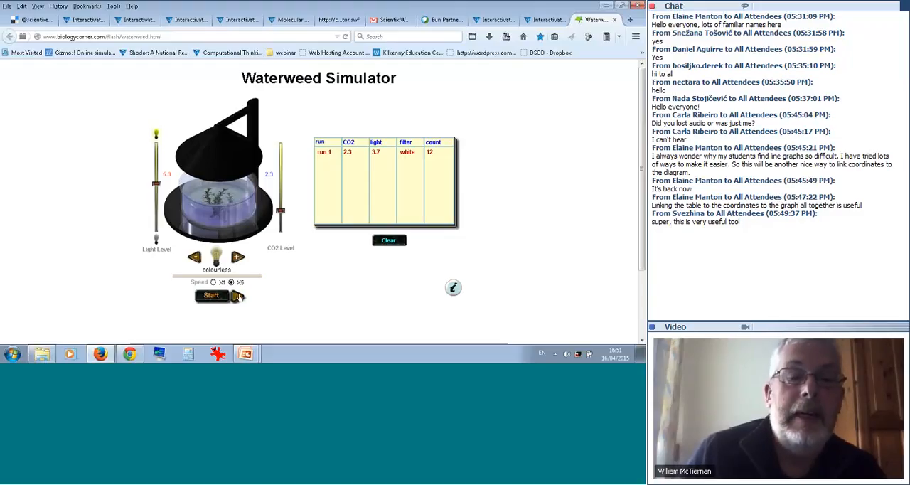
left_click(211, 296)
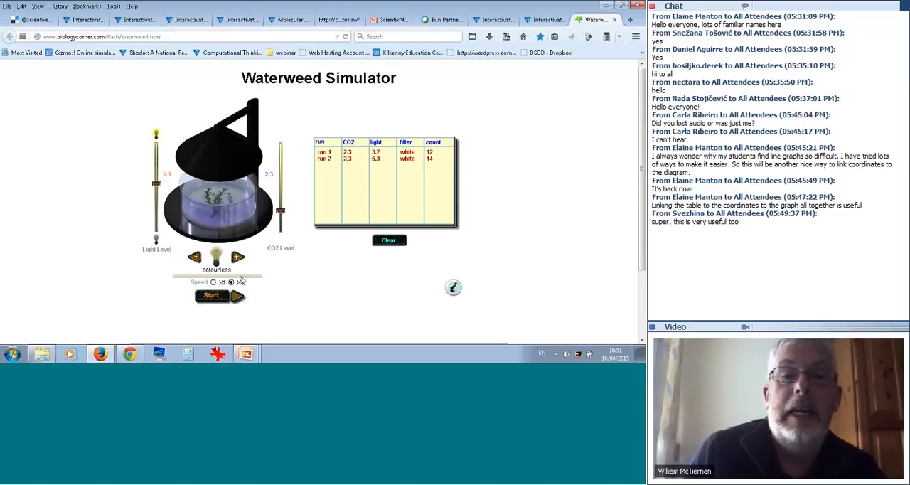
left_click(232, 282)
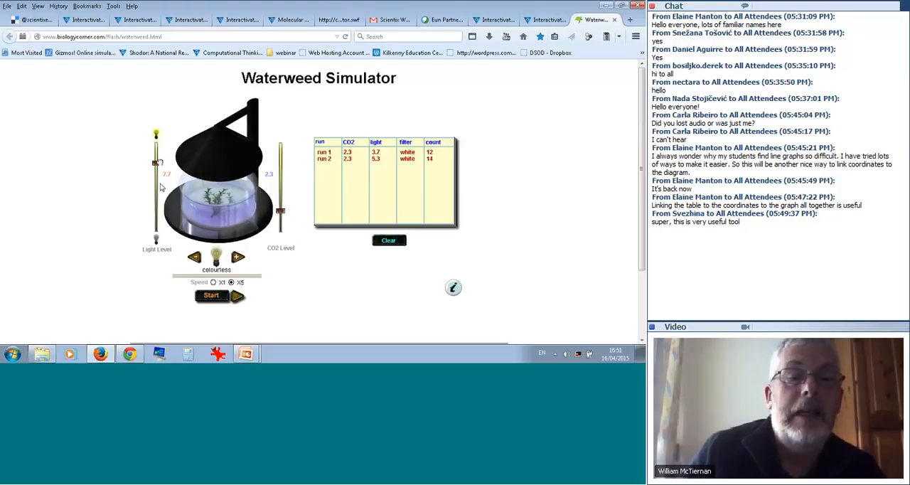
left_click(210, 295)
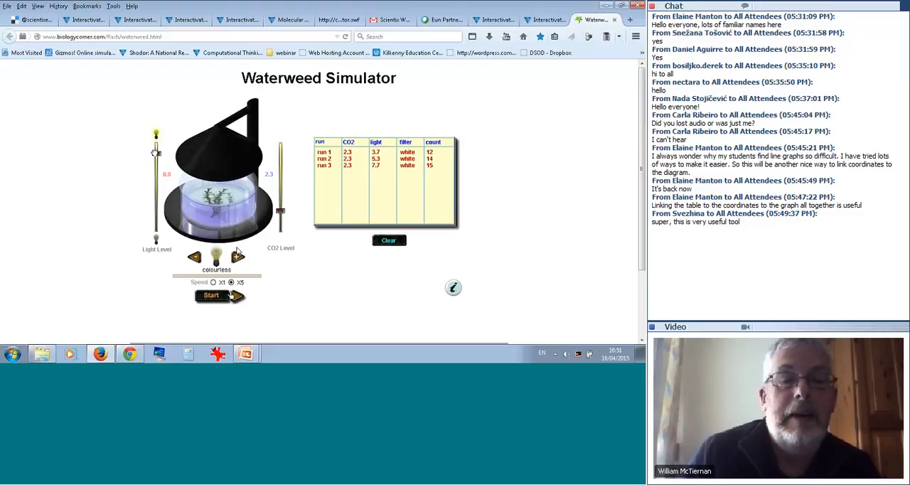
left_click(211, 295)
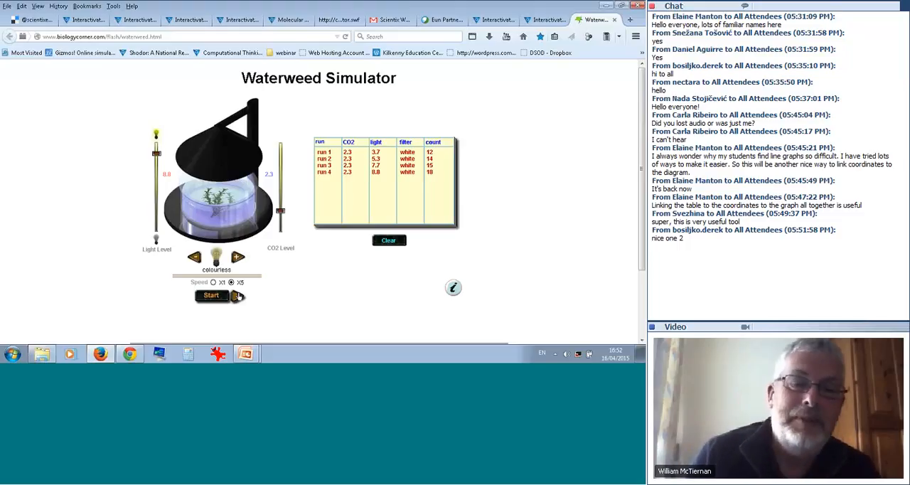
mouse_move(330, 252)
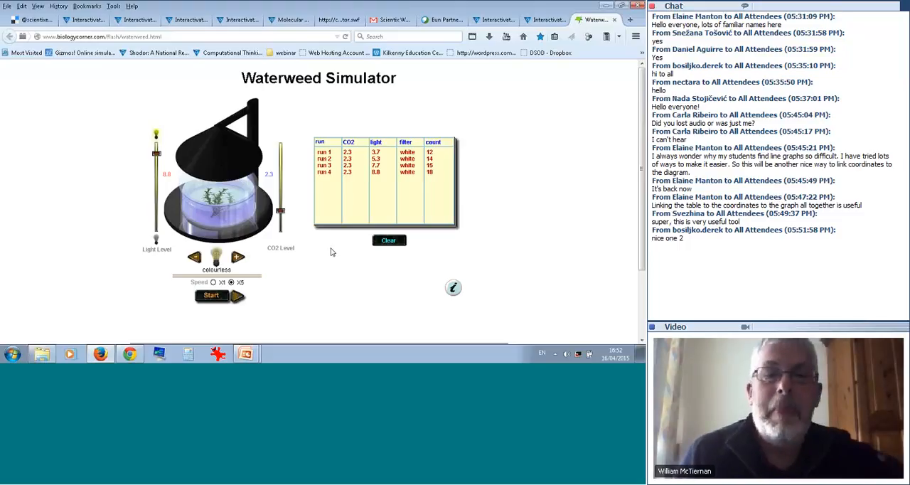
mouse_move(442, 163)
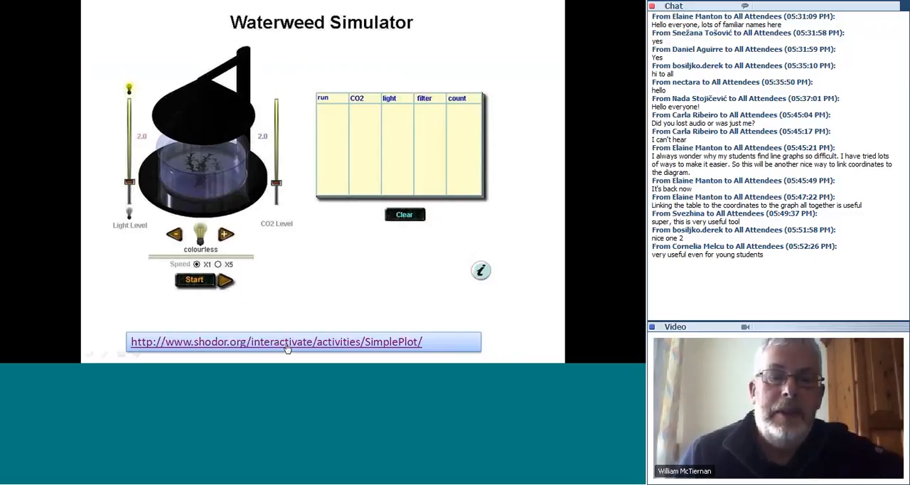
Follow the slide's shodor.org SimplePlot hyperlink to the Simple Plot activity page.
left_click(276, 341)
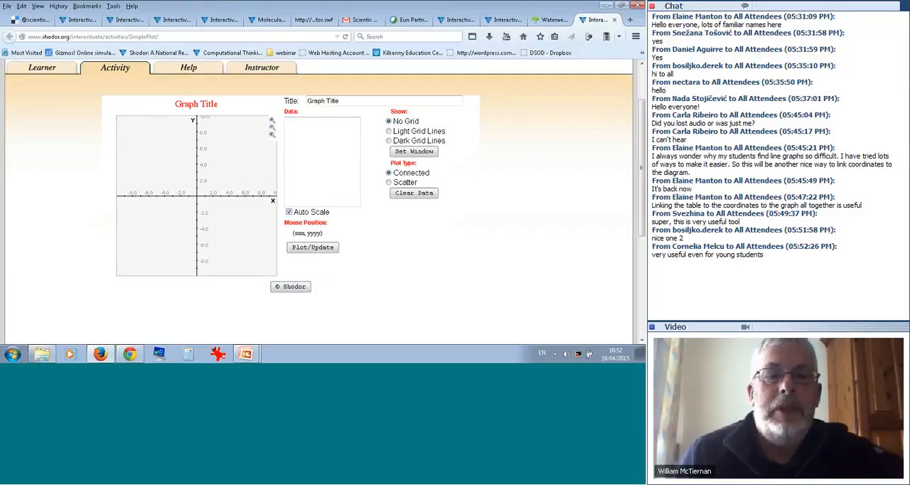
Enter data points 2,4 and 3,5 and plot them as a connected line with Auto Scale on.
left_click(305, 123)
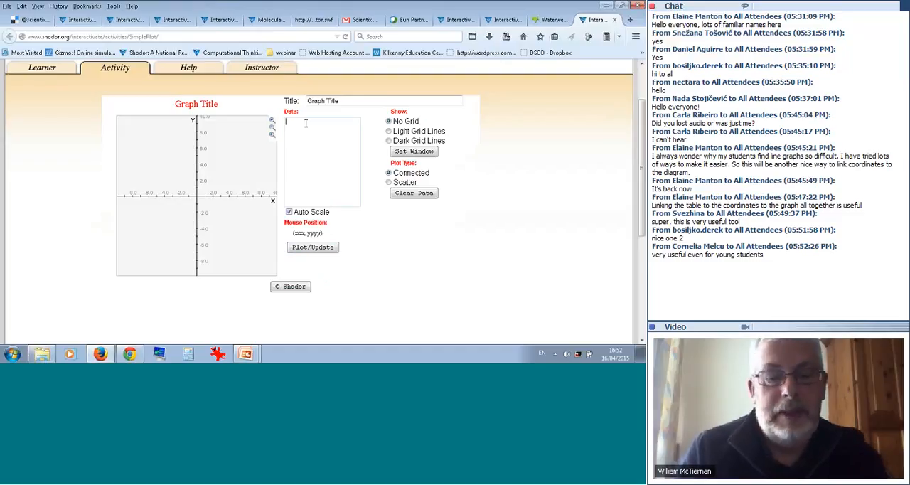
type("2,4")
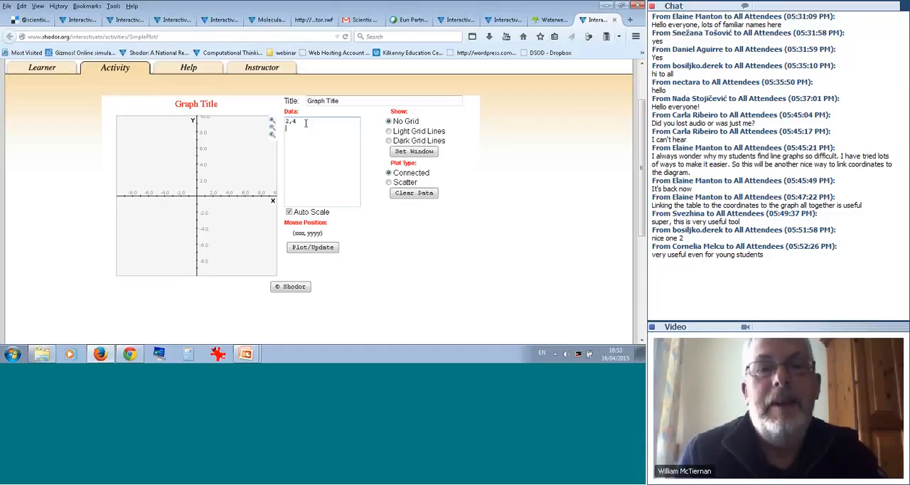
type("3,5")
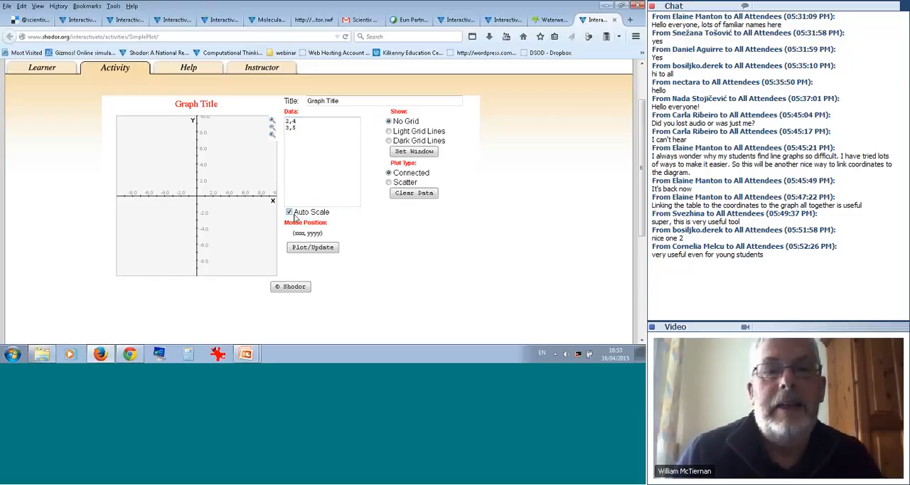
left_click(312, 248)
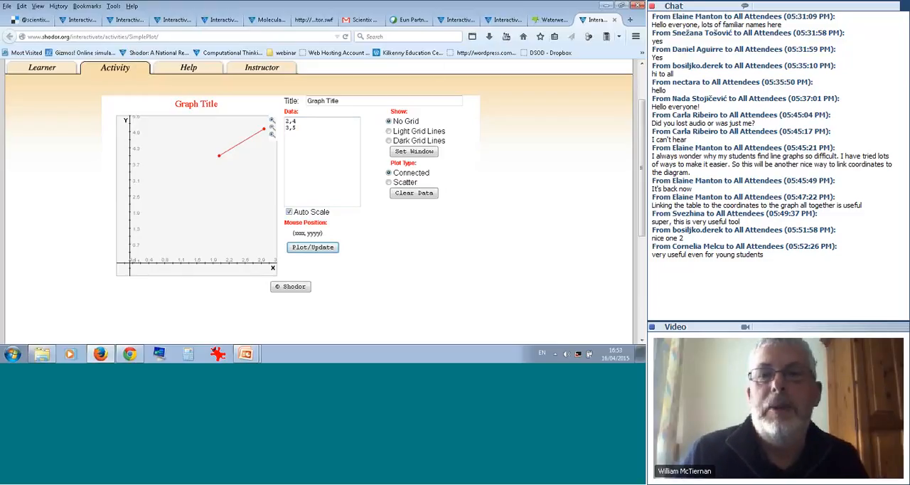
mouse_move(606, 8)
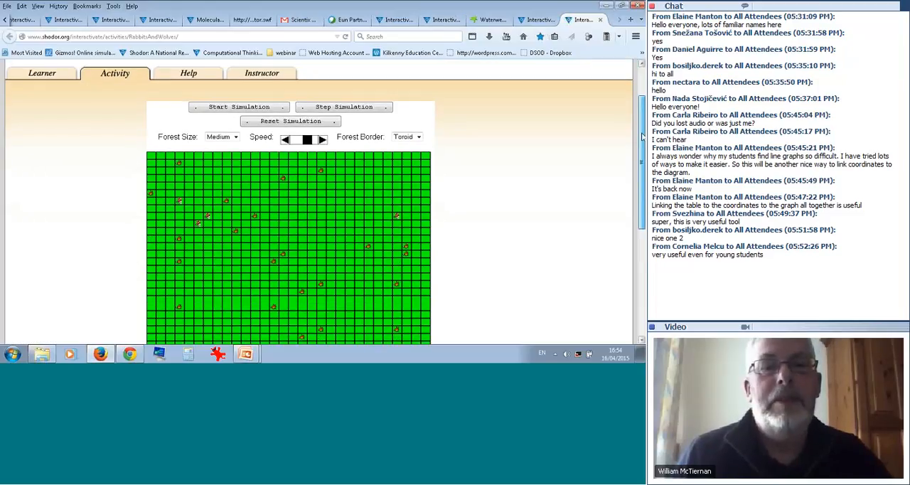
Scroll down to reveal the Rabbits and Wolves forest grid and its buttons.
scroll("down", 3)
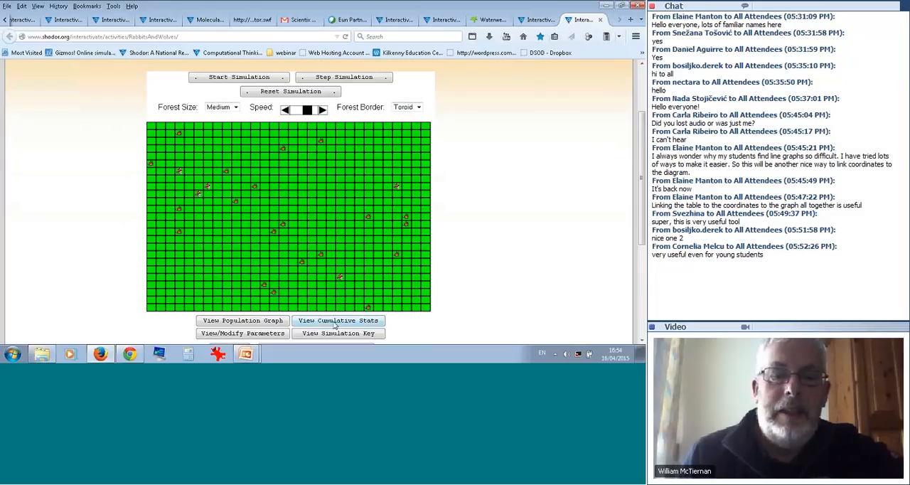
View the cumulative stats (20 rabbits at stage 1), return, and start the simulation.
left_click(338, 322)
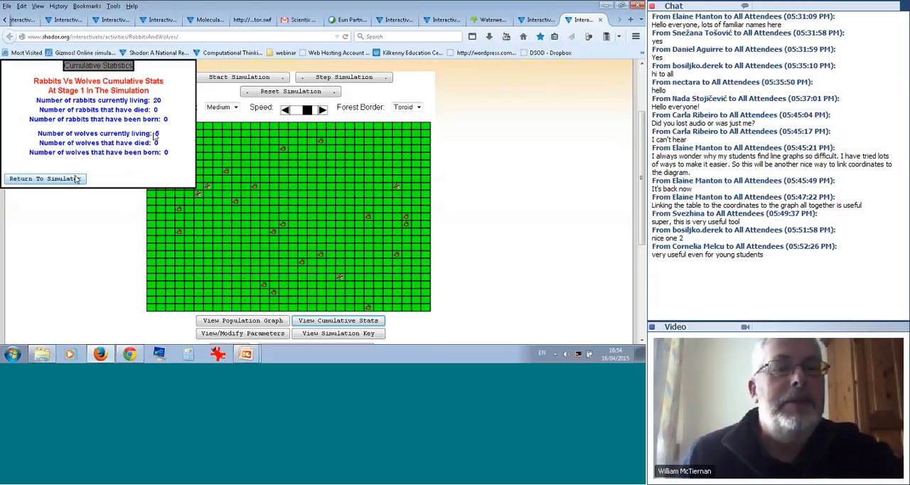
left_click(46, 179)
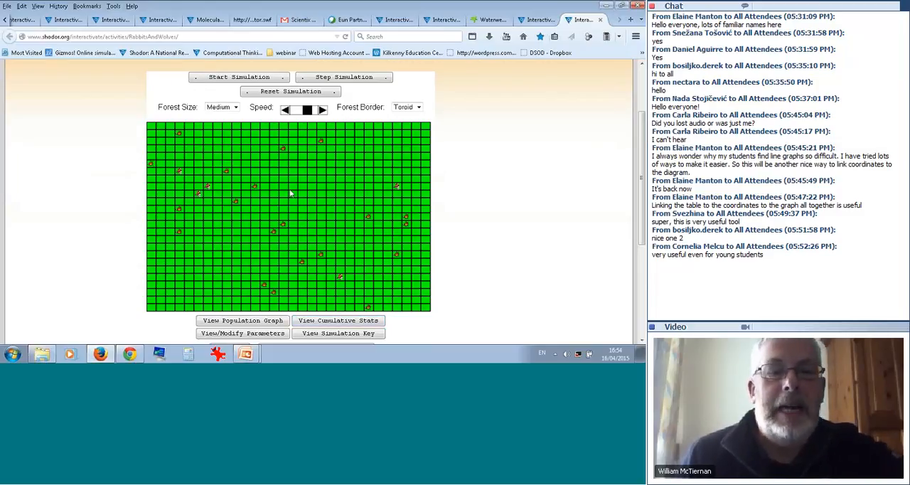
left_click(239, 77)
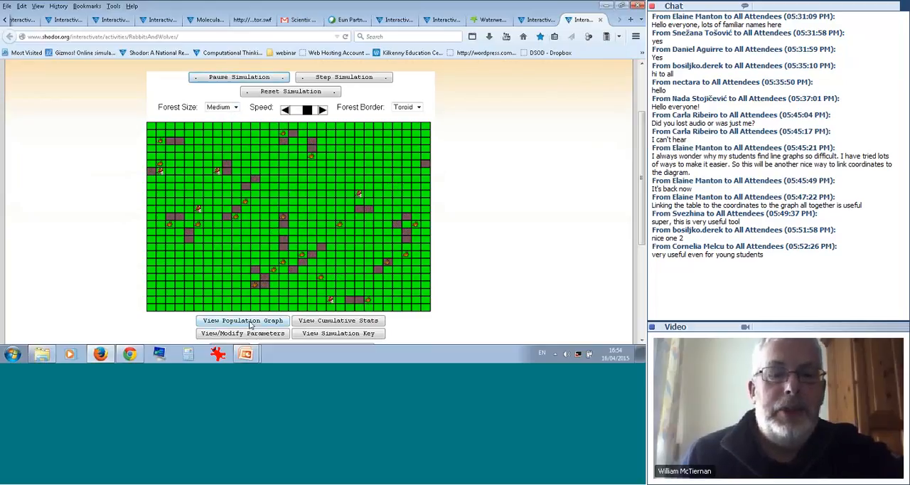
Watch the population graph while the simulation runs, then pause it and hide the graph.
left_click(242, 320)
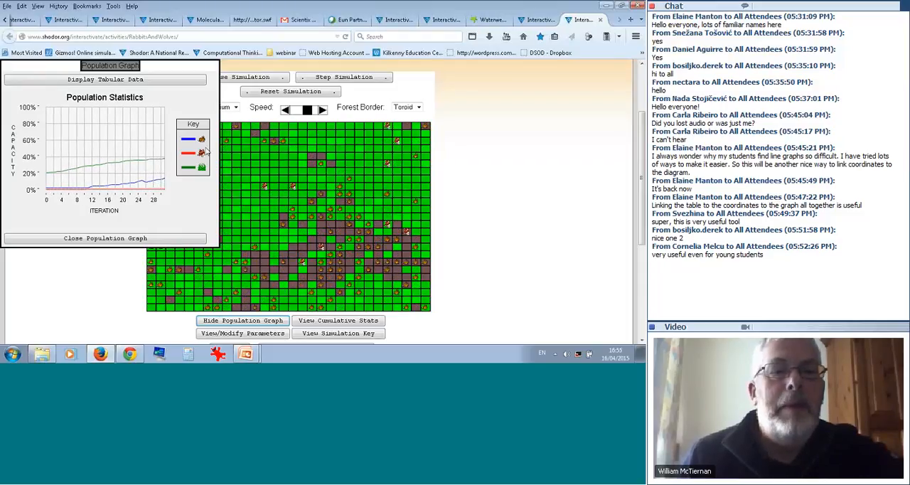
left_click(249, 77)
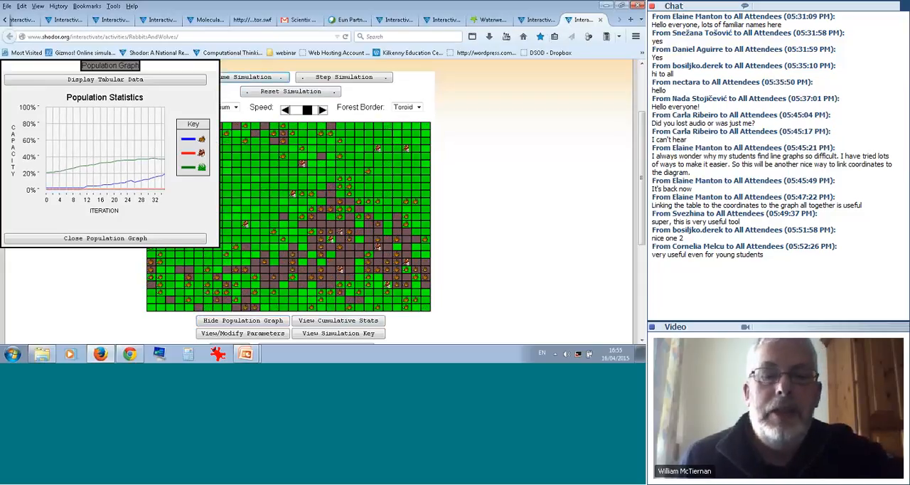
left_click(339, 320)
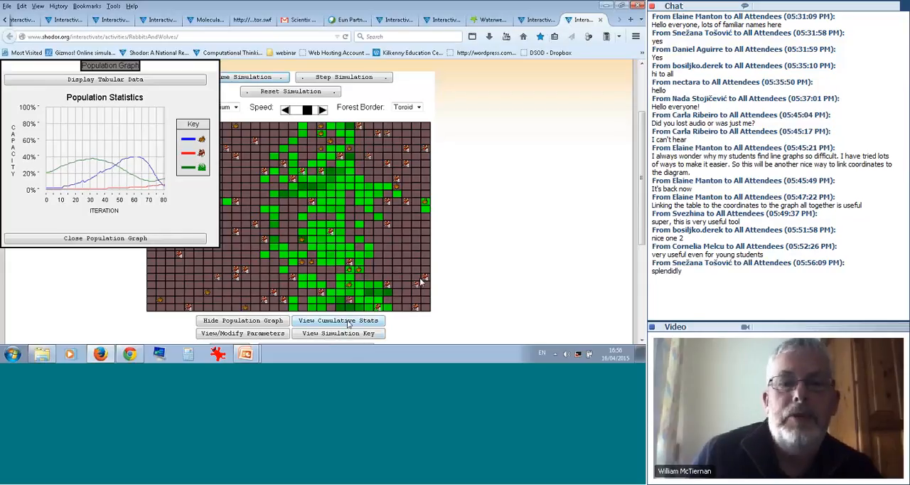
left_click(339, 320)
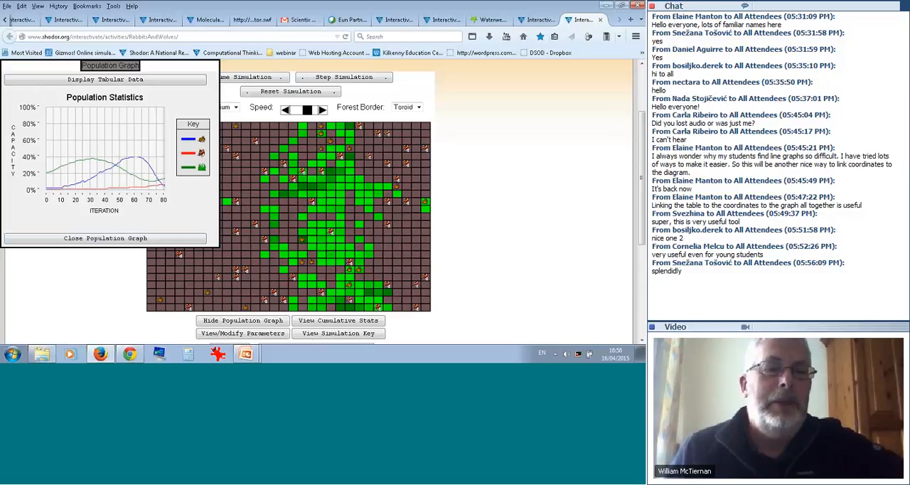
left_click(105, 239)
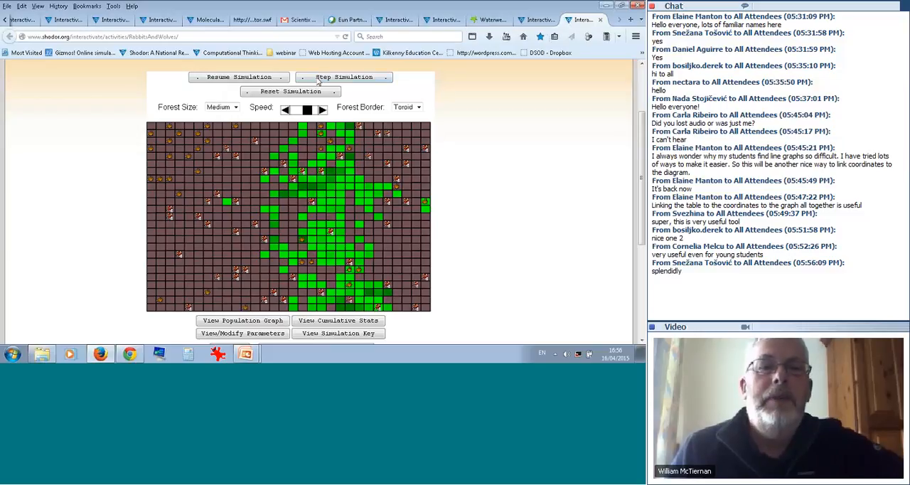
Reset the forest to a fresh green grid and bring up the simulation parameters menu.
left_click(290, 91)
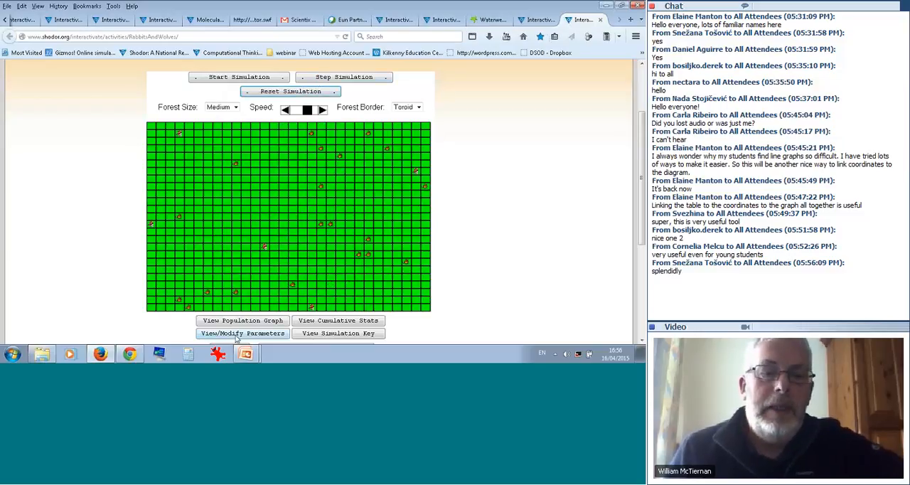
left_click(241, 332)
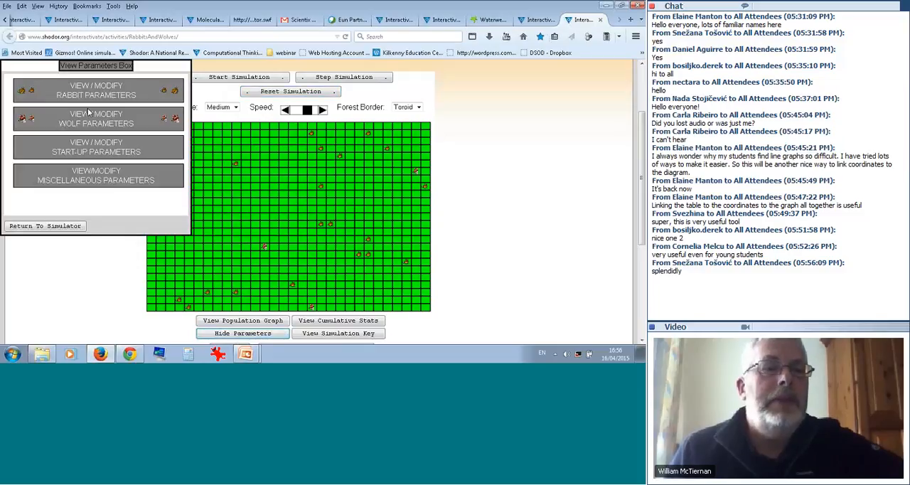
left_click(97, 91)
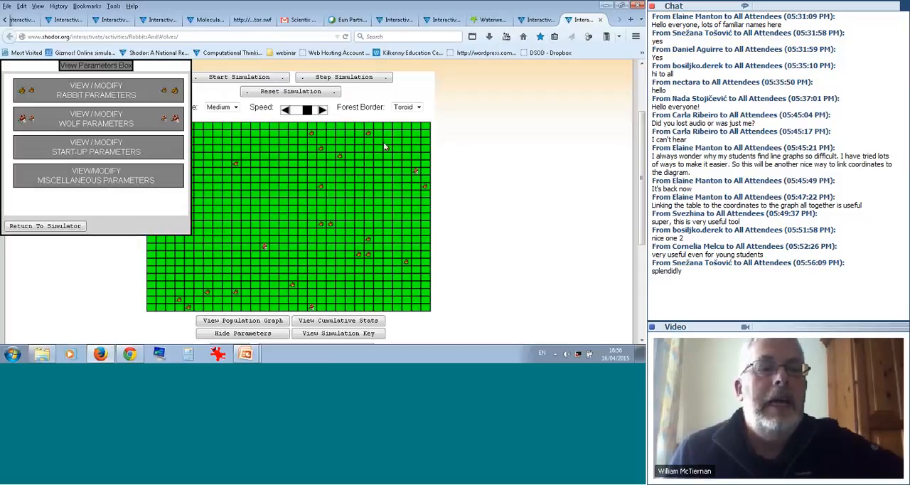
mouse_move(158, 70)
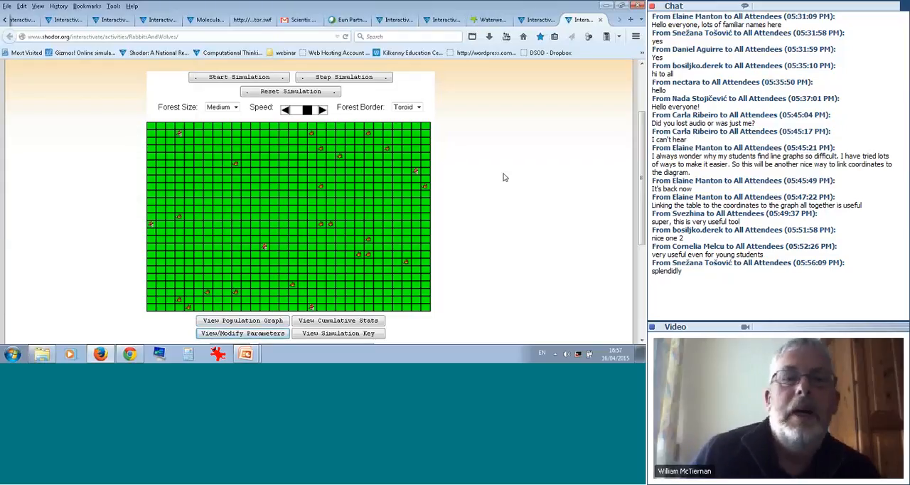
left_click(222, 106)
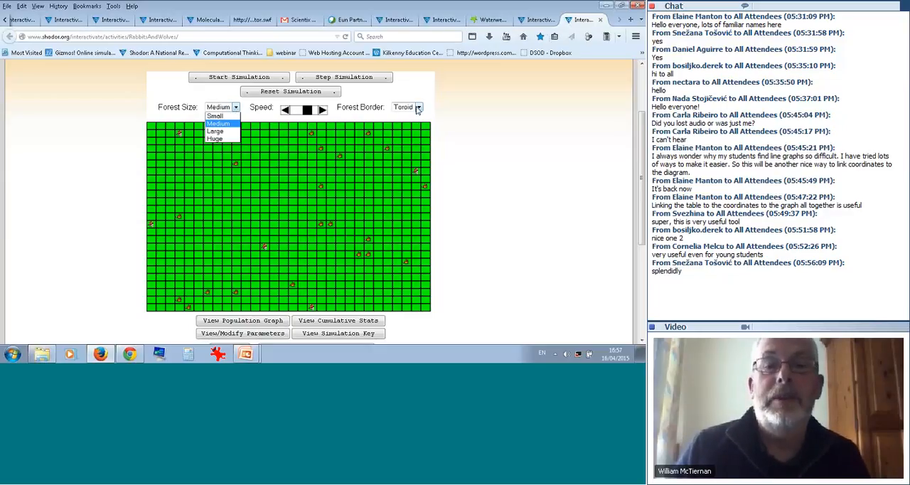
left_click(418, 107)
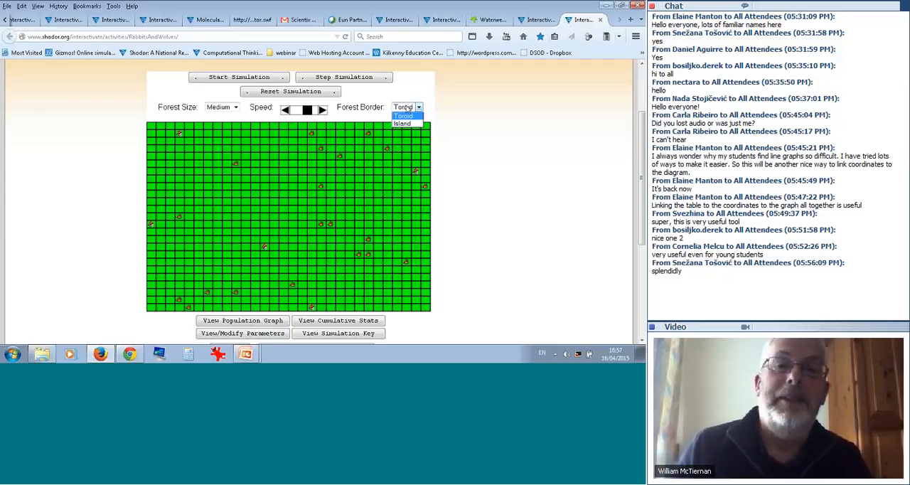
left_click(402, 117)
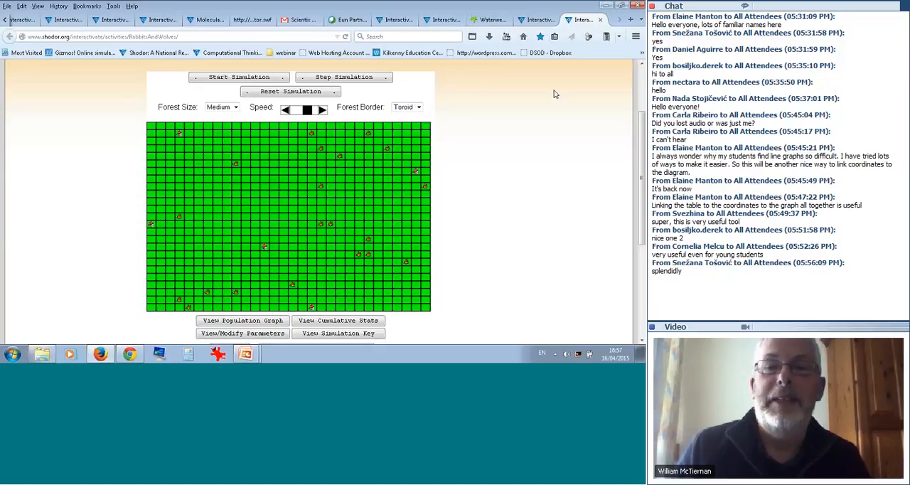
mouse_move(540, 102)
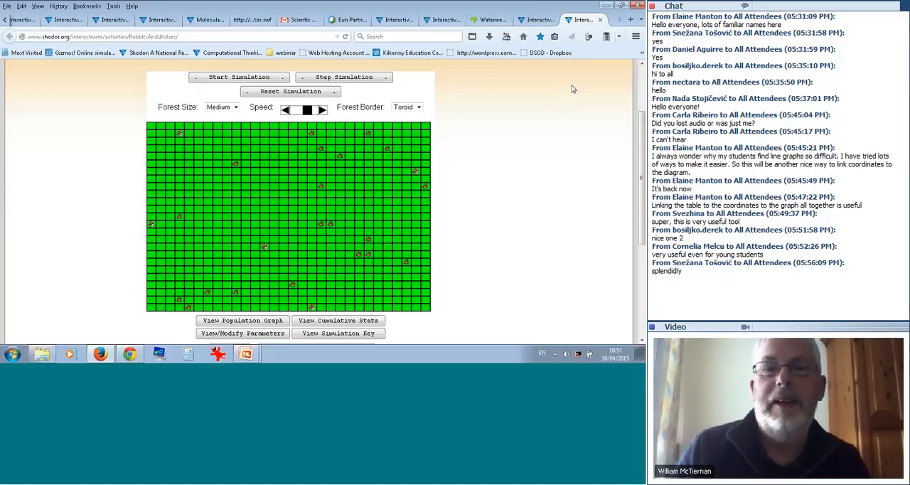
mouse_move(575, 80)
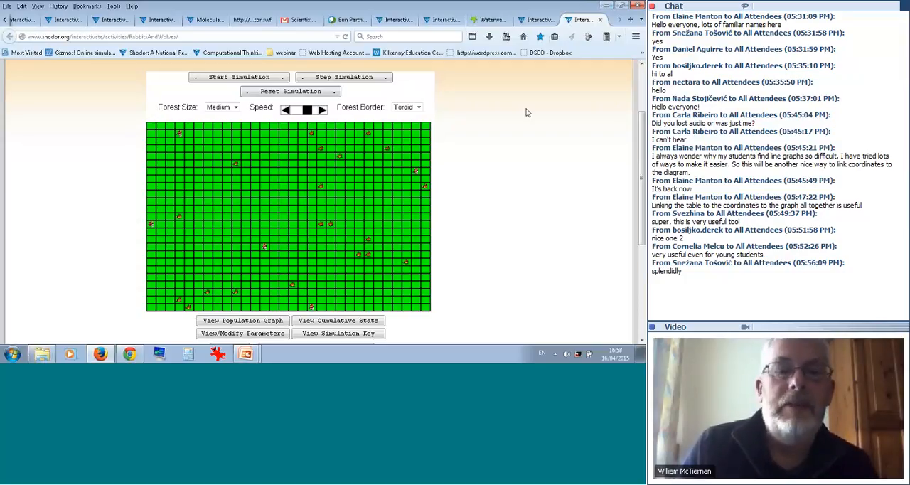
mouse_move(534, 105)
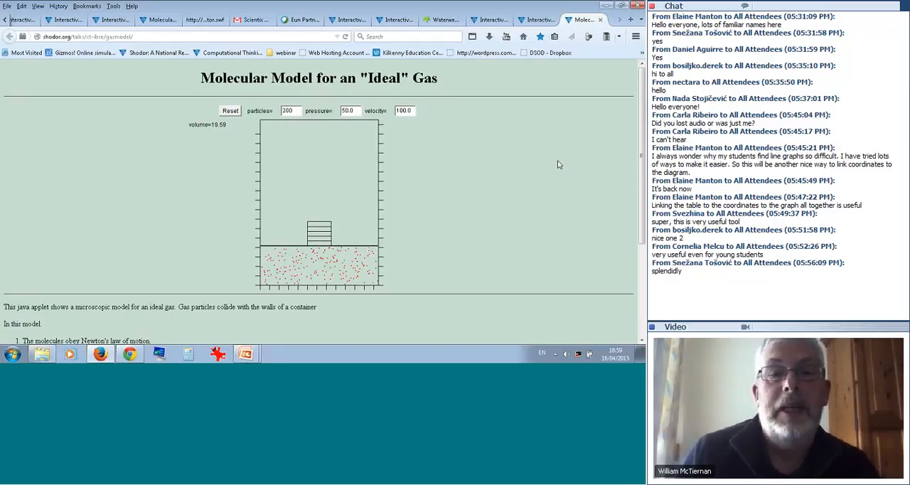
Scroll down to show the Ideal Gas model's list of assumptions below the container.
scroll("down", 3)
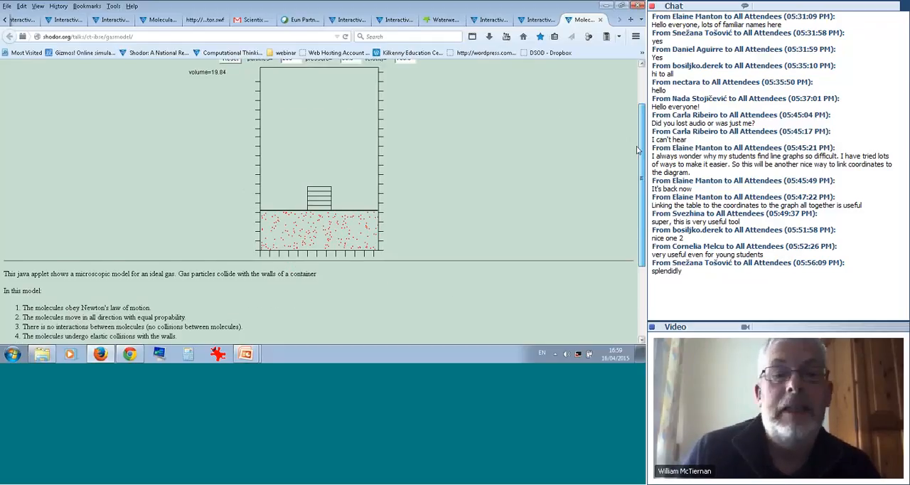
scroll("down", 3)
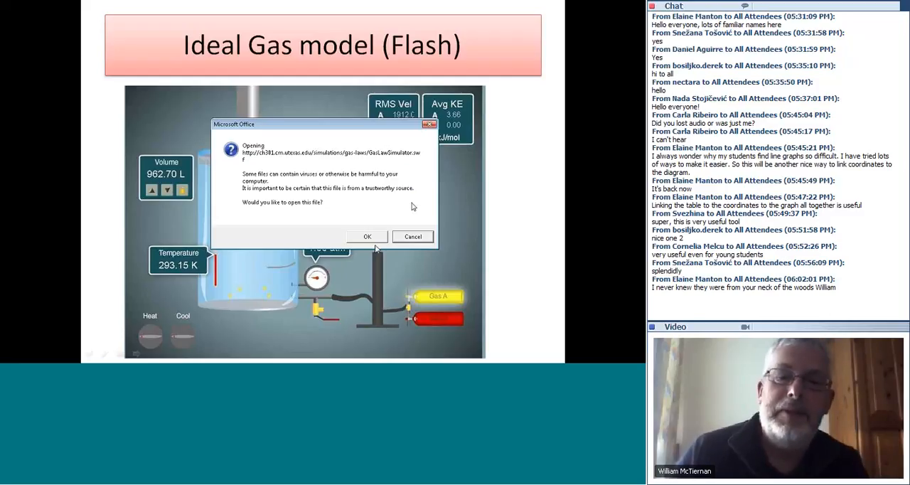
Approve the security warning so the Flash Ideal Gas simulator link opens in the browser.
left_click(366, 236)
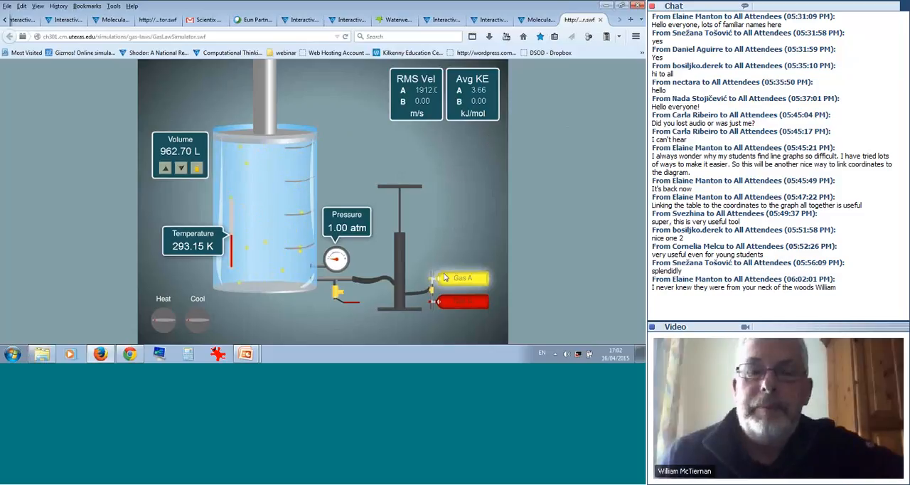
mouse_move(401, 188)
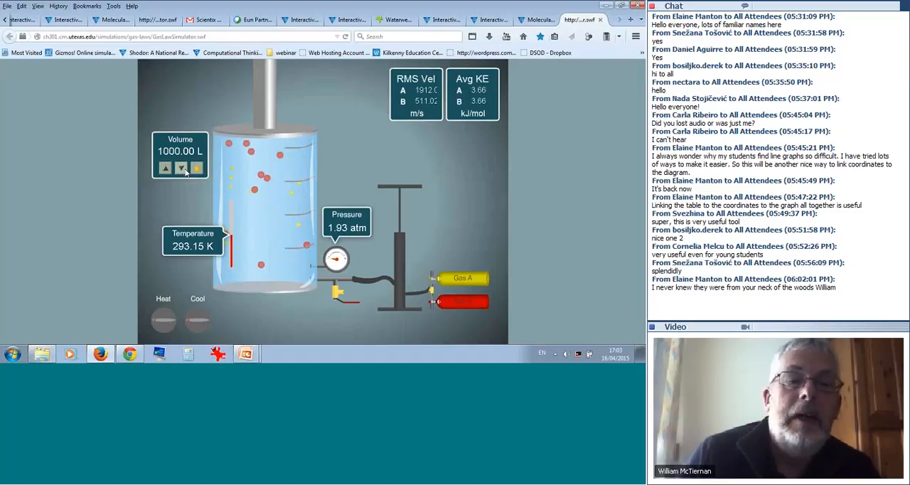
Compress and expand the gas volume at 293.15 K repeatedly, watching pressure rise toward 2.80 atm and fall inversely.
left_click(182, 169)
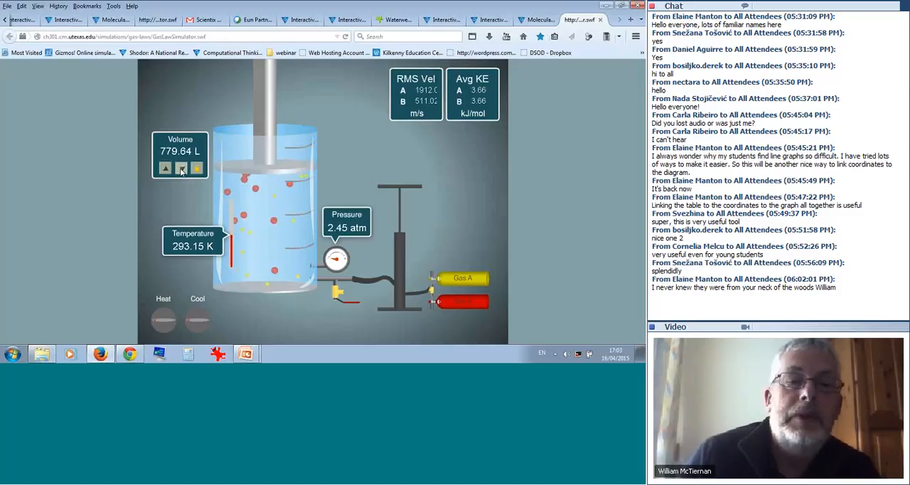
left_click(182, 168)
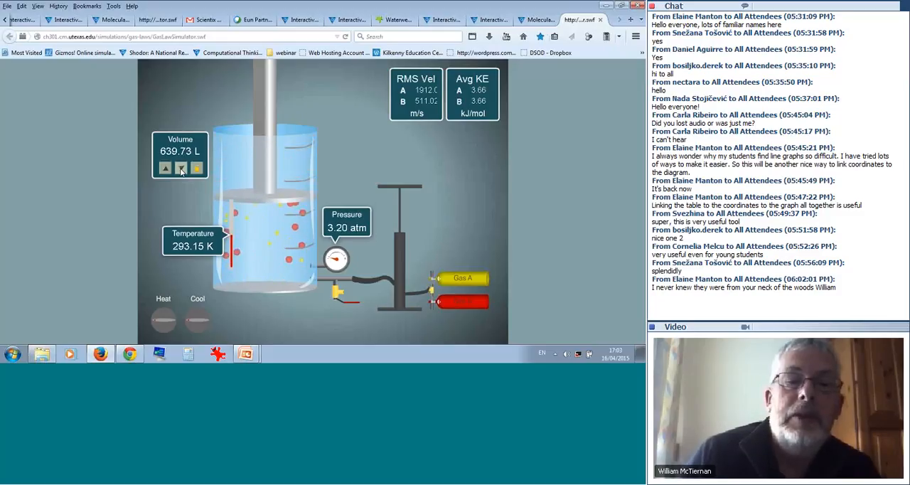
left_click(180, 169)
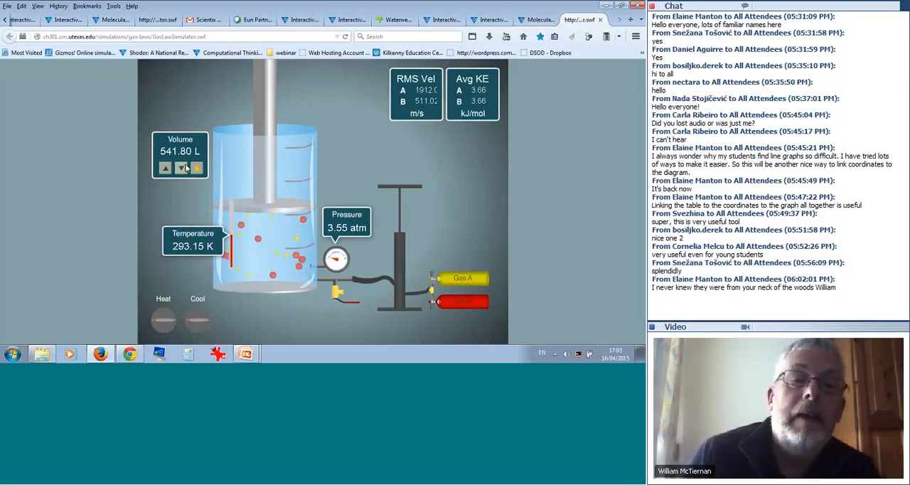
left_click(180, 168)
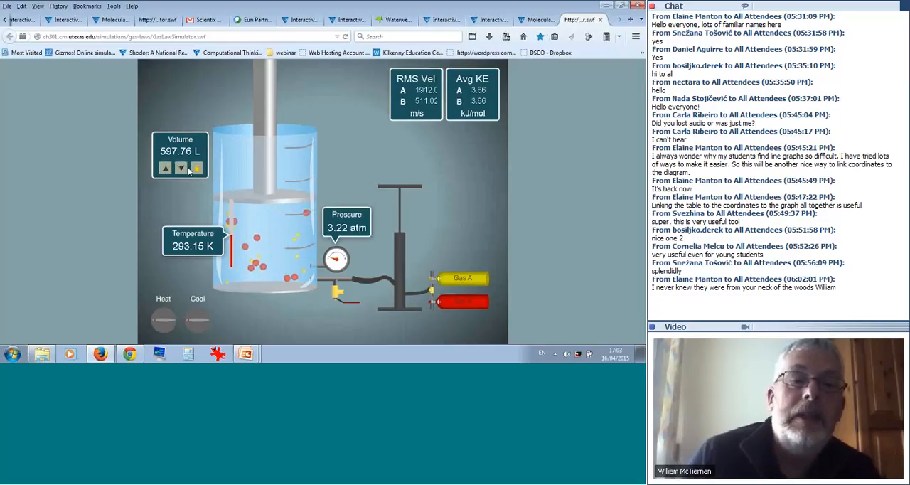
left_click(164, 169)
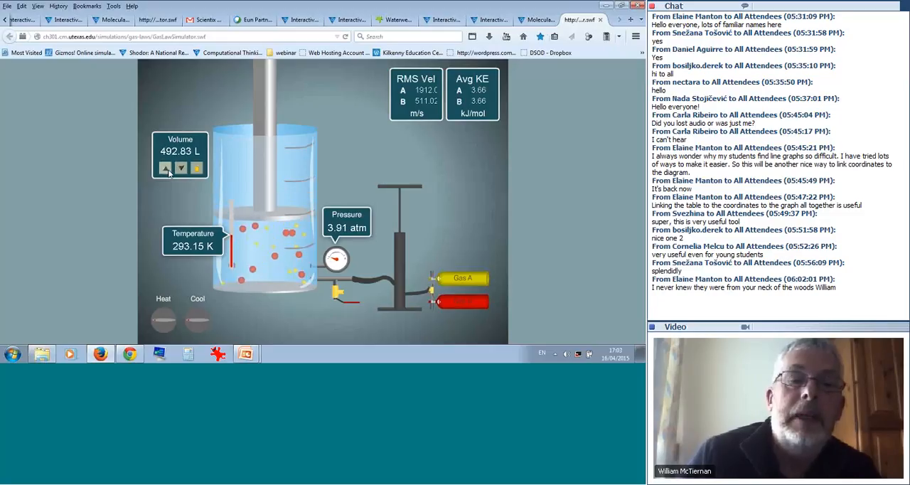
left_click(165, 169)
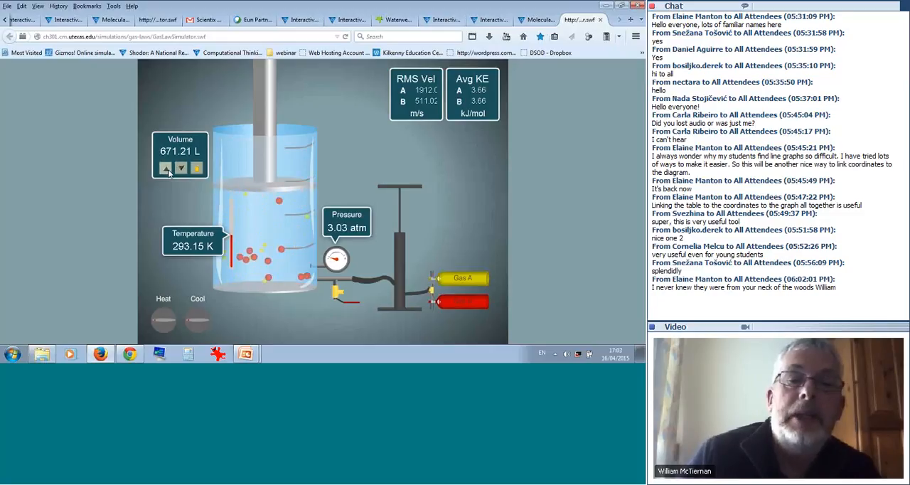
left_click(165, 168)
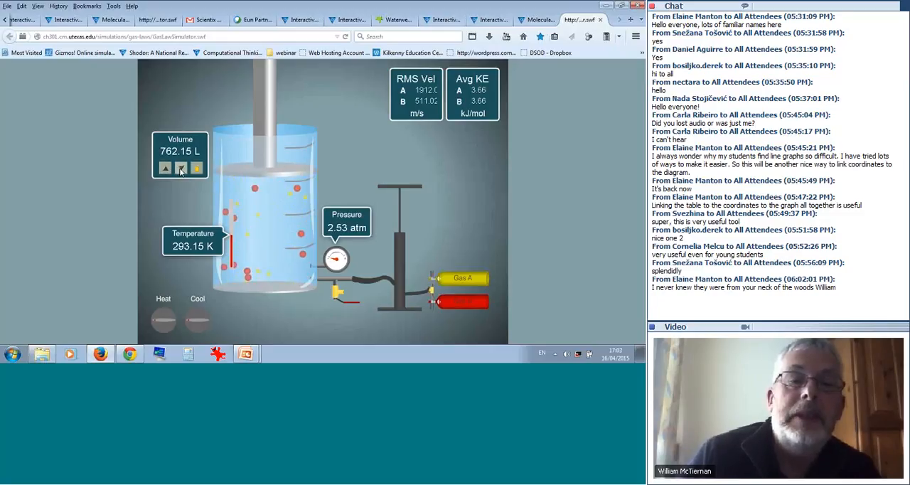
left_click(181, 169)
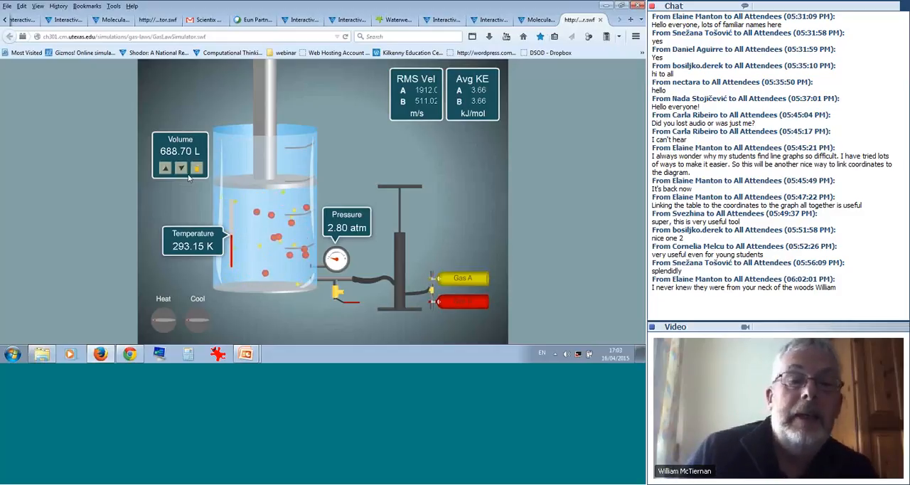
left_click(165, 170)
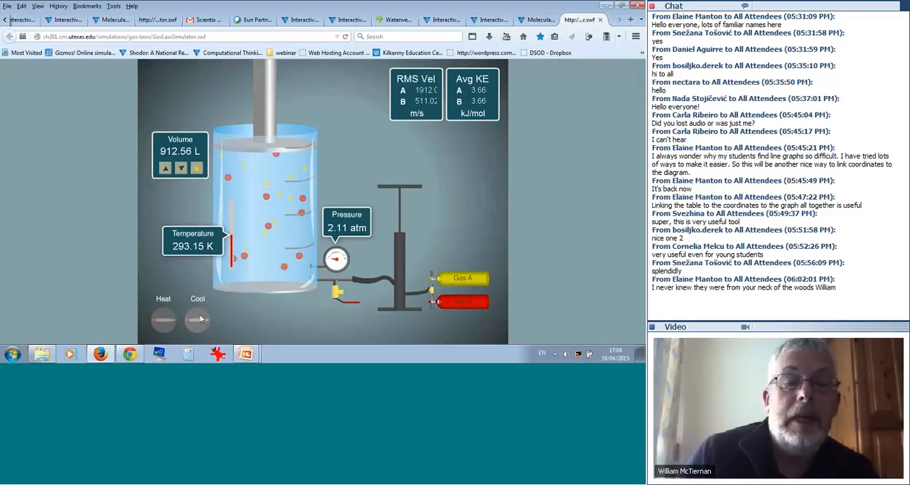
Cool the gas down to 93.15 K, its volume shrinking at a constant 2.11 atm.
left_click(196, 320)
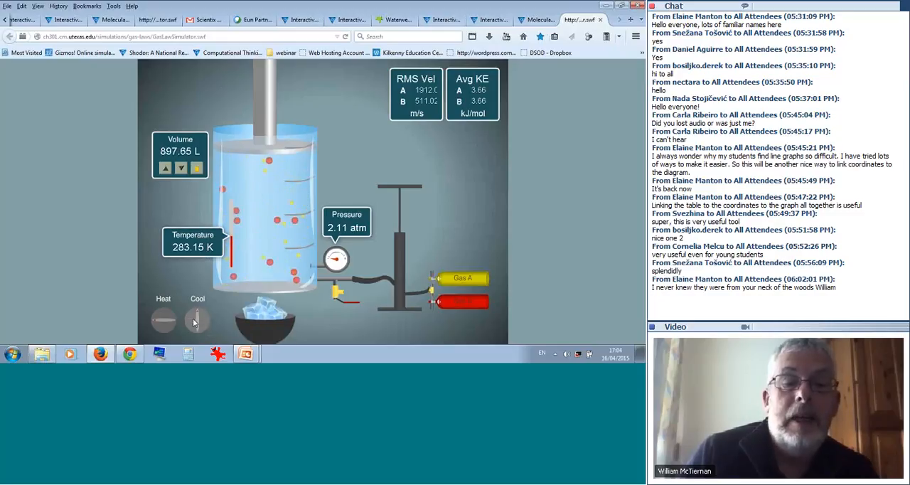
left_click(196, 320)
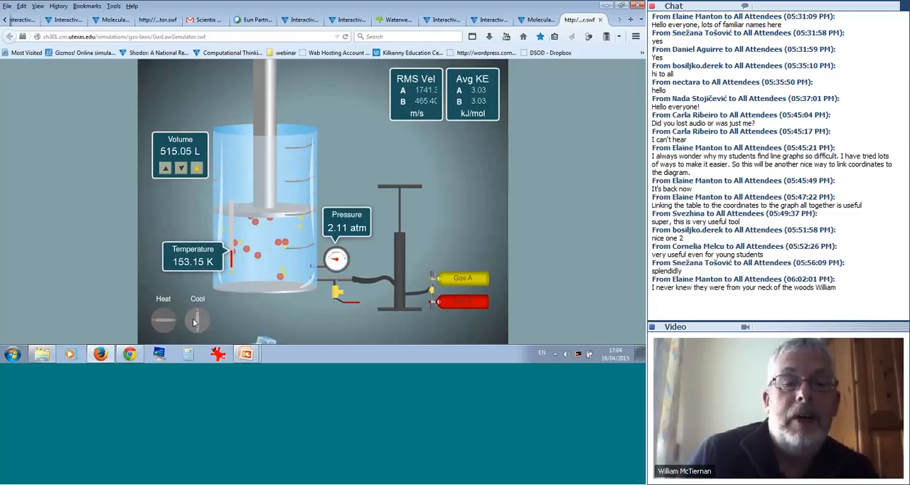
left_click(196, 320)
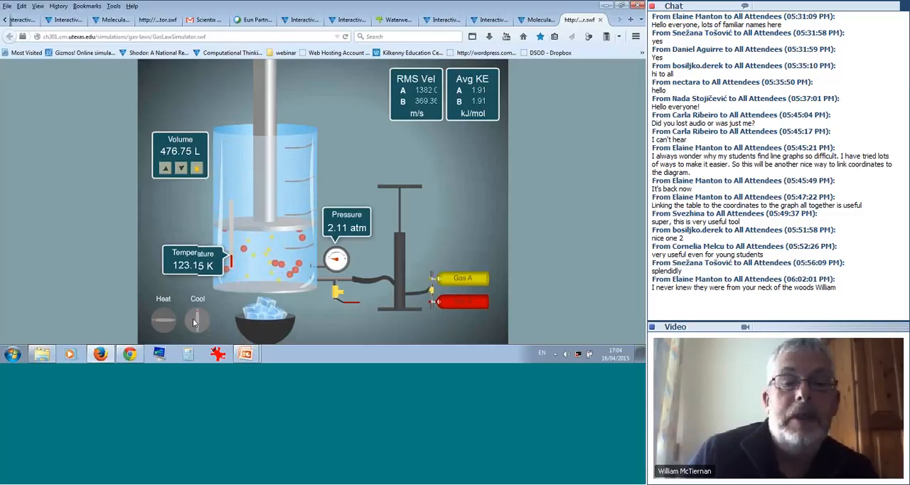
left_click(197, 319)
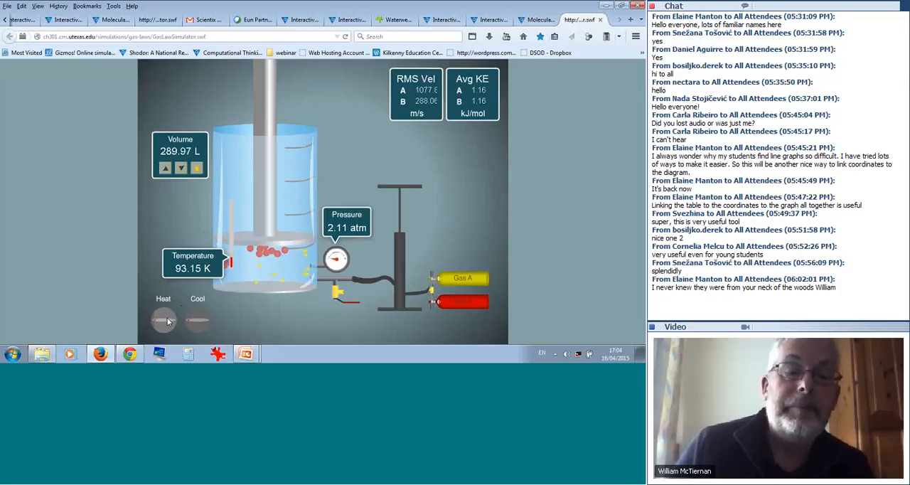
Heat the gas back up to 233.15 K, its volume growing at the same 2.11 atm.
left_click(162, 320)
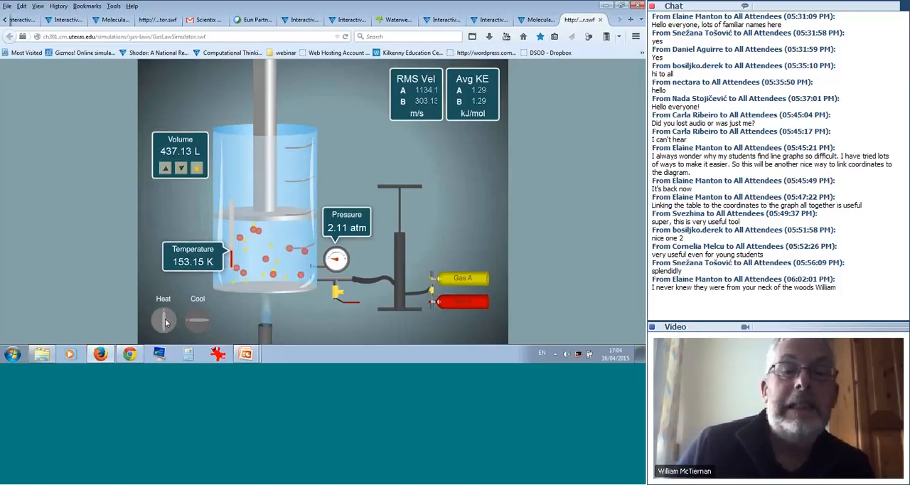
left_click(163, 320)
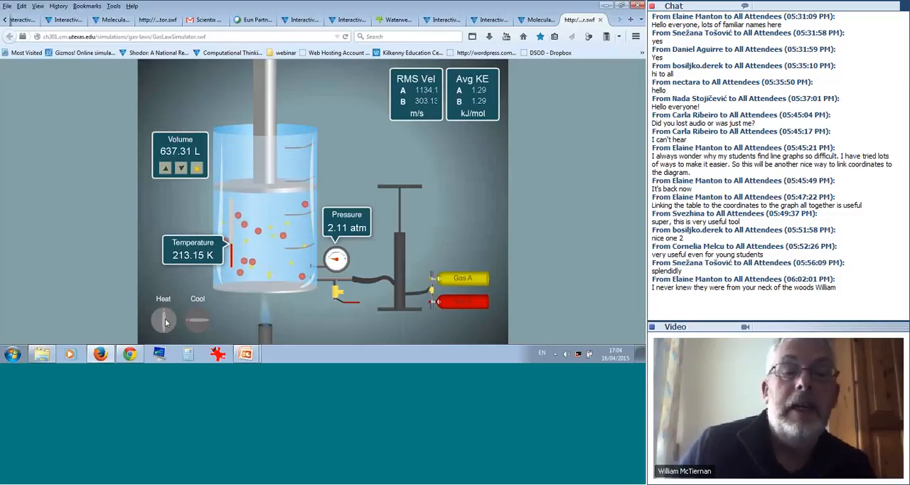
left_click(163, 319)
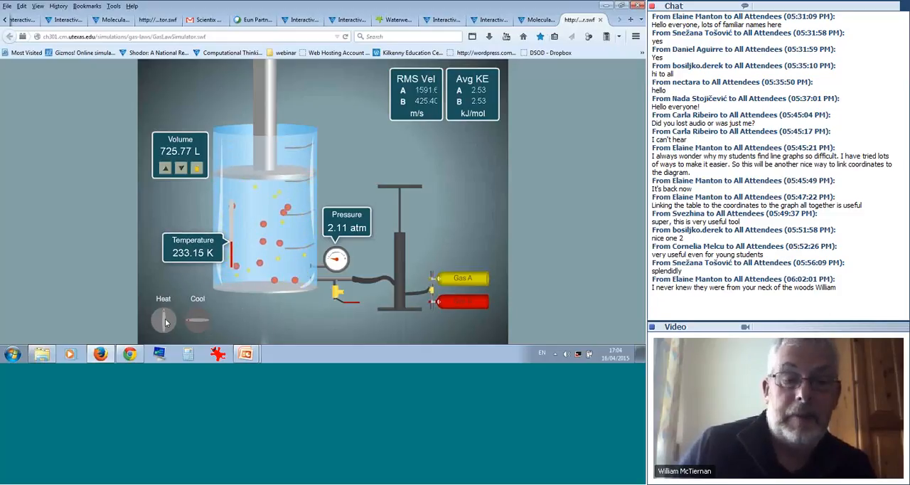
left_click(163, 320)
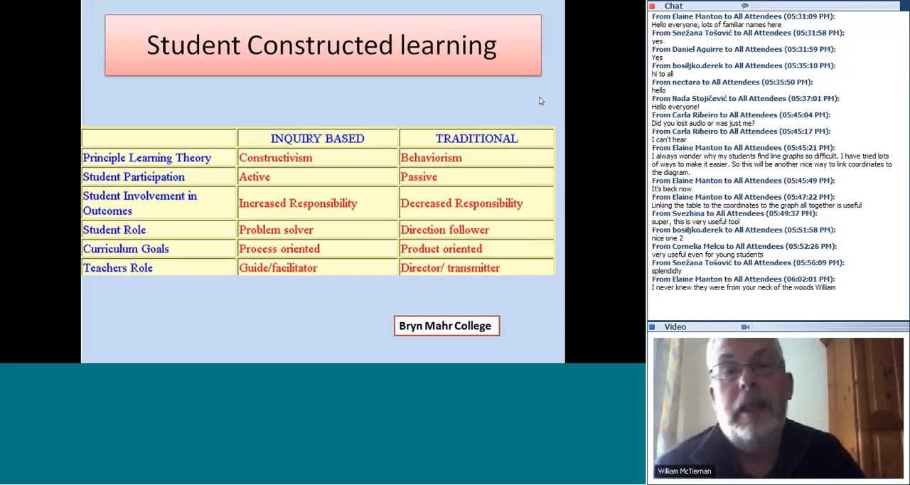
mouse_move(532, 6)
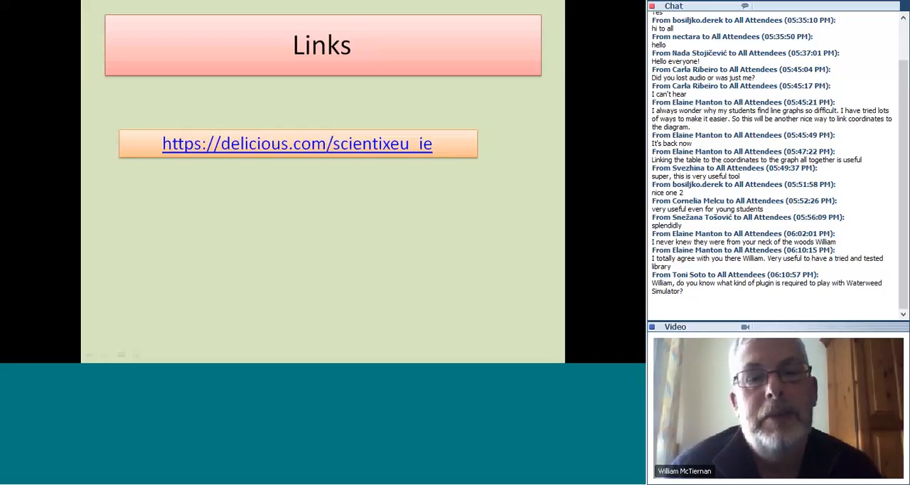
Scroll the WebEx chat while the Links slide with delicious.com/scientixeu_ie is shared.
scroll("down", 3)
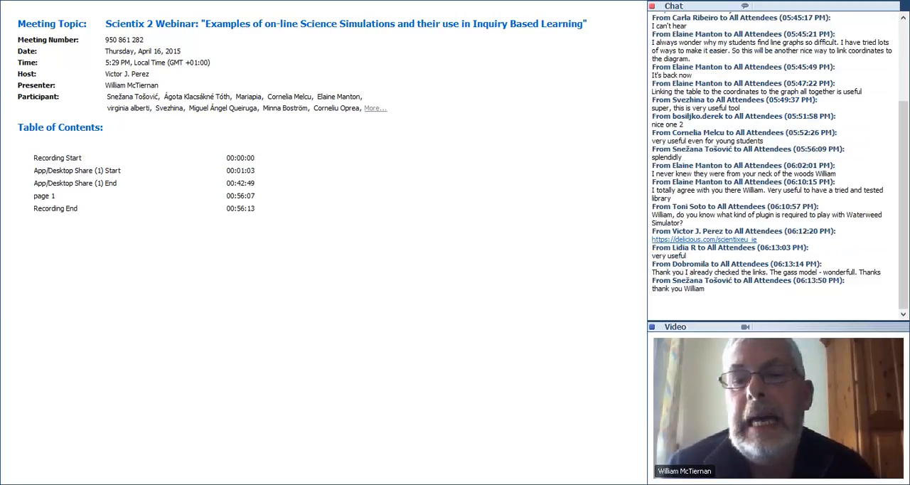
Scroll the chat to read the posted delicious.com link after the slide share ends.
scroll("down", 3)
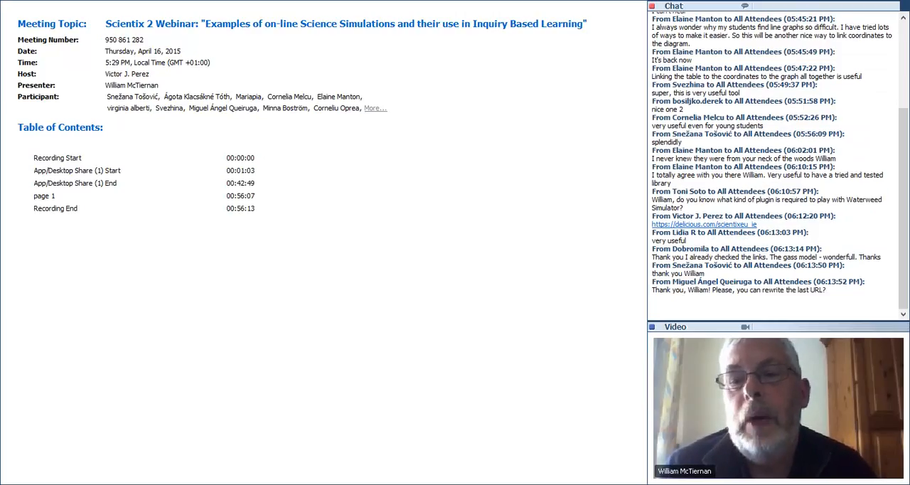
Scroll through the chat as attendee thanks, shared links and questions about running simulations arrive.
scroll("down", 3)
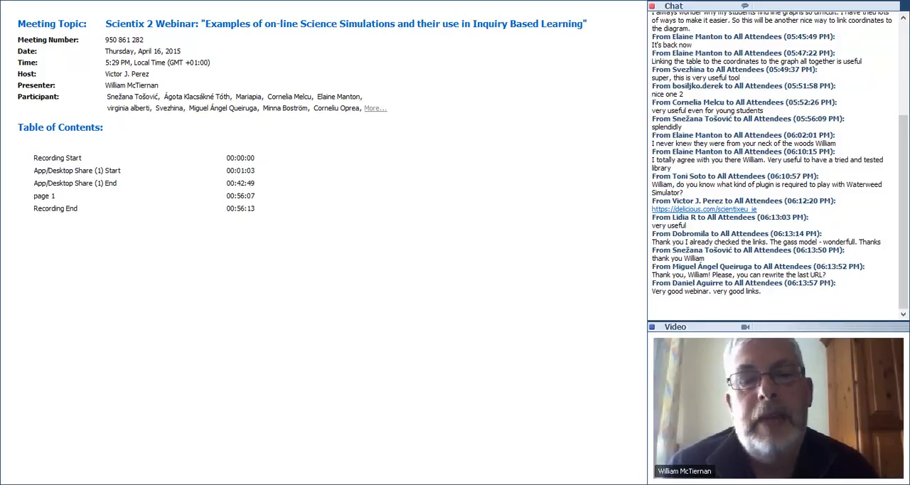
scroll("down", 3)
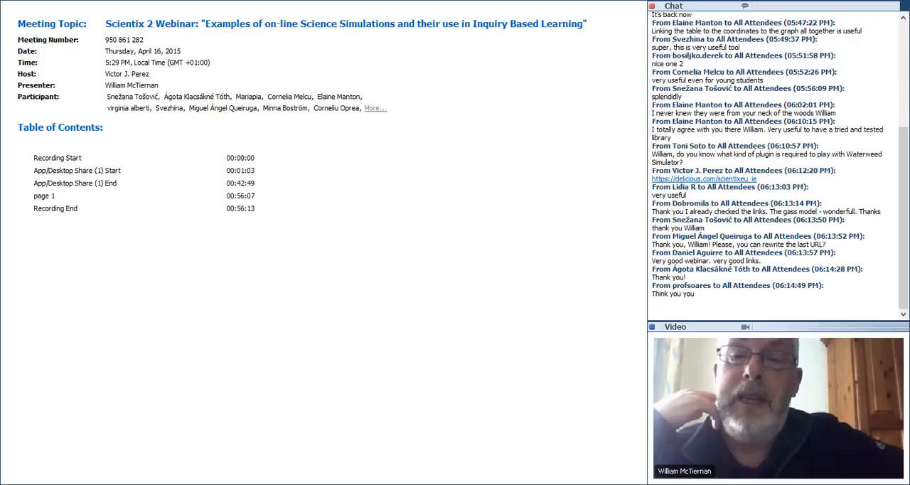
scroll("down", 3)
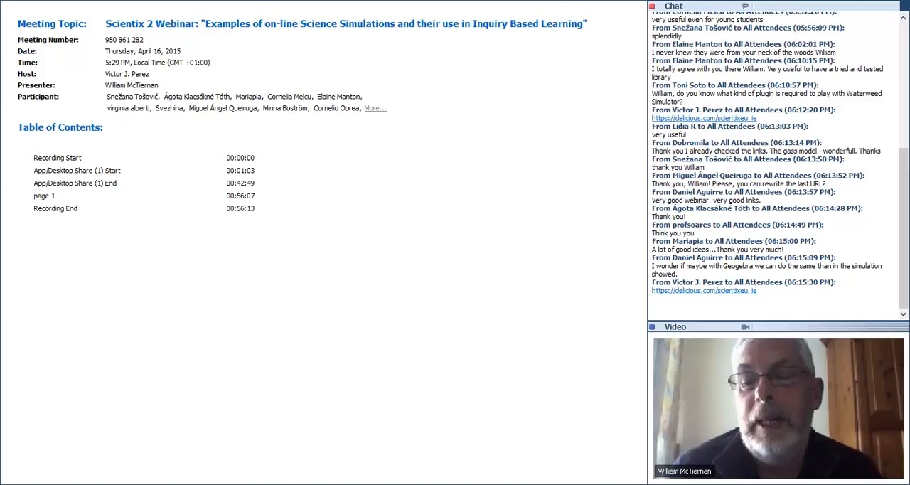
scroll("down", 3)
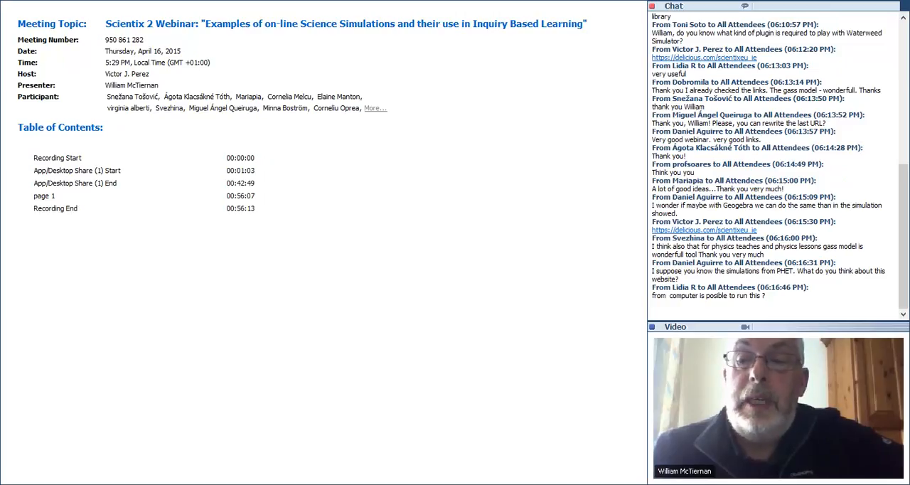
Scroll the chat to follow the Desmos suggestion, assessment question and plugin question.
scroll("down", 3)
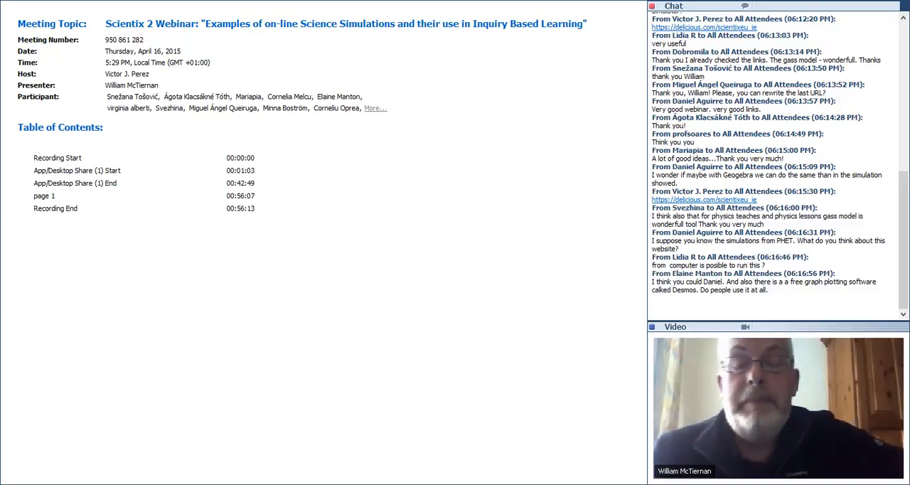
scroll("down", 3)
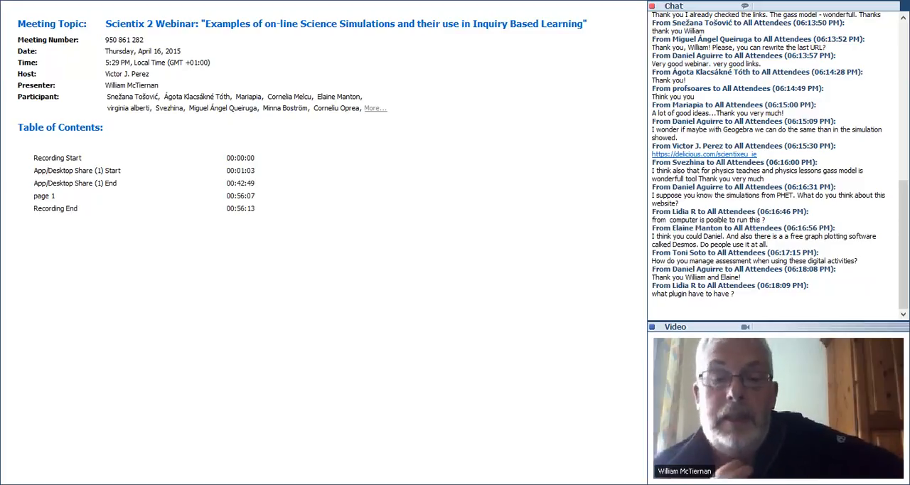
Scroll the chat as messages praise Desmos and note PhET moving from Flash to HTML5.
scroll("down", 3)
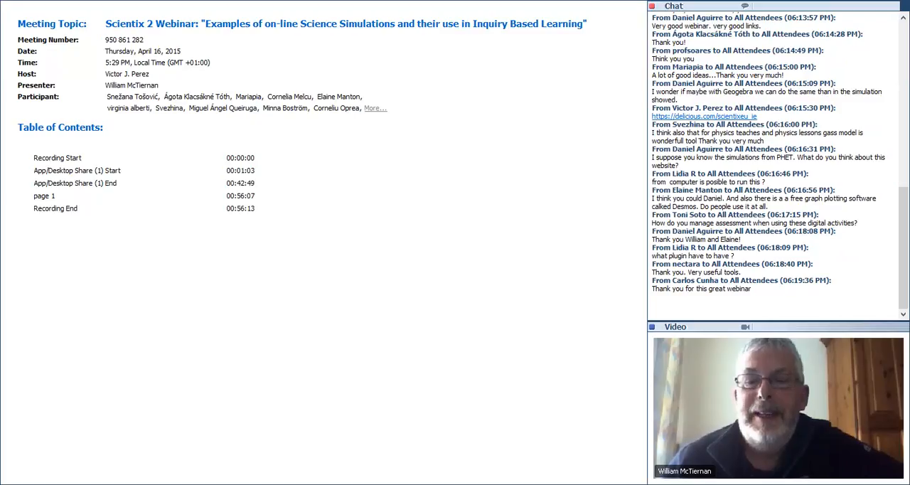
scroll("down", 3)
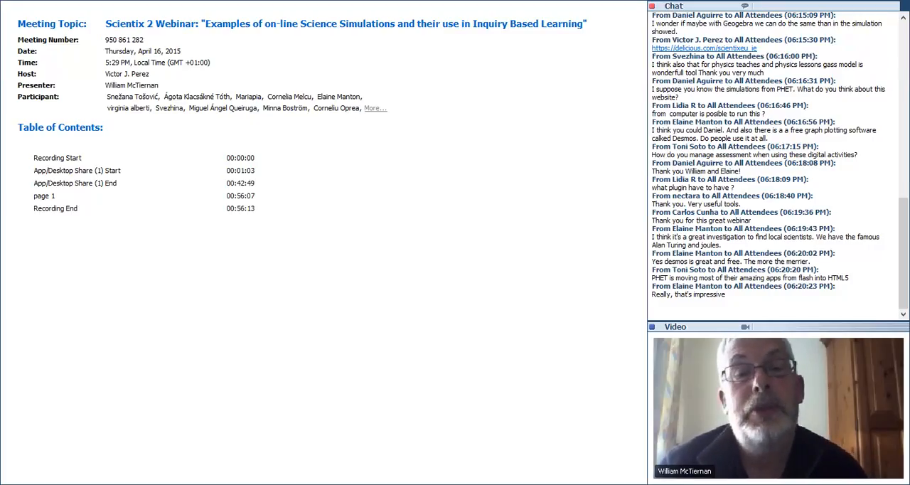
Scroll the chat through HTML5 tablet remarks, a reposted Desmos link and farewell thanks.
scroll("down", 3)
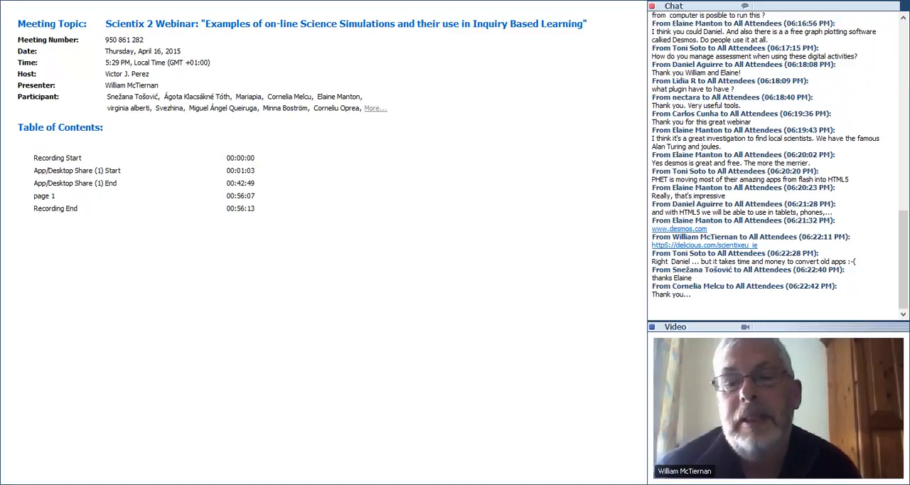
scroll("down", 3)
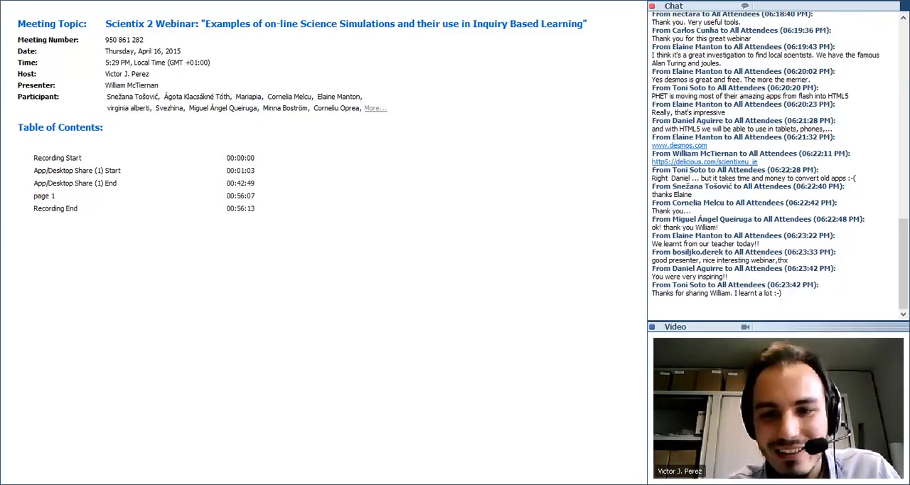
Scroll down to read the latest farewell messages such as 'See you at the next one'.
scroll("down", 3)
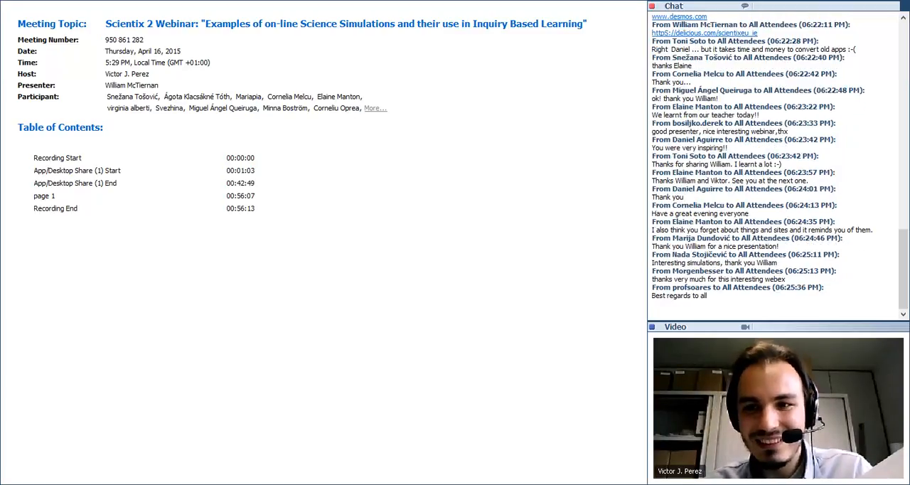
Scroll the chat to the bottom to read the final goodbye and best-regards messages.
scroll("down", 3)
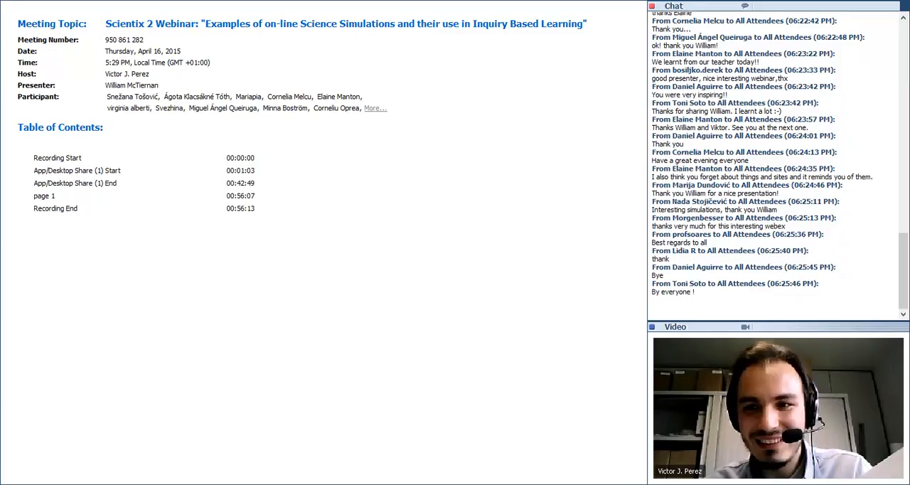
scroll("down", 3)
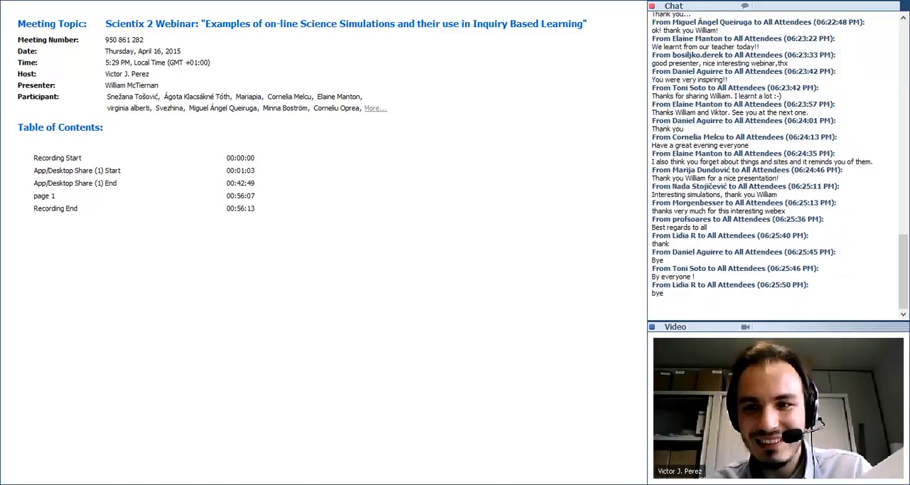